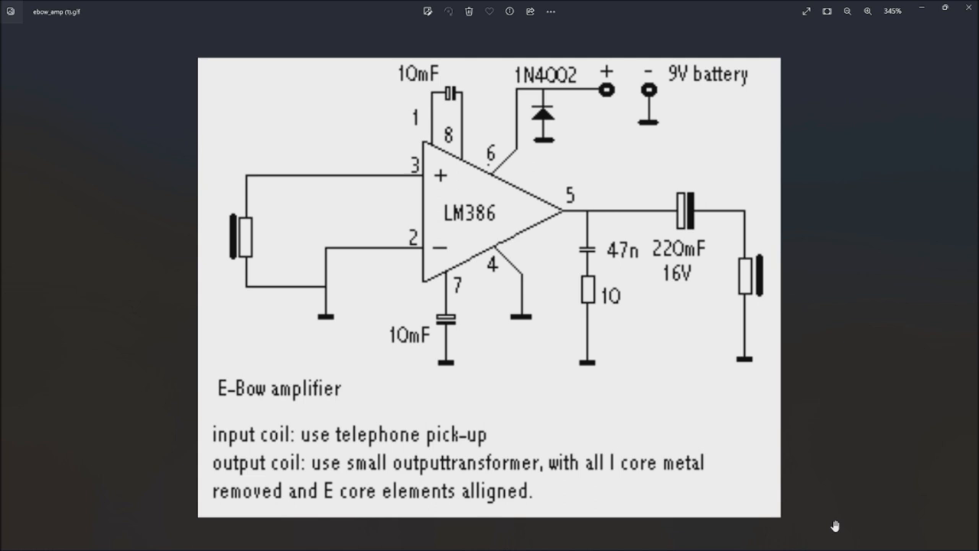
pyautogui.moveTo(254, 279)
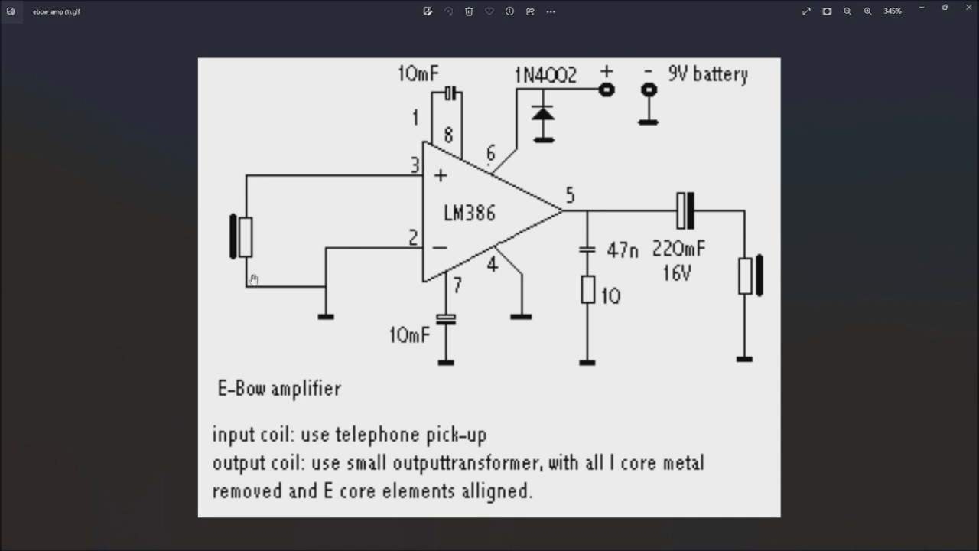
pyautogui.moveTo(362, 179)
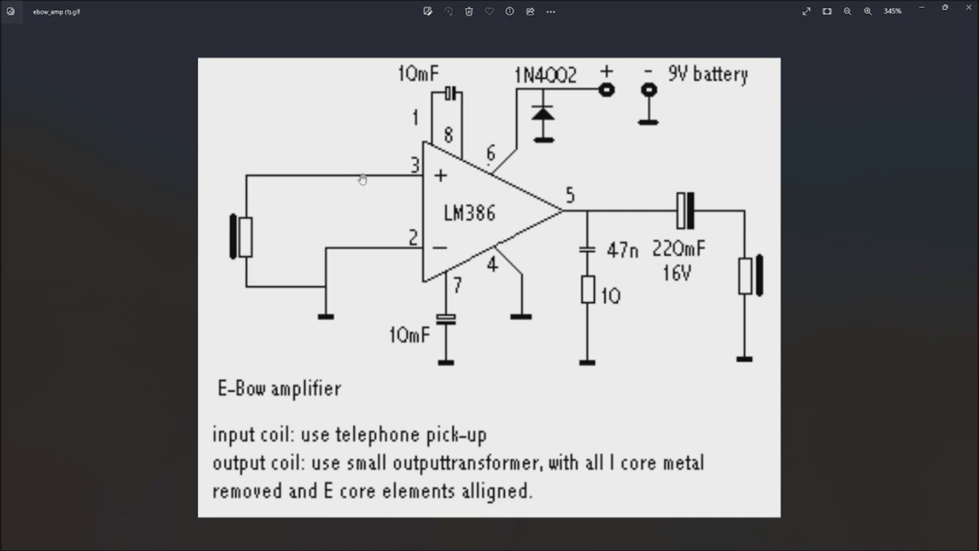
pyautogui.moveTo(493, 230)
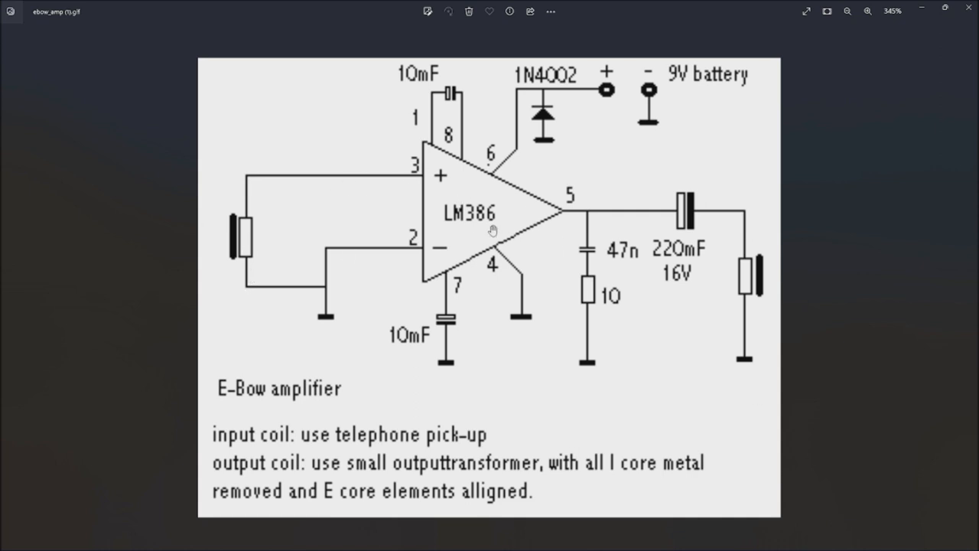
pyautogui.moveTo(759, 303)
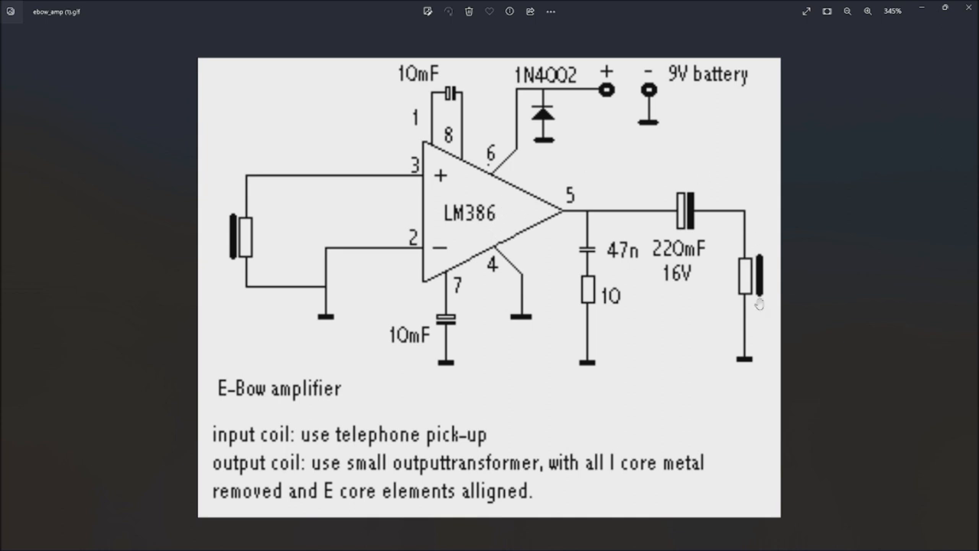
pyautogui.moveTo(543, 263)
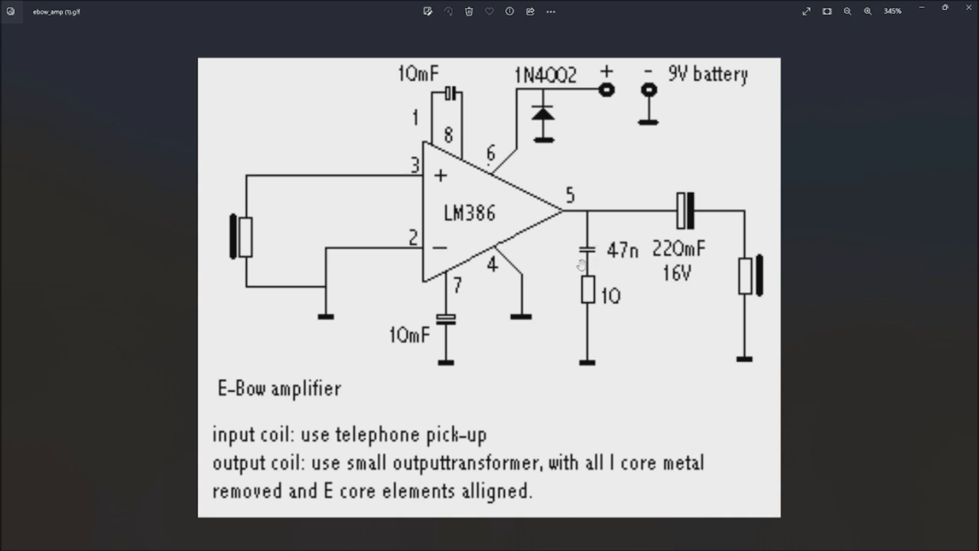
pyautogui.moveTo(642, 533)
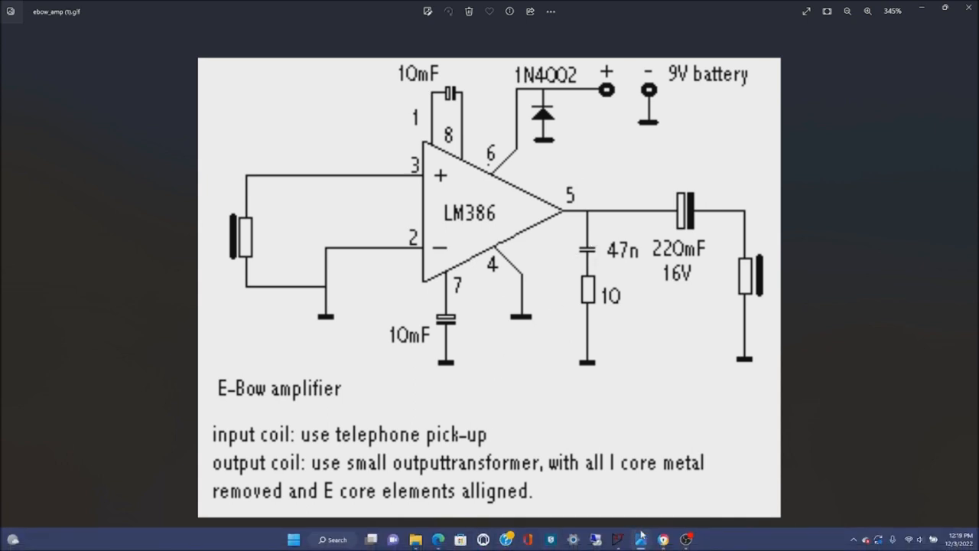
pyautogui.moveTo(641, 539)
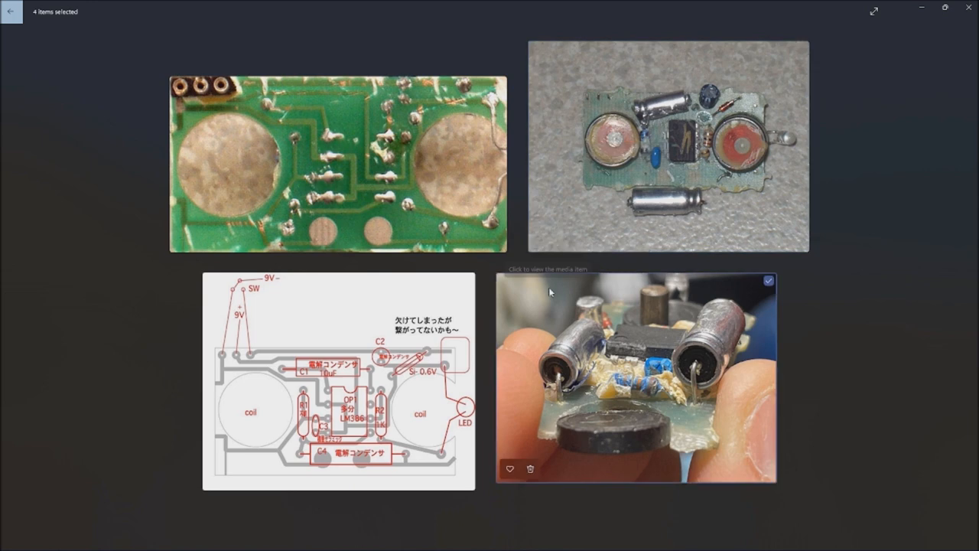
pyautogui.moveTo(337, 168)
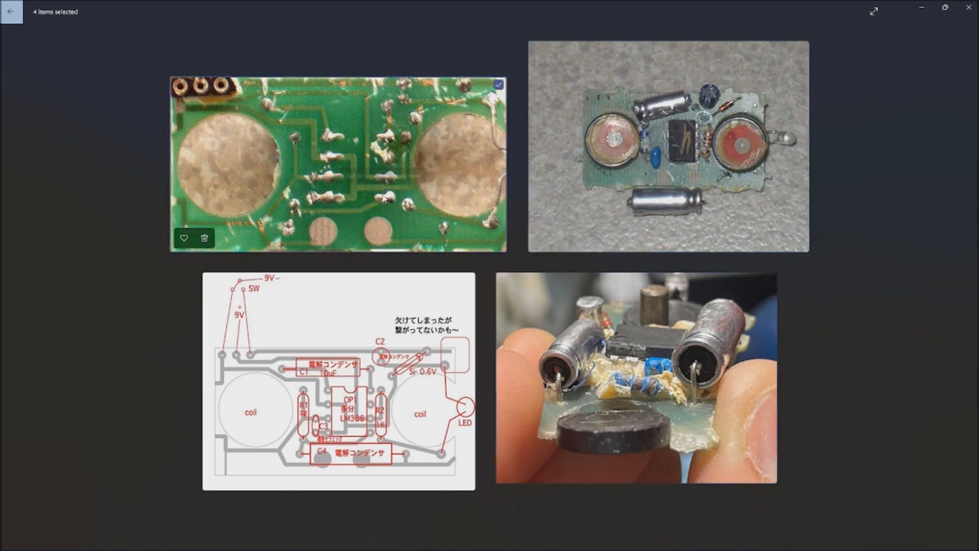
pyautogui.moveTo(438, 417)
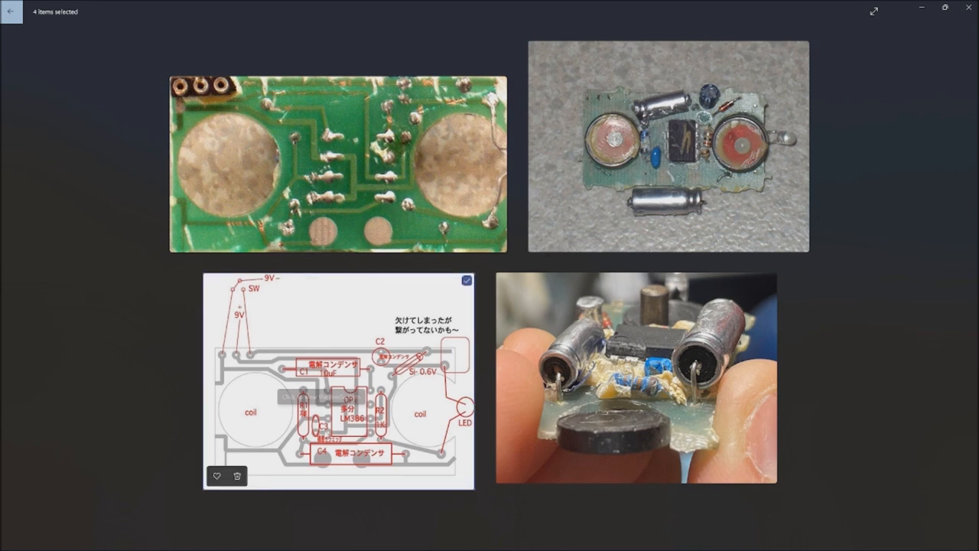
pyautogui.moveTo(327, 435)
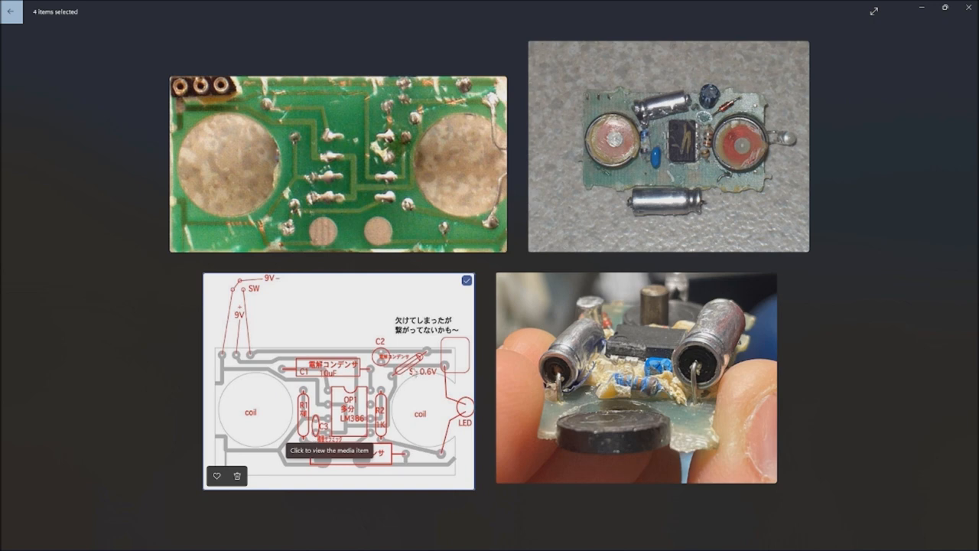
pyautogui.moveTo(412, 391)
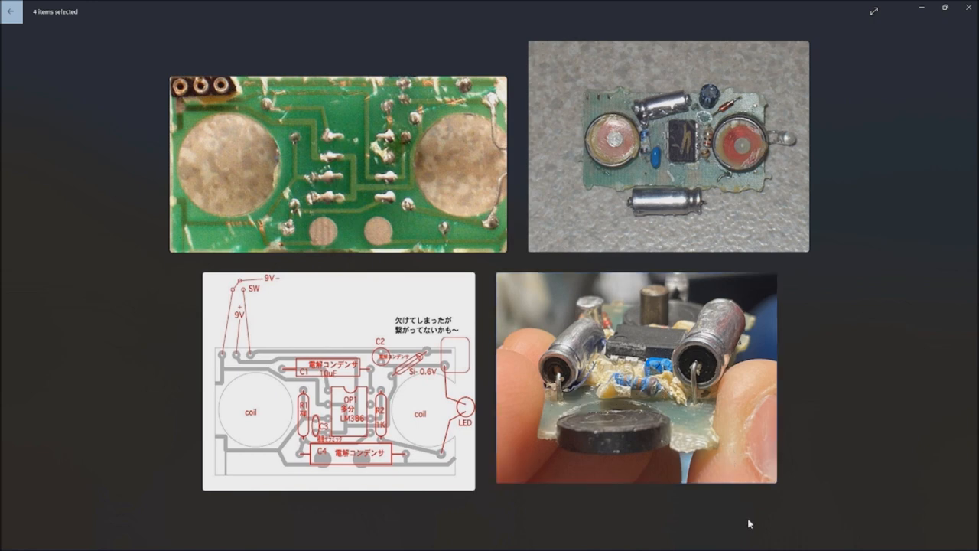
pyautogui.moveTo(719, 455)
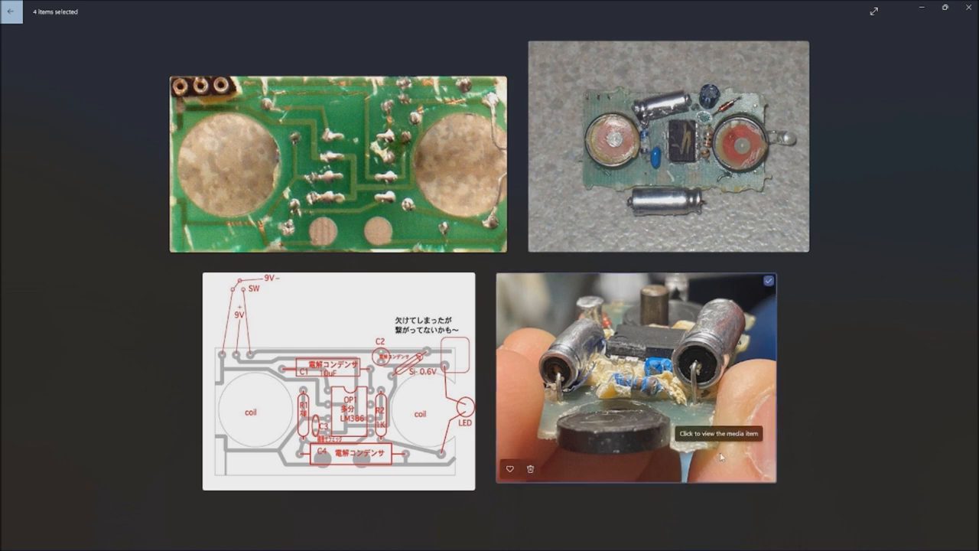
pyautogui.moveTo(653, 424)
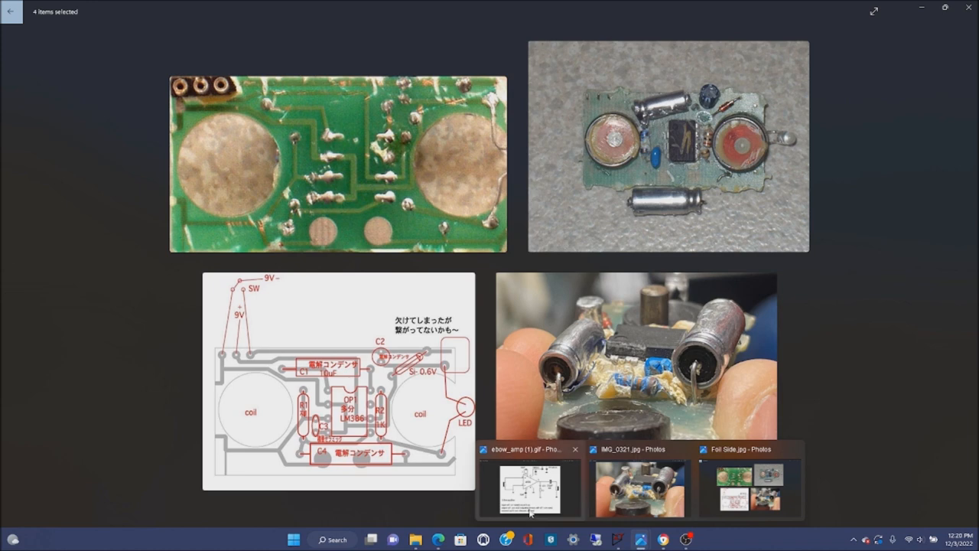
# - Bring the ebow_amp (1).gif LM386 amplifier schematic window back to the front
pyautogui.click(529, 488)
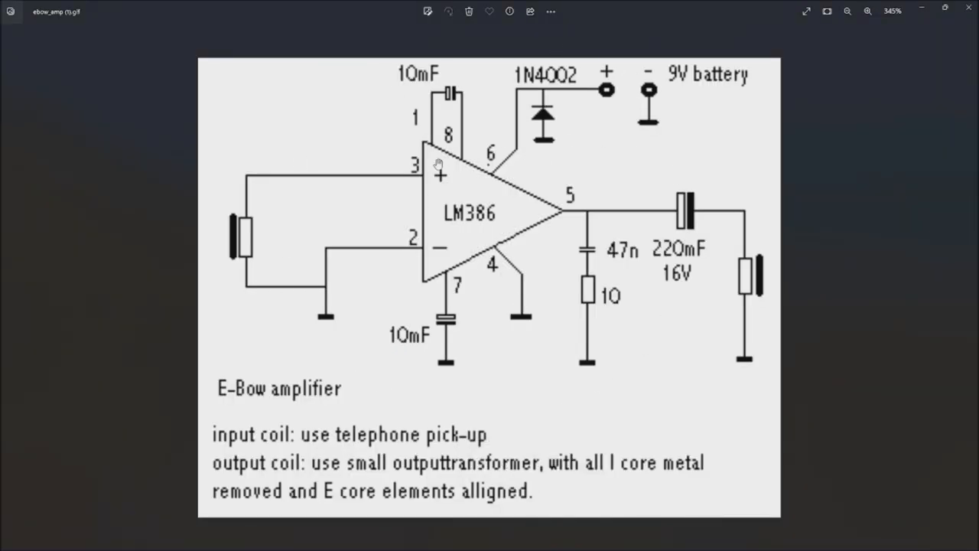
pyautogui.moveTo(703, 189)
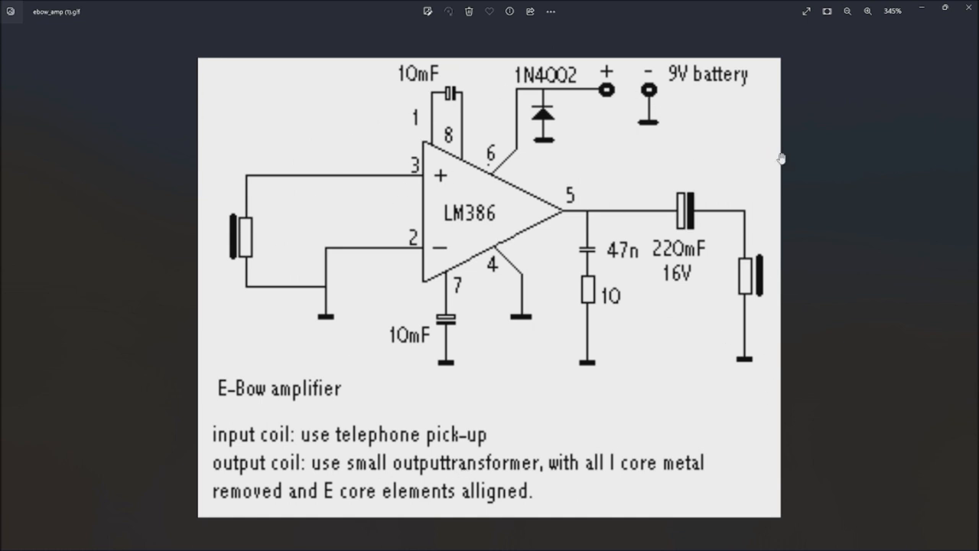
pyautogui.moveTo(575, 138)
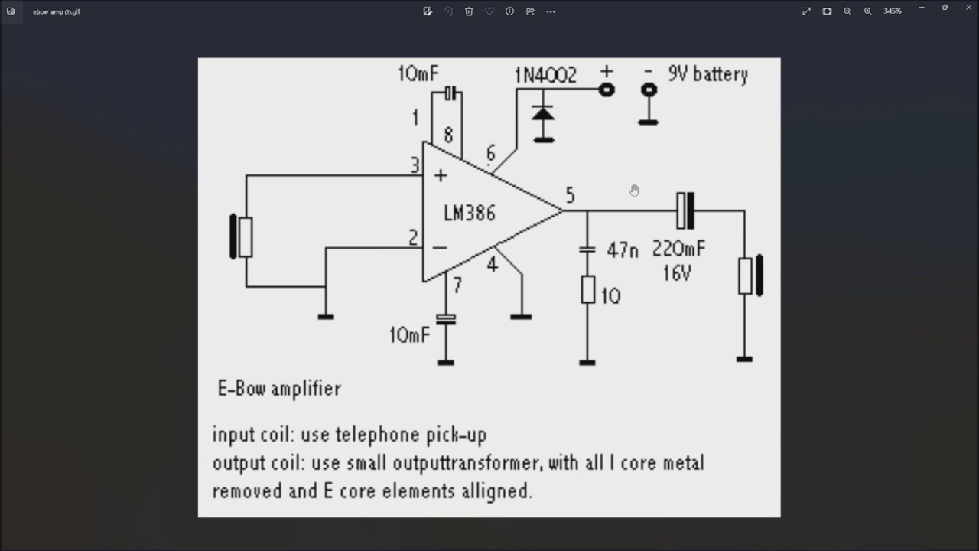
pyautogui.moveTo(601, 180)
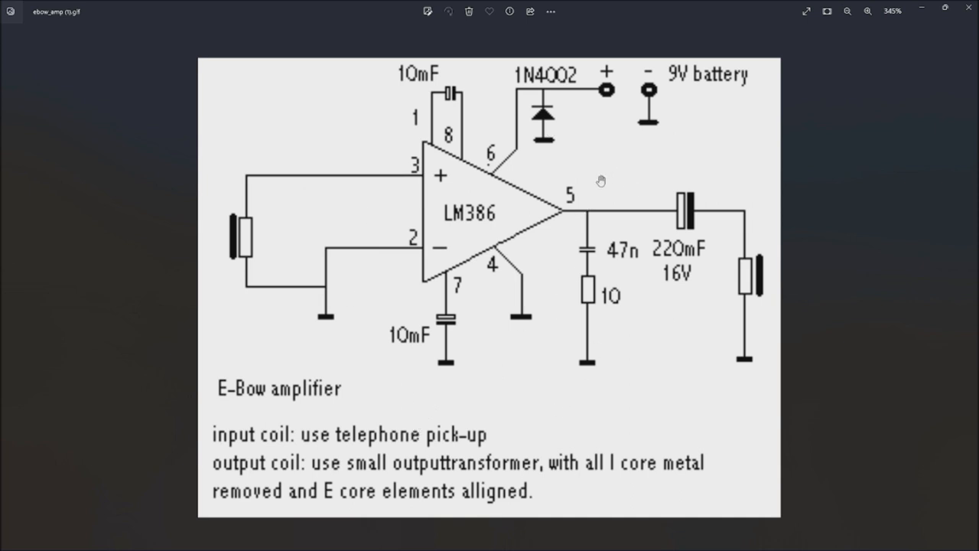
pyautogui.moveTo(580, 190)
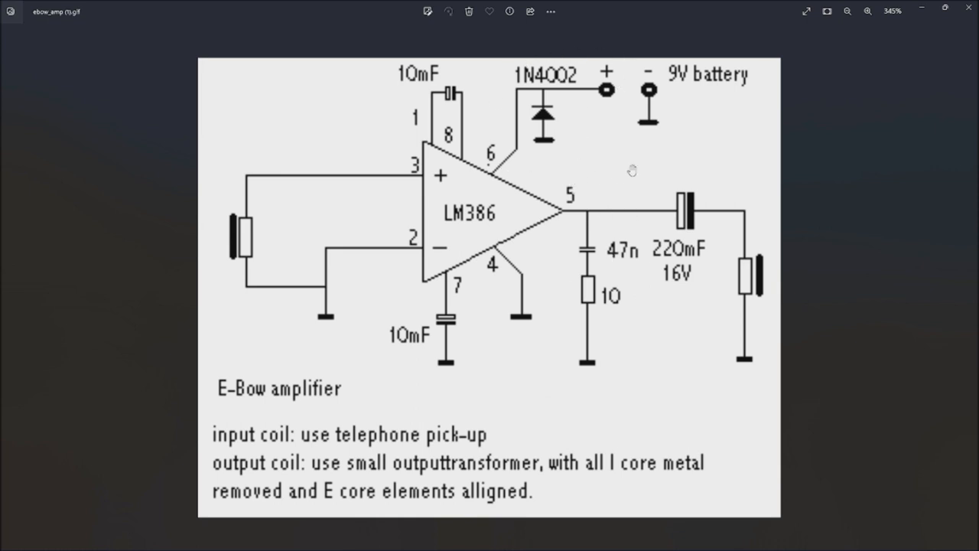
pyautogui.moveTo(614, 329)
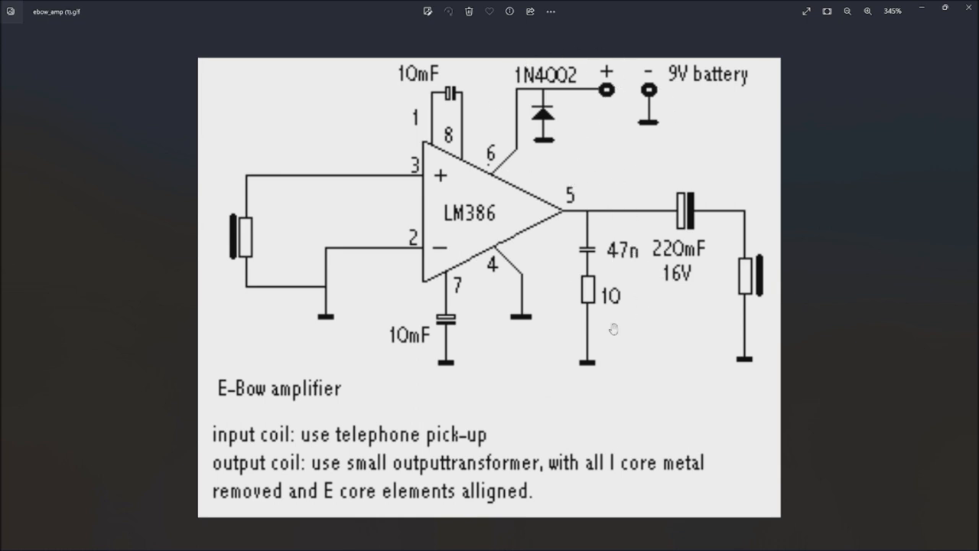
pyautogui.moveTo(436, 227)
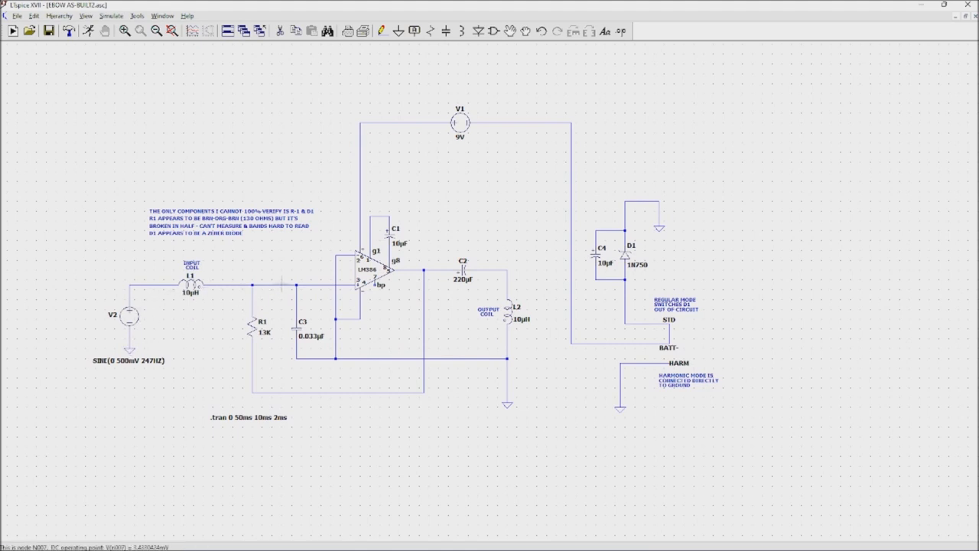
pyautogui.moveTo(498, 306)
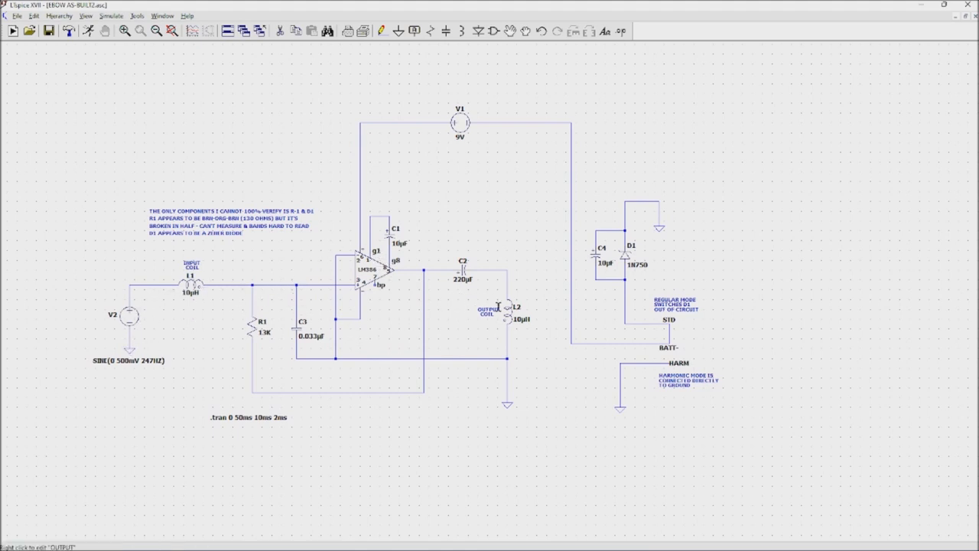
pyautogui.moveTo(484, 251)
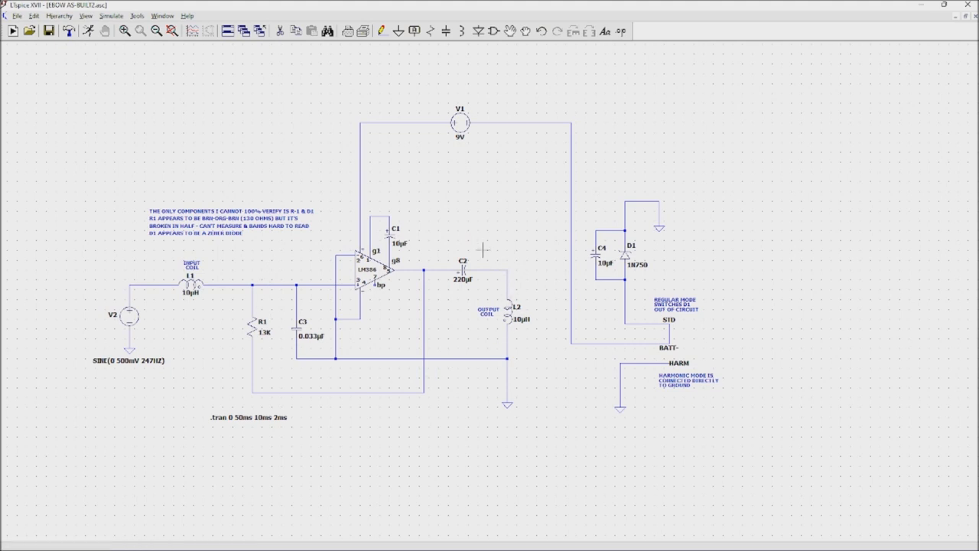
pyautogui.moveTo(407, 494)
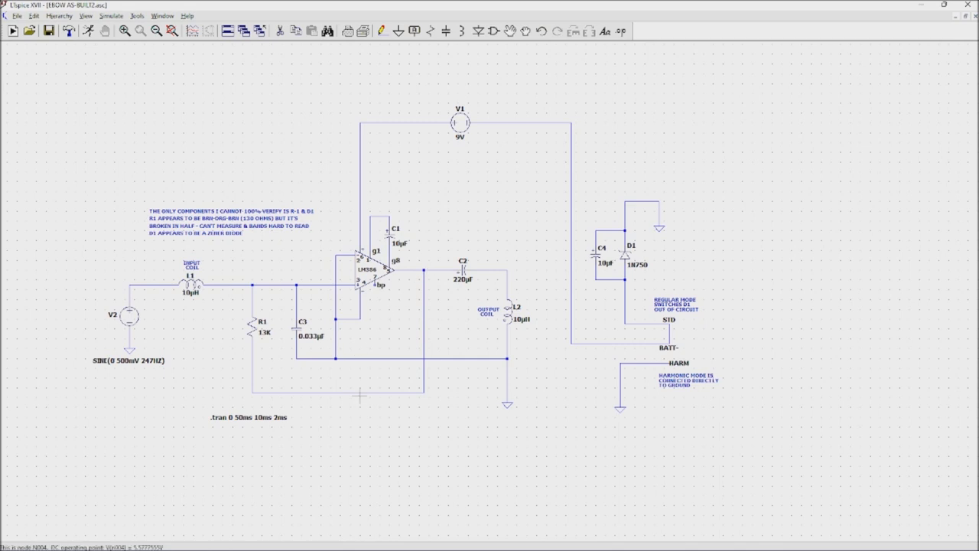
pyautogui.moveTo(315, 366)
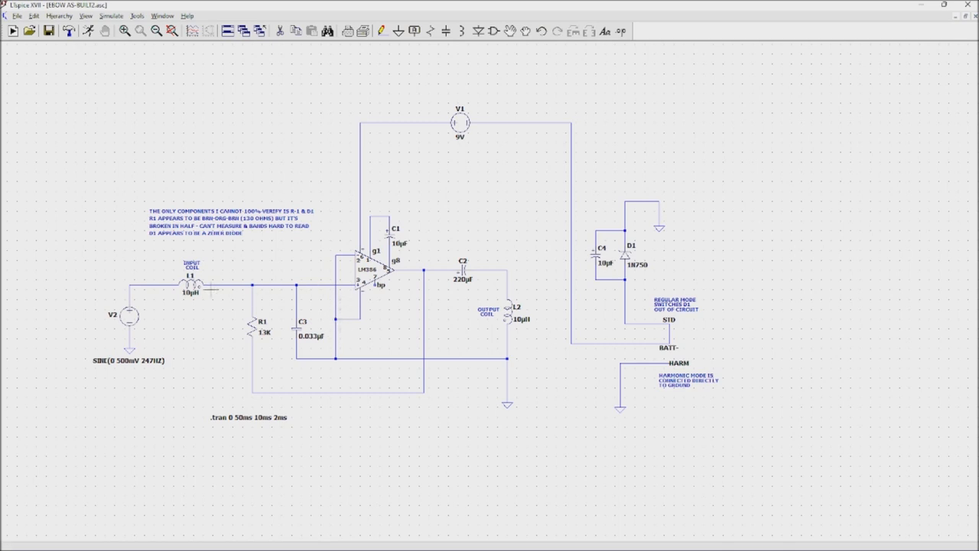
pyautogui.moveTo(376, 309)
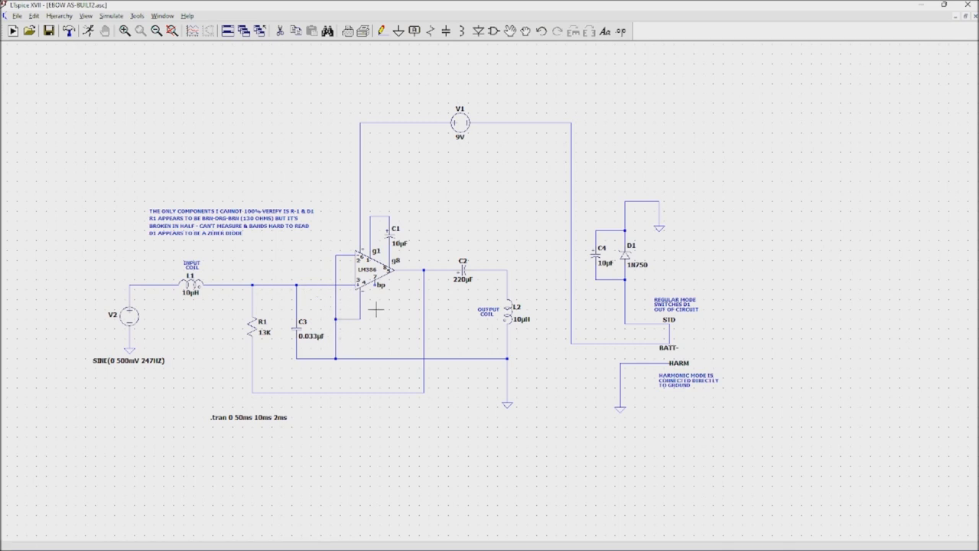
pyautogui.moveTo(329, 371)
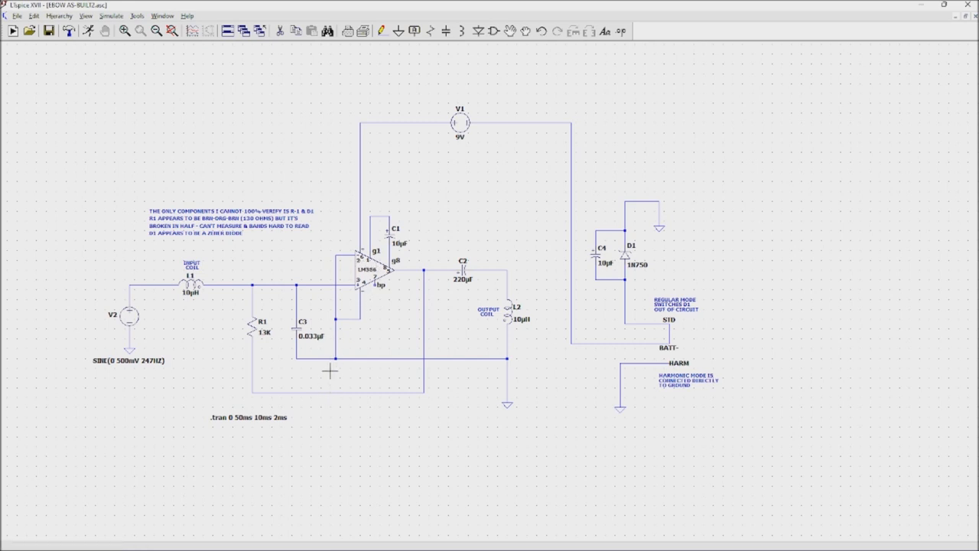
pyautogui.moveTo(316, 349)
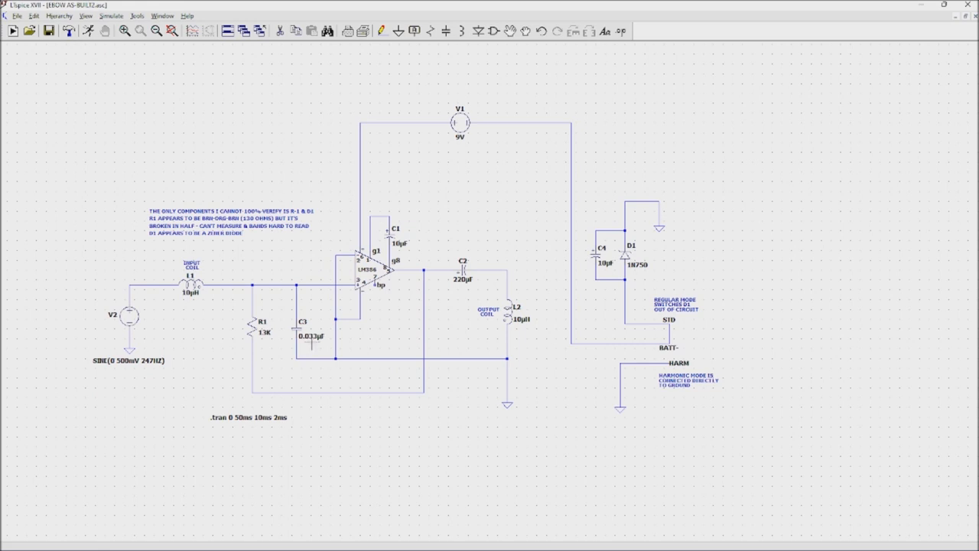
pyautogui.moveTo(325, 381)
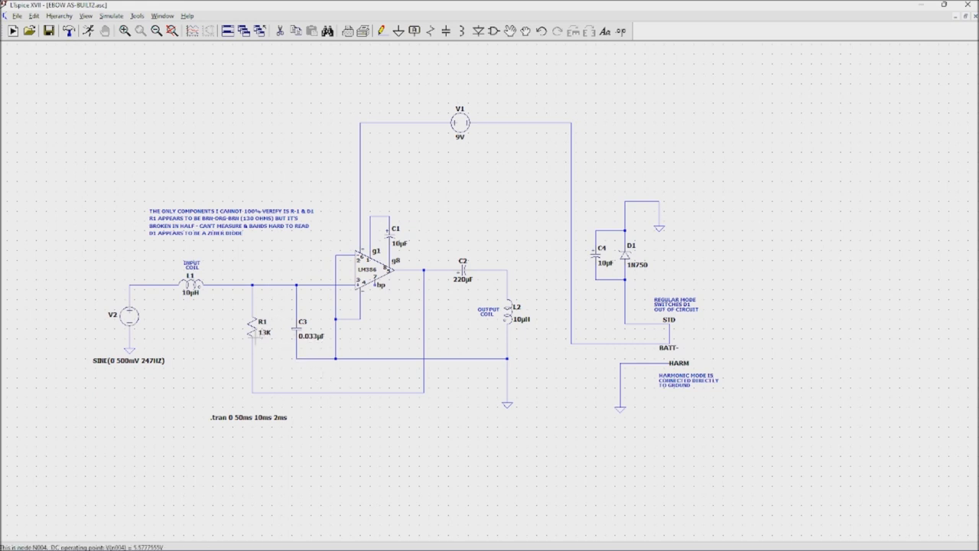
pyautogui.moveTo(423, 290)
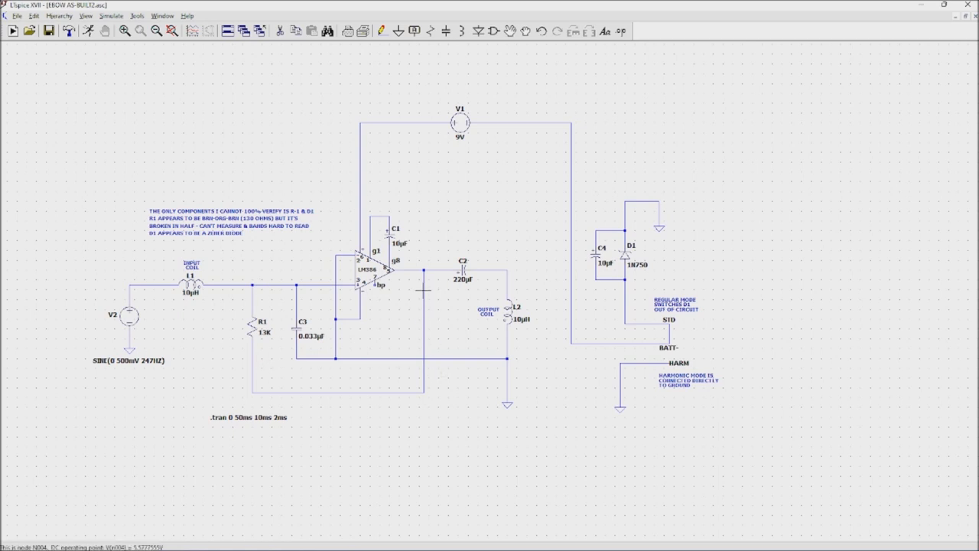
pyautogui.moveTo(329, 341)
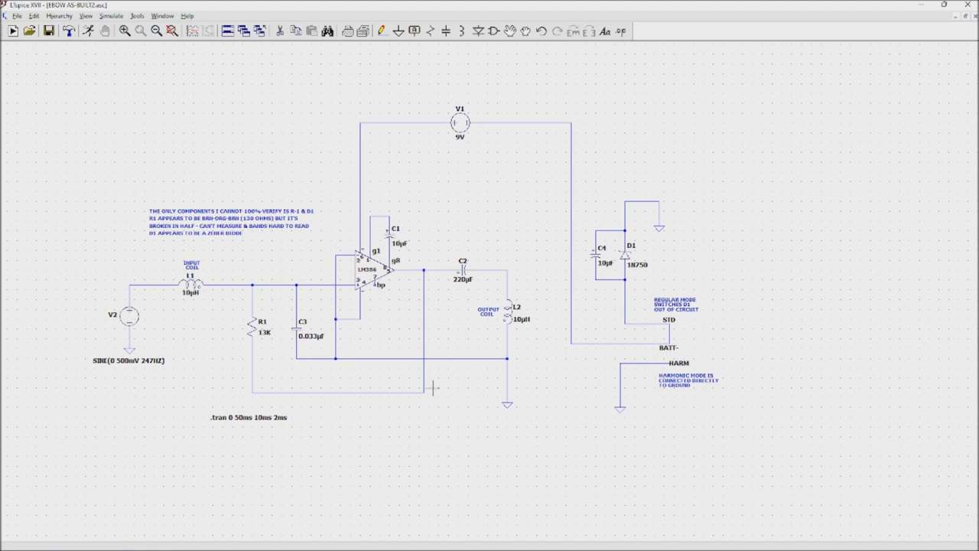
pyautogui.moveTo(419, 375)
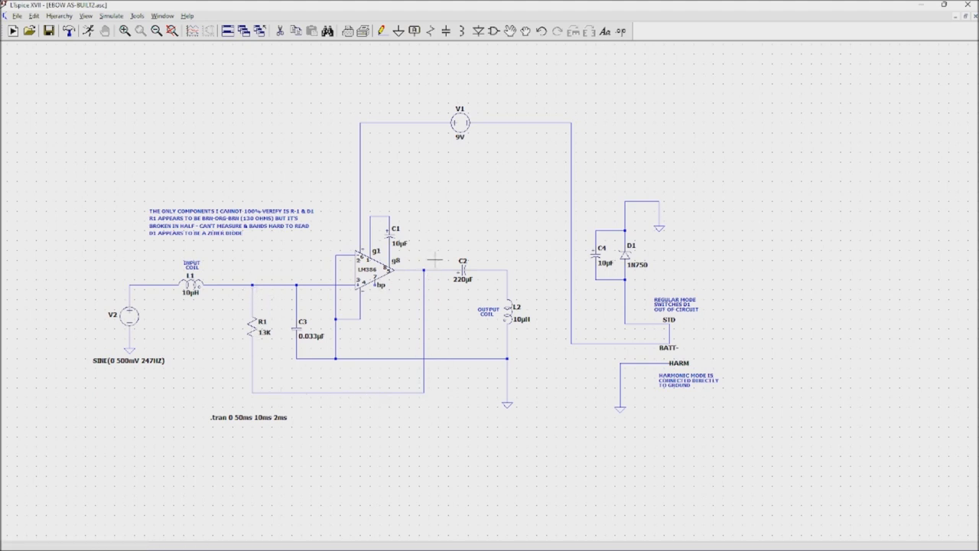
pyautogui.moveTo(222, 293)
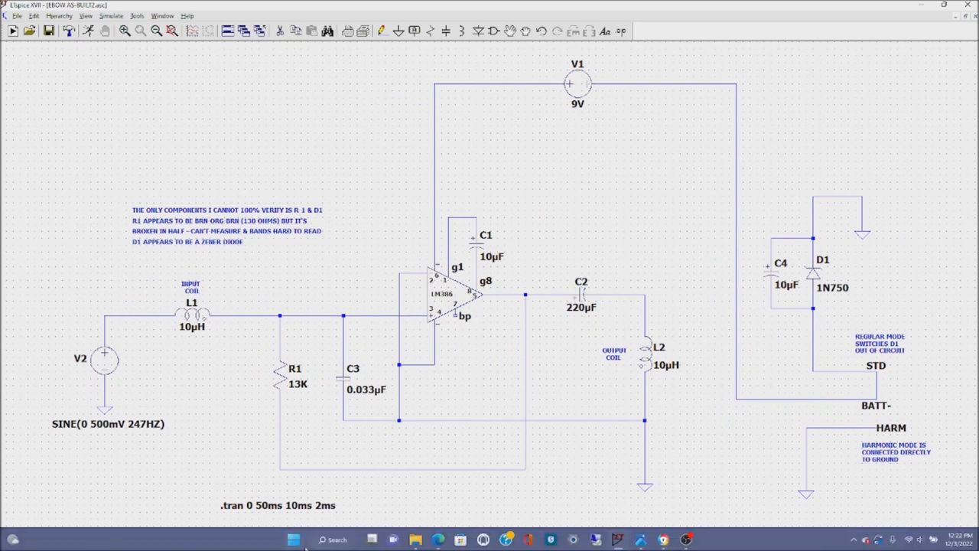
pyautogui.moveTo(660, 540)
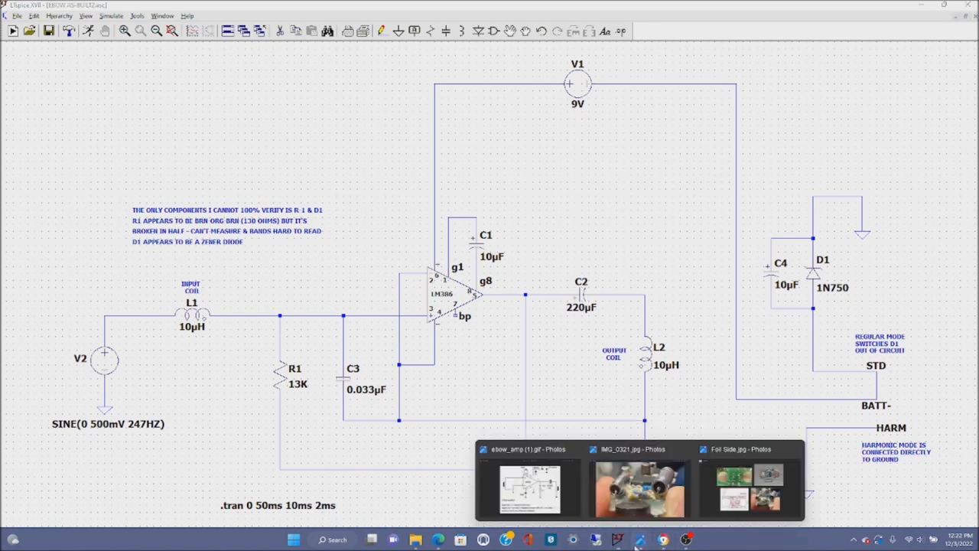
pyautogui.click(640, 488)
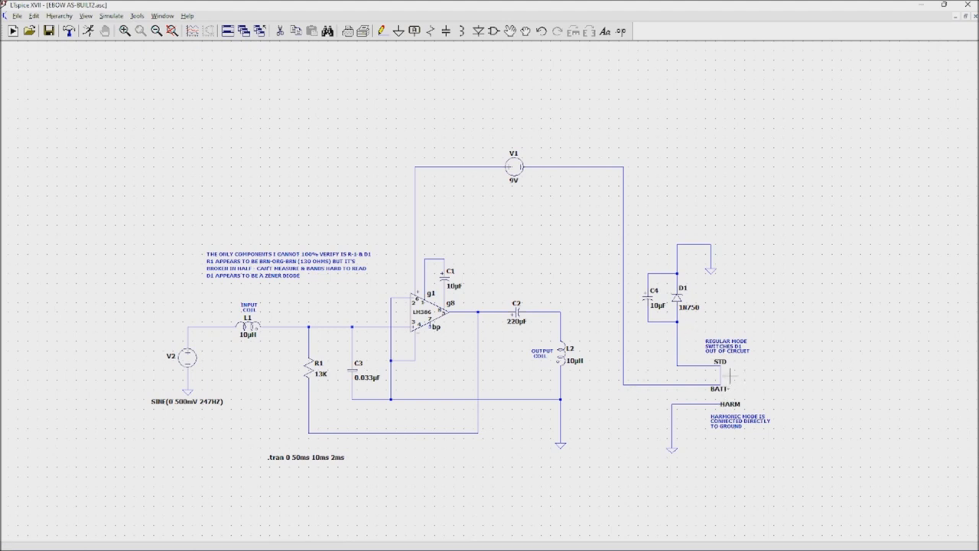
pyautogui.moveTo(727, 361)
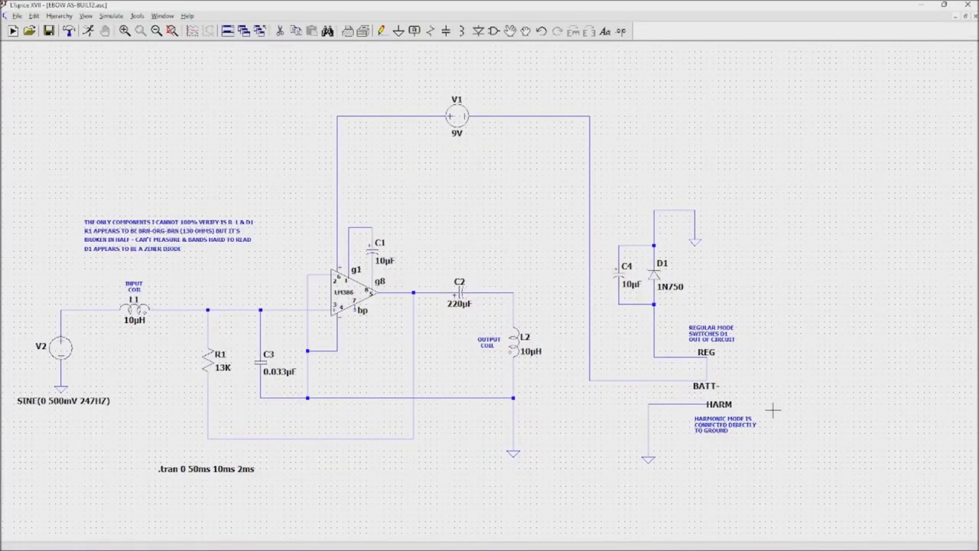
pyautogui.moveTo(760, 359)
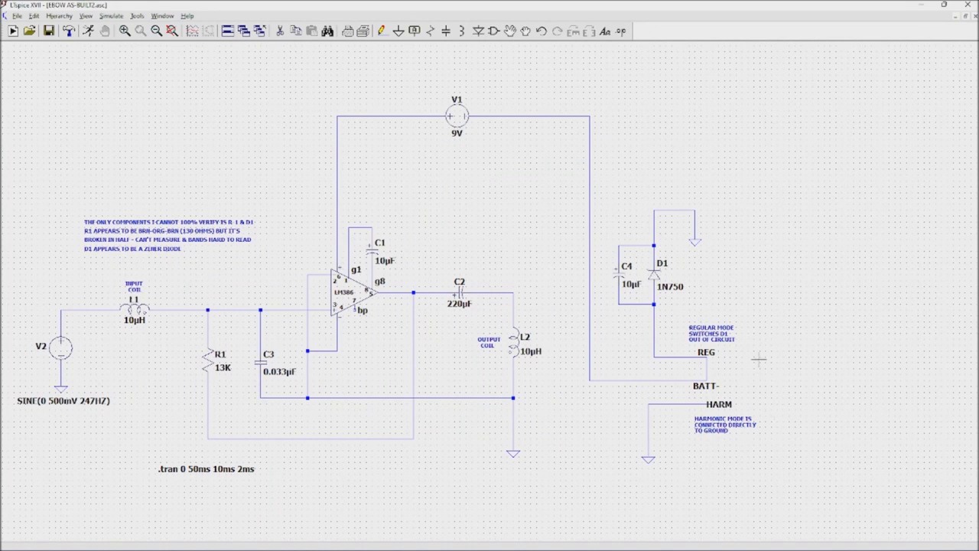
pyautogui.moveTo(762, 324)
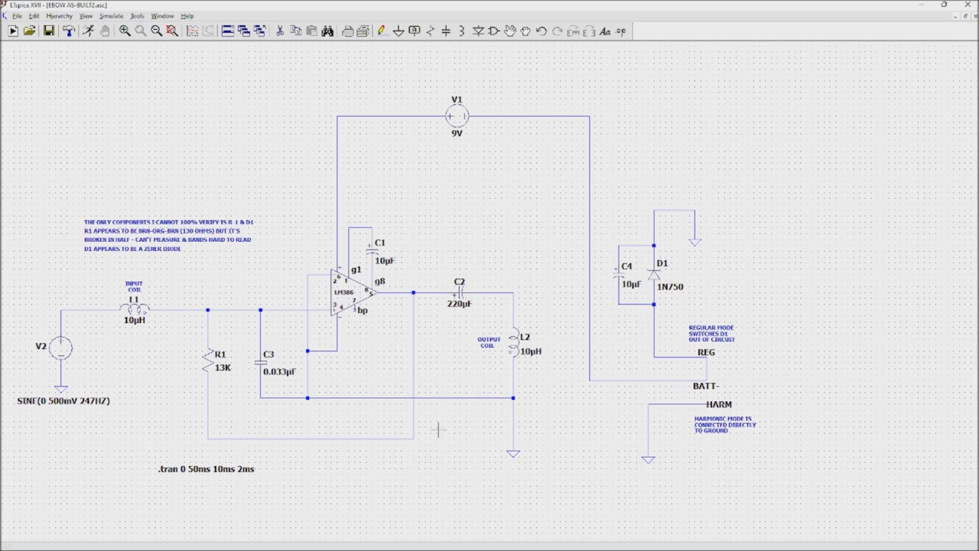
pyautogui.moveTo(598, 378)
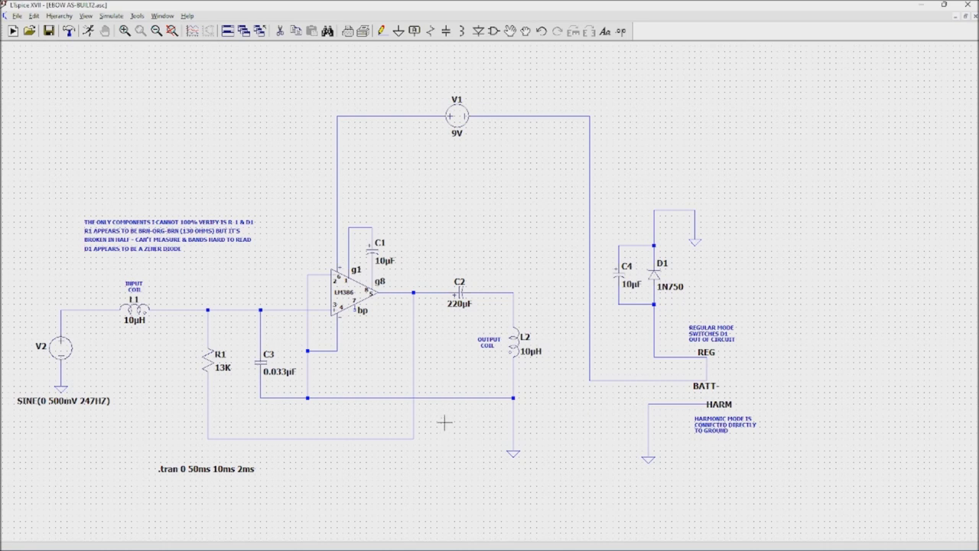
pyautogui.moveTo(324, 89)
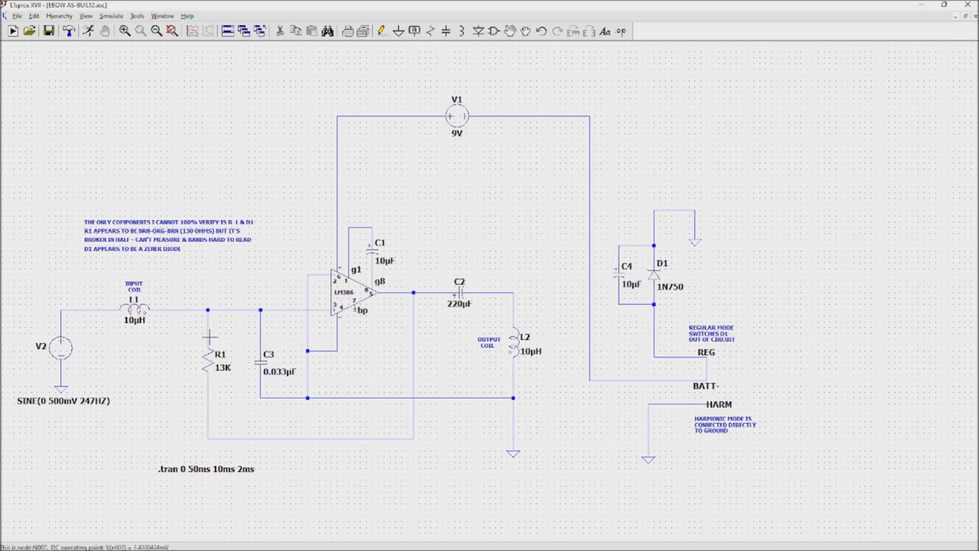
pyautogui.moveTo(553, 293)
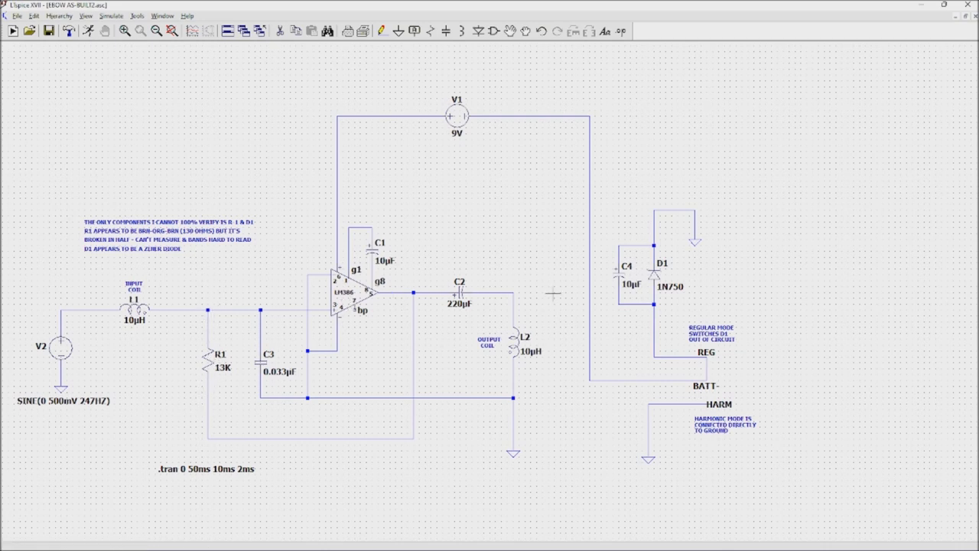
pyautogui.moveTo(524, 347)
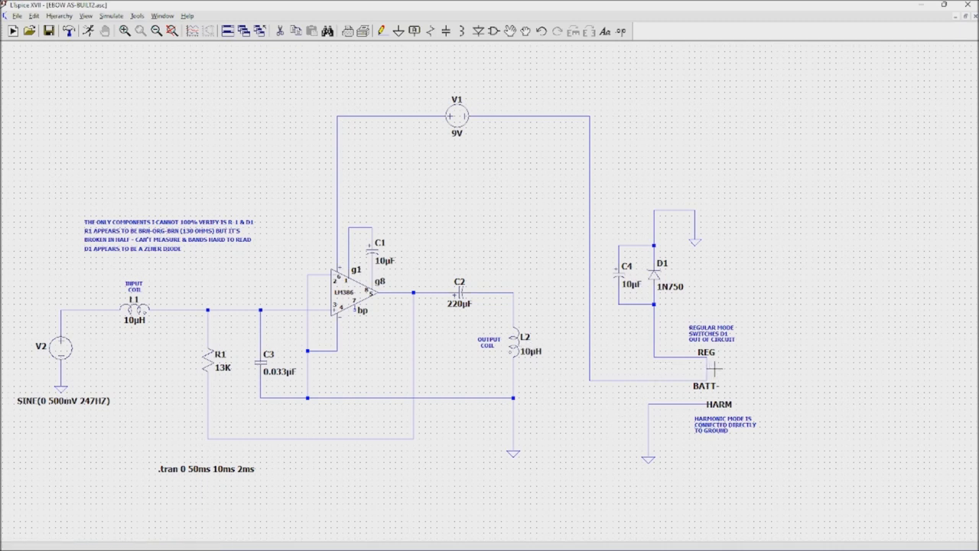
pyautogui.moveTo(670, 291)
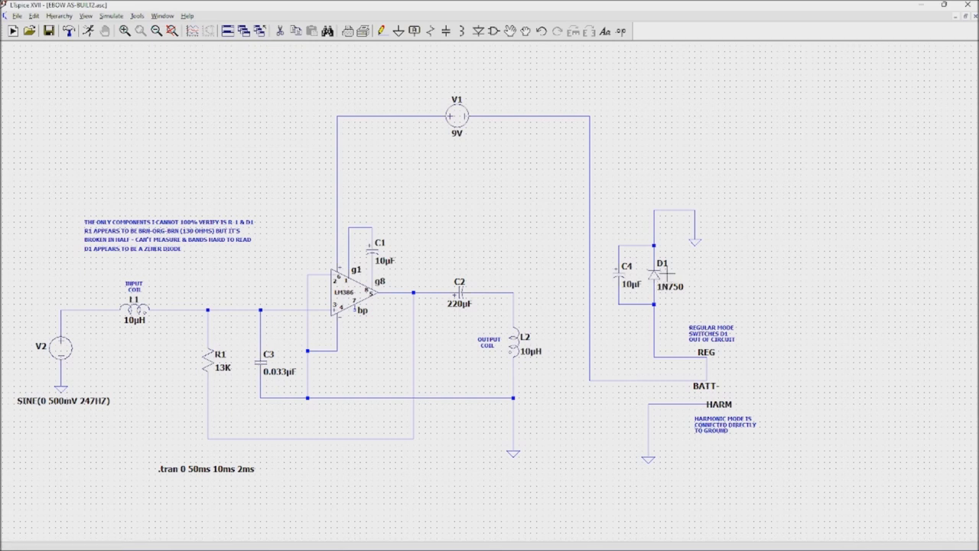
pyautogui.moveTo(508, 92)
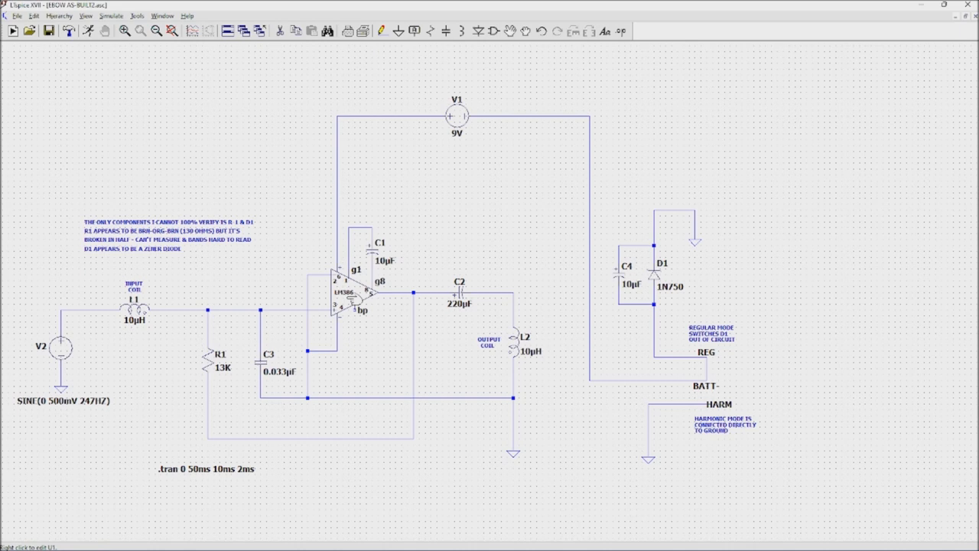
pyautogui.moveTo(658, 275)
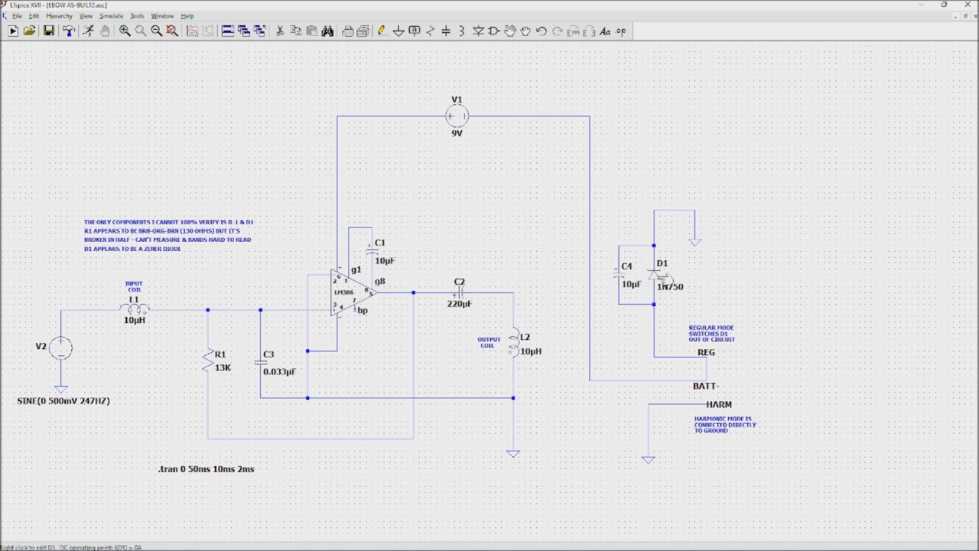
pyautogui.doubleClick(661, 264)
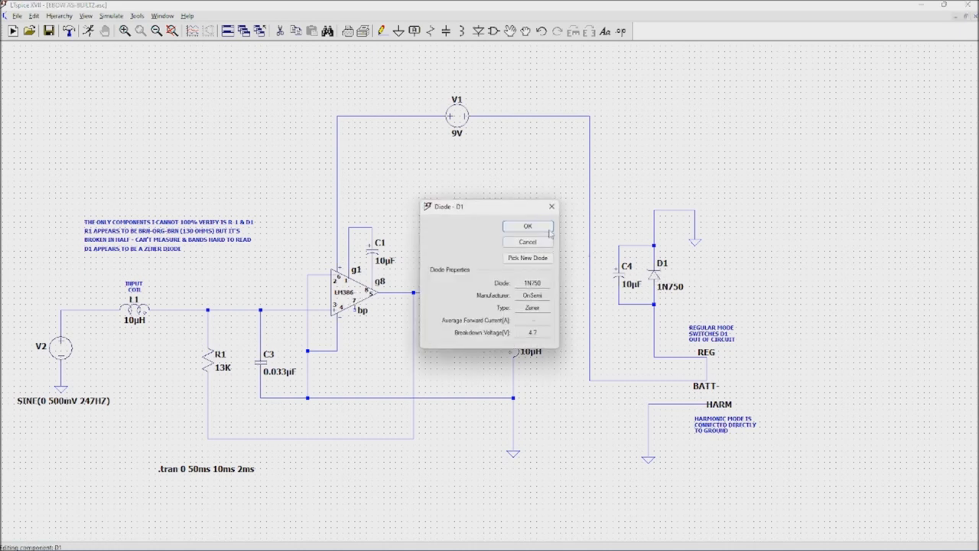
pyautogui.click(527, 225)
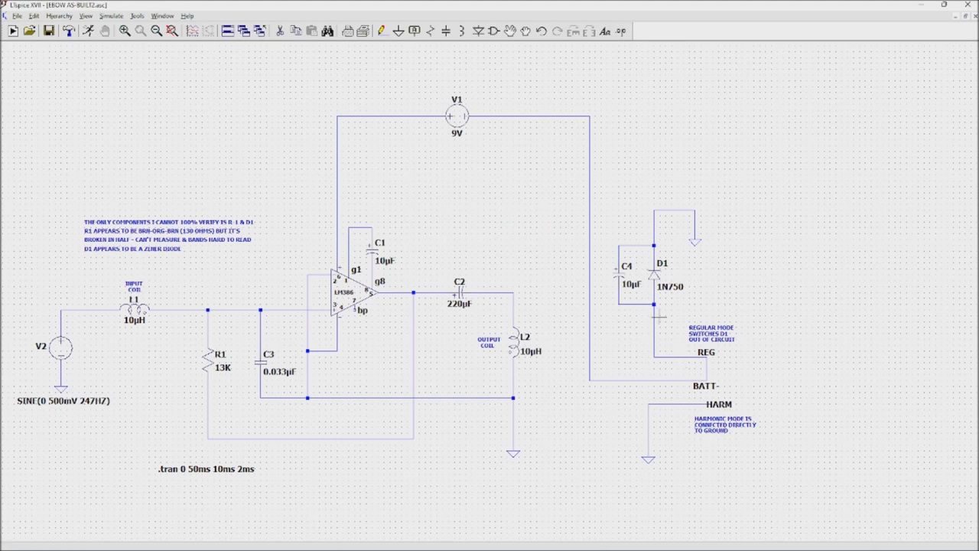
pyautogui.moveTo(659, 286)
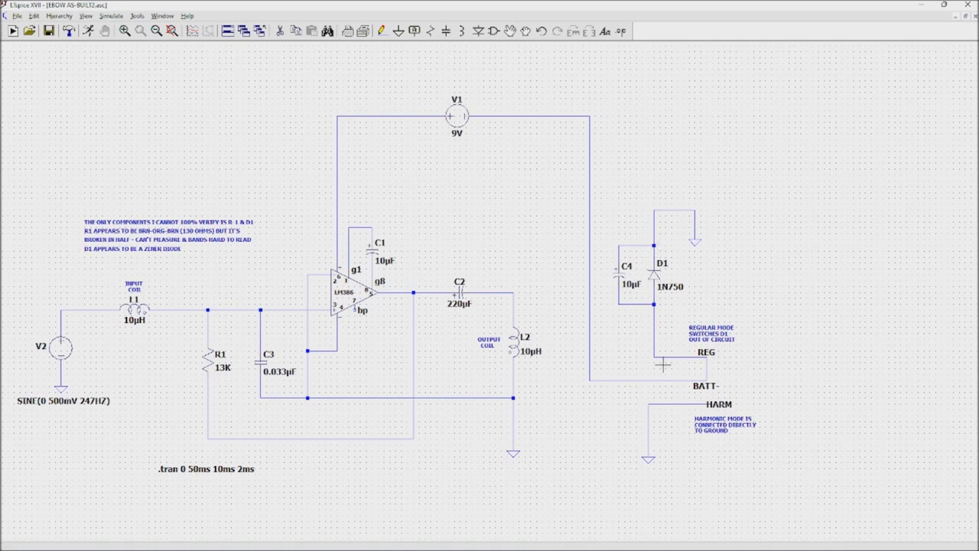
pyautogui.moveTo(584, 156)
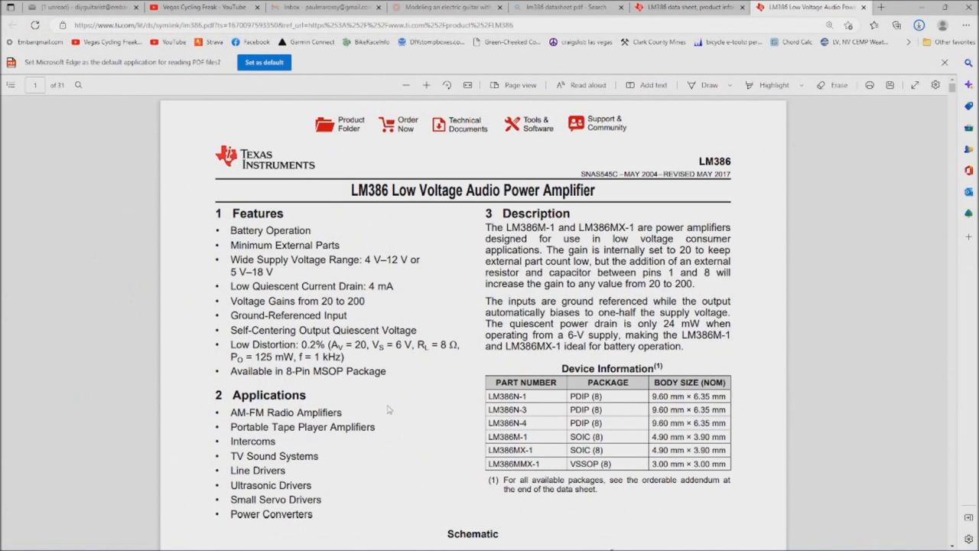
pyautogui.moveTo(365, 247)
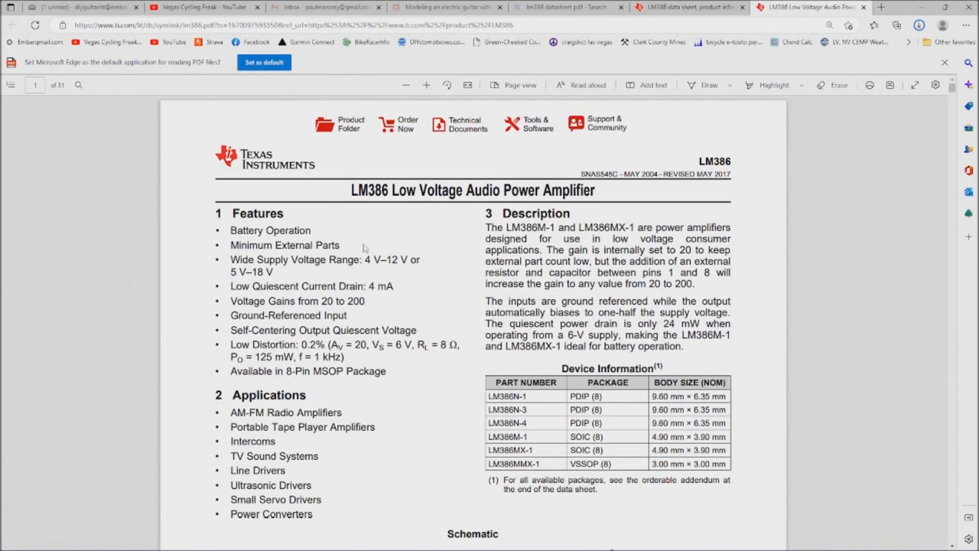
pyautogui.moveTo(460, 320)
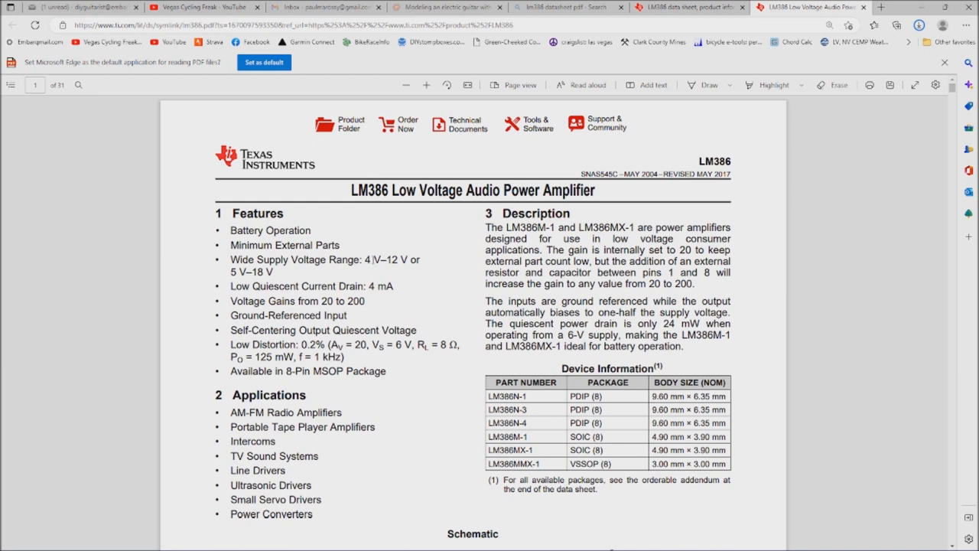
pyautogui.moveTo(428, 284)
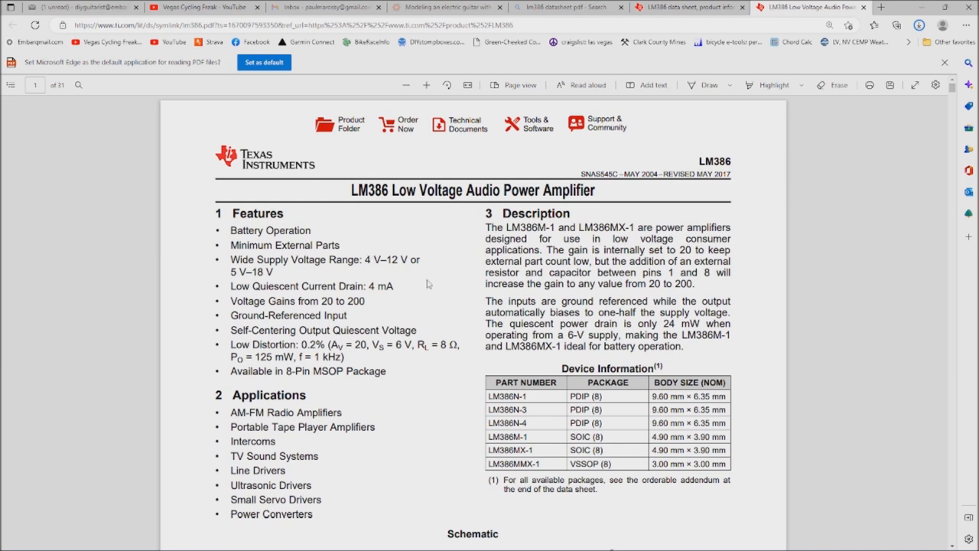
pyautogui.moveTo(428, 284)
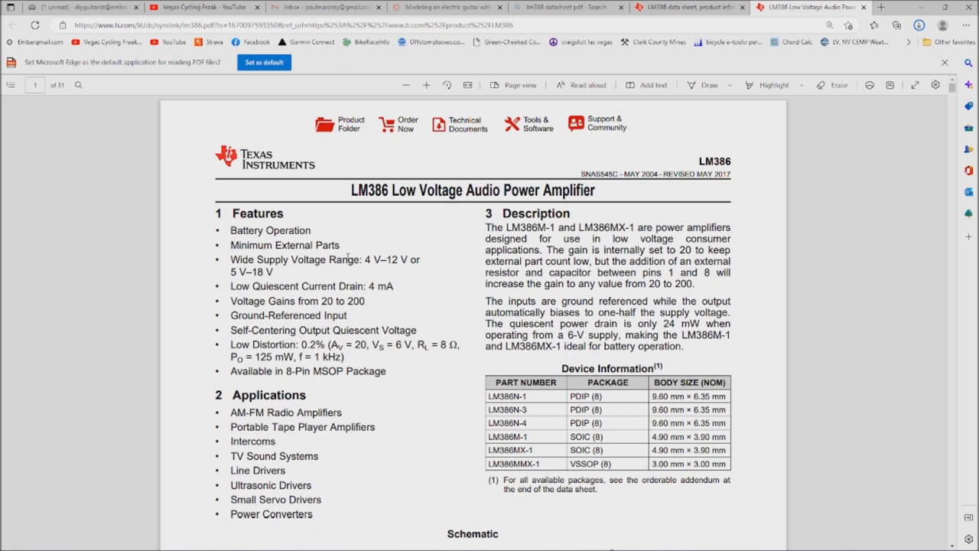
pyautogui.moveTo(369, 259)
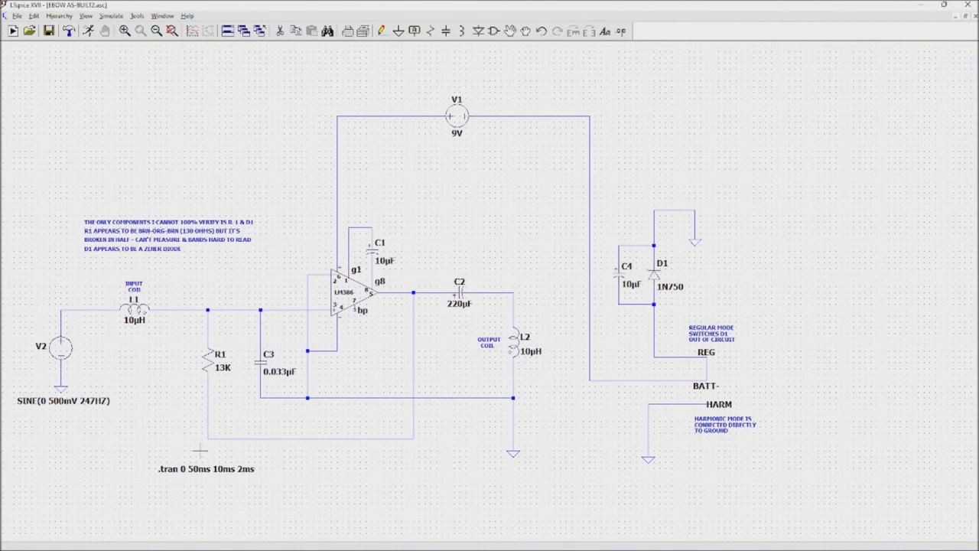
# - Run the transient simulation from the schematic's context menu, opening an empty 0–40 ms plot
pyautogui.rightClick(413, 195)
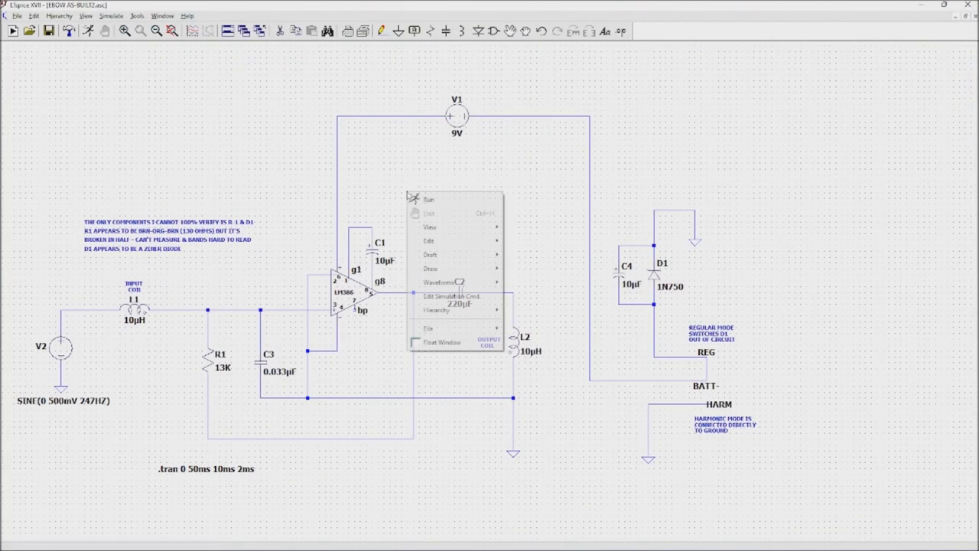
pyautogui.click(429, 198)
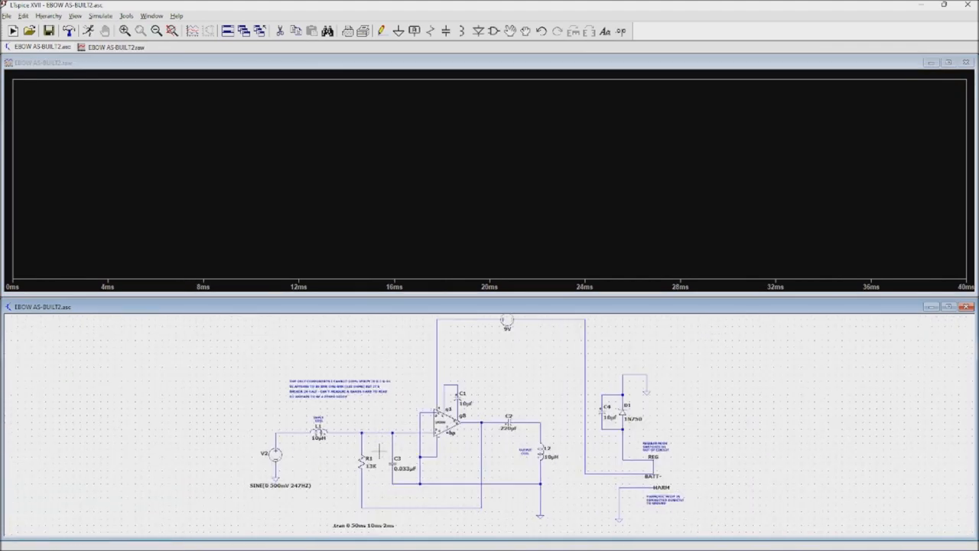
pyautogui.moveTo(343, 427)
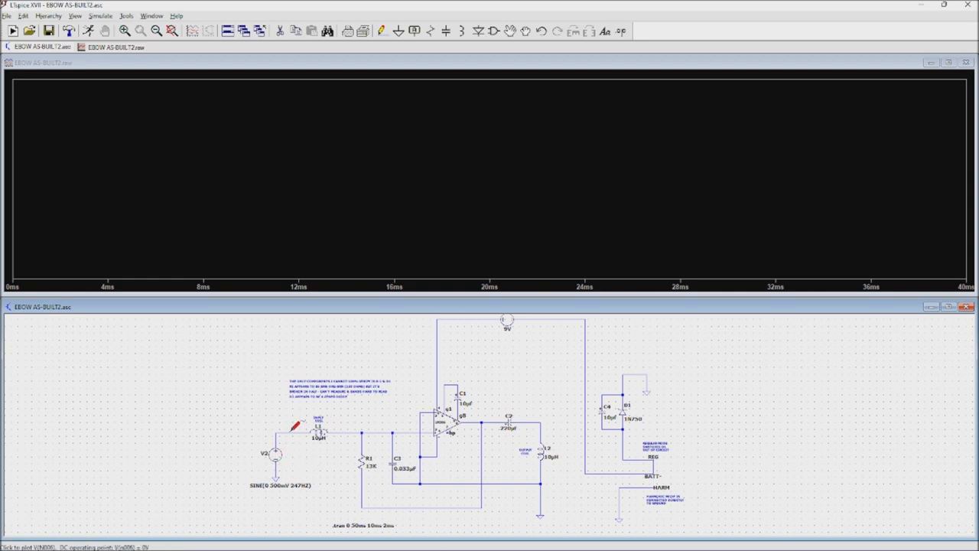
pyautogui.moveTo(348, 424)
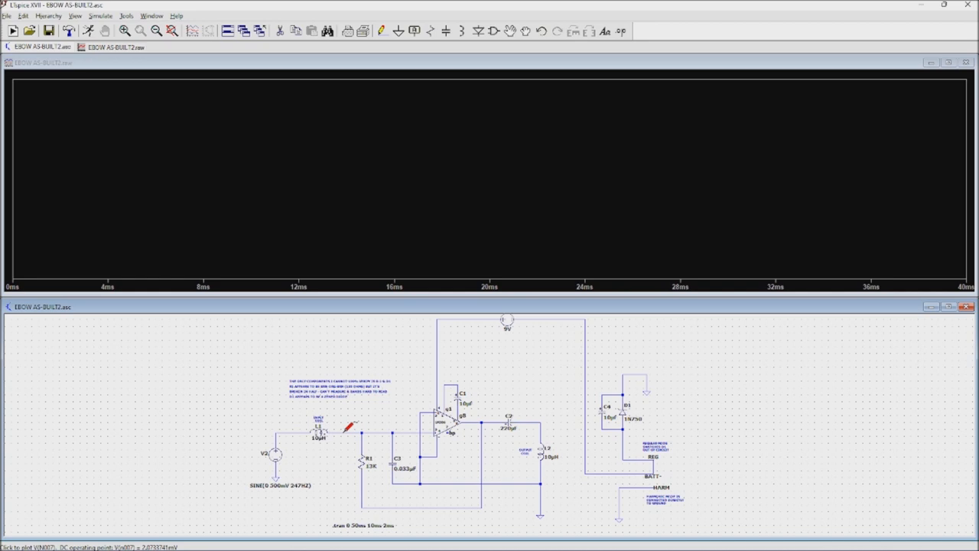
pyautogui.click(349, 427)
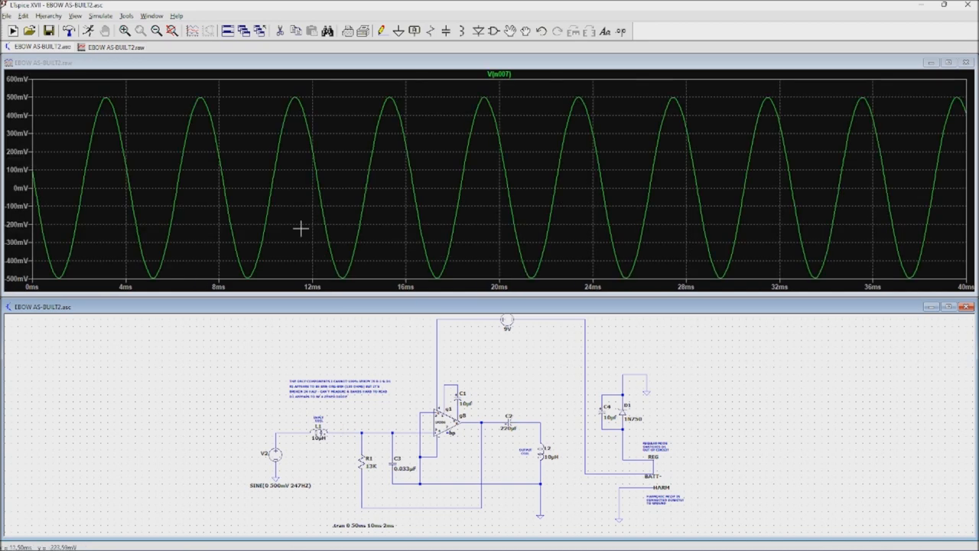
pyautogui.moveTo(486, 194)
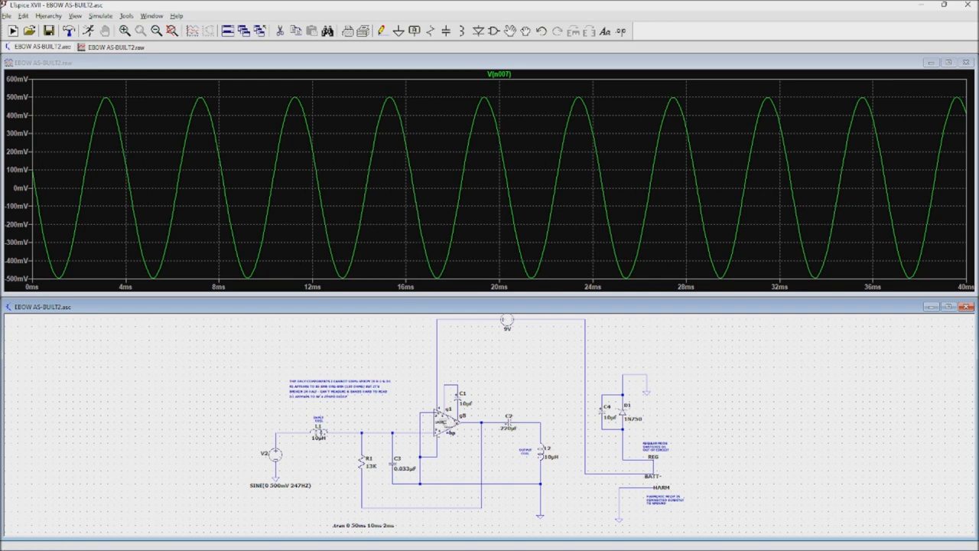
pyautogui.moveTo(266, 189)
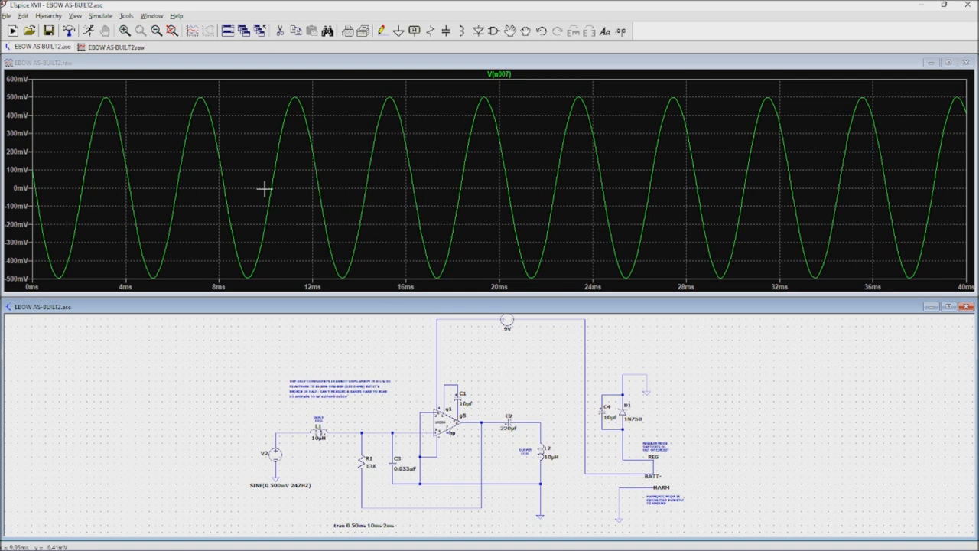
pyautogui.moveTo(277, 161)
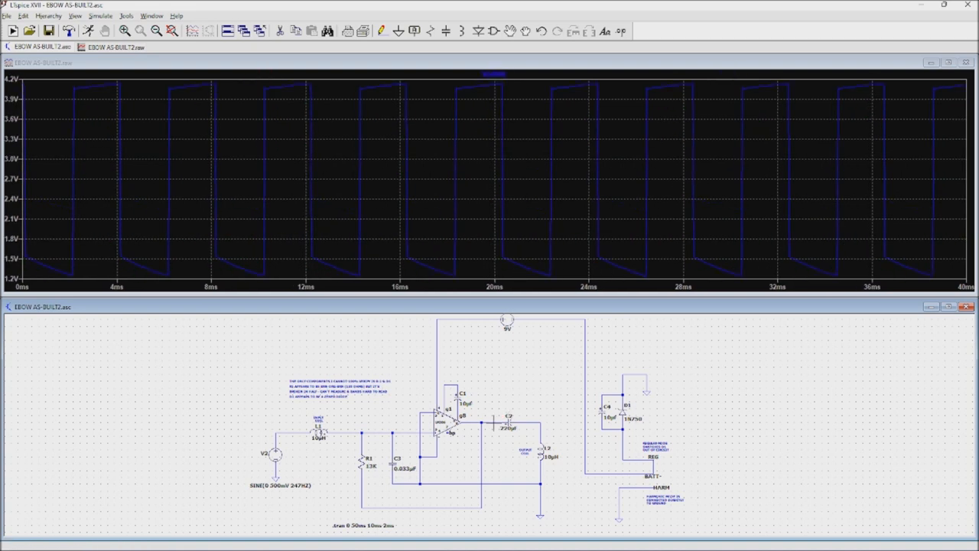
pyautogui.moveTo(493, 424)
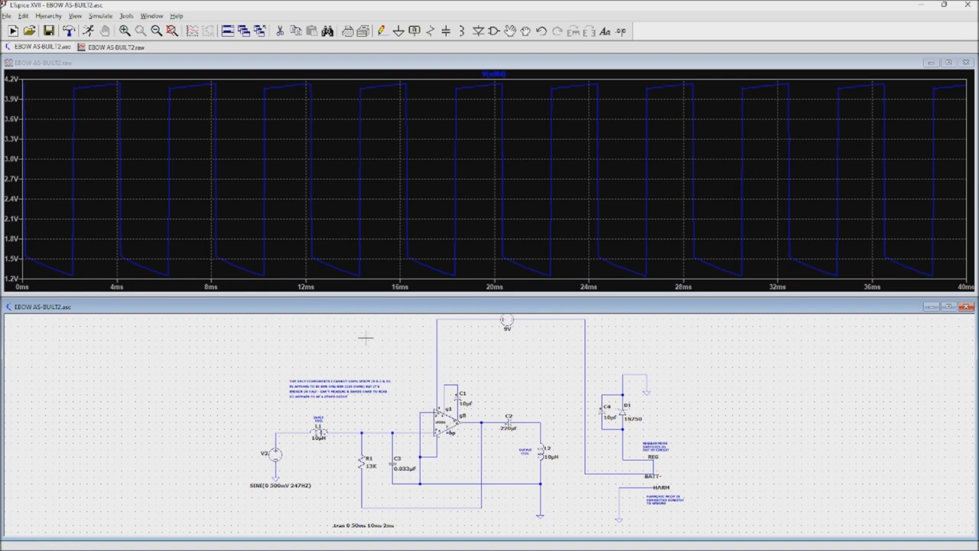
pyautogui.moveTo(794, 271)
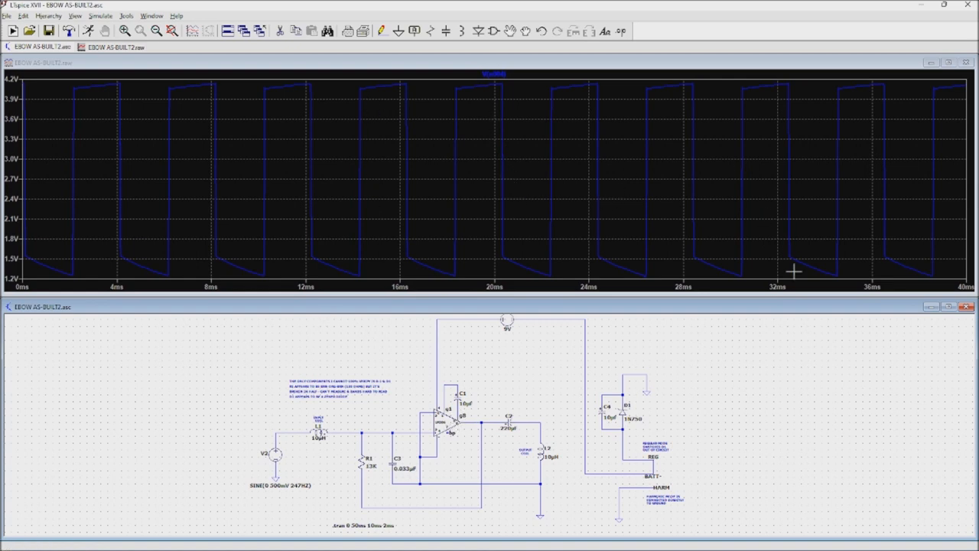
pyautogui.moveTo(739, 192)
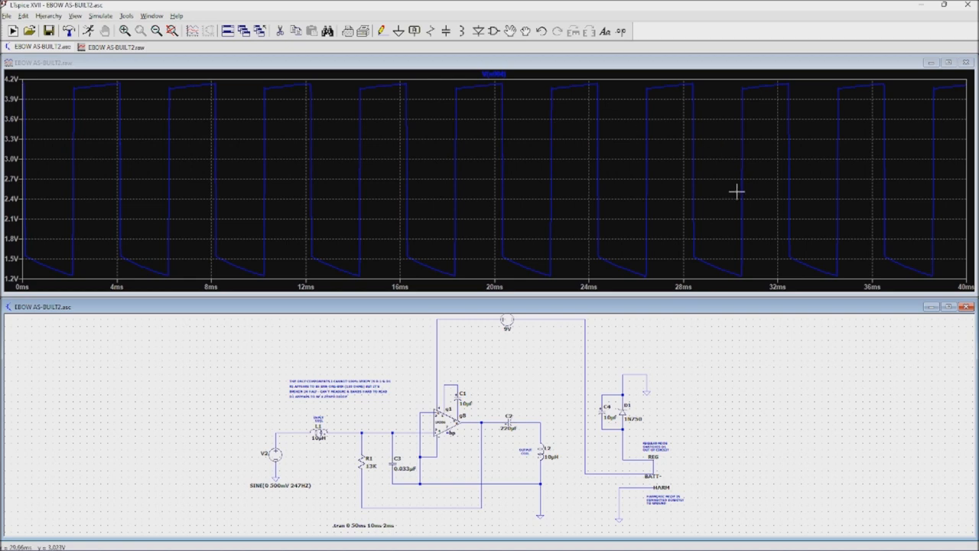
pyautogui.moveTo(323, 492)
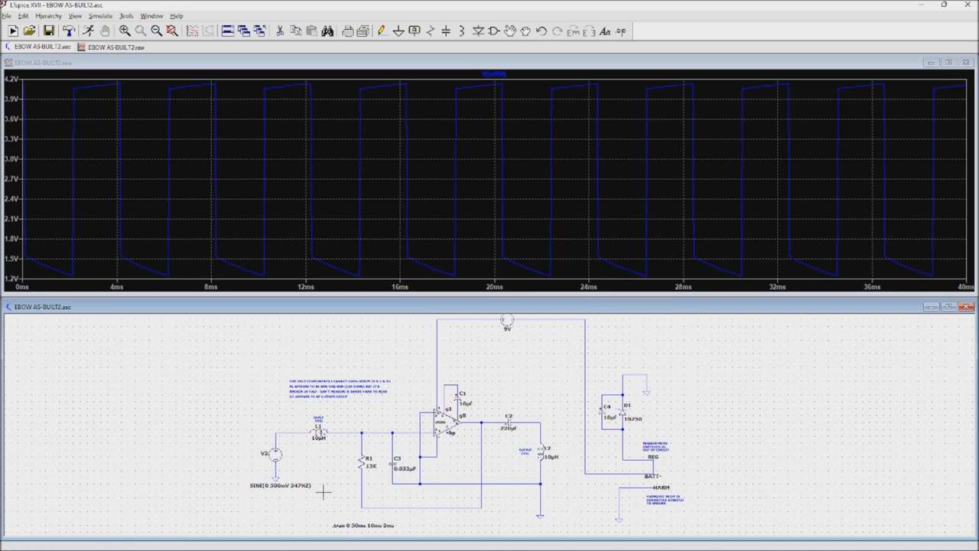
pyautogui.moveTo(339, 458)
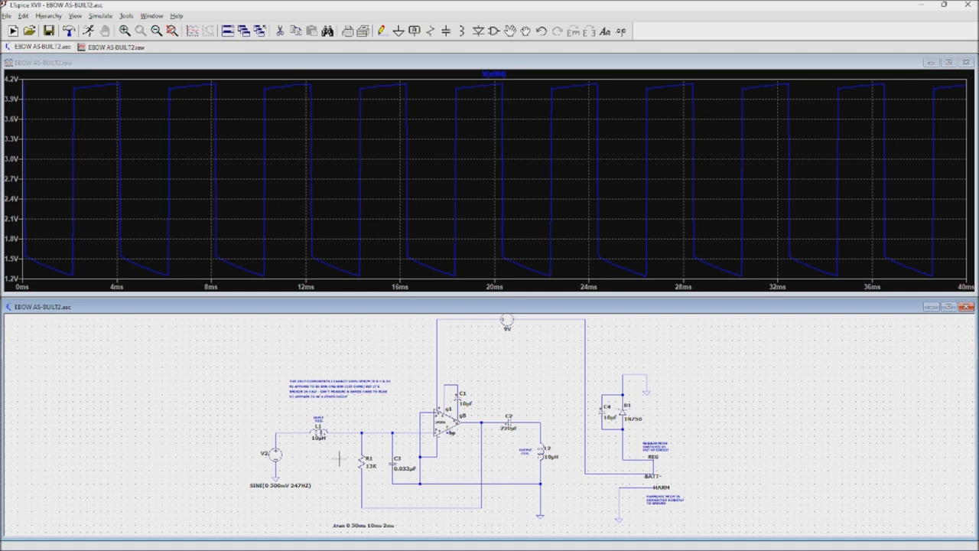
pyautogui.moveTo(486, 276)
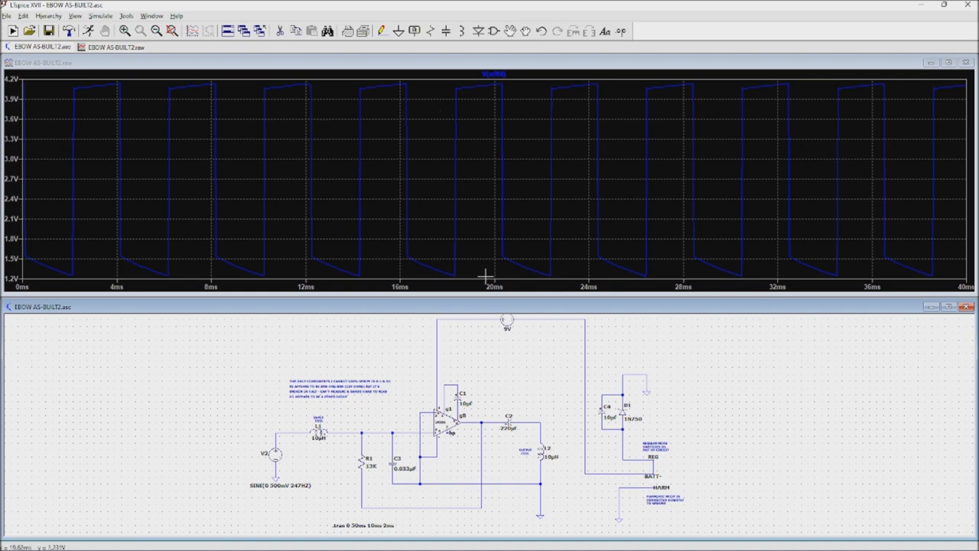
pyautogui.moveTo(316, 98)
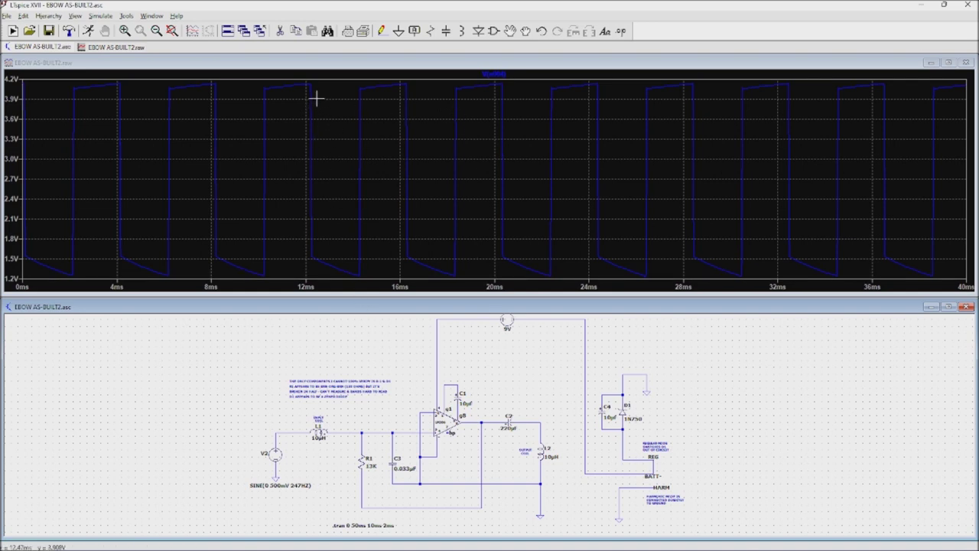
pyautogui.moveTo(543, 239)
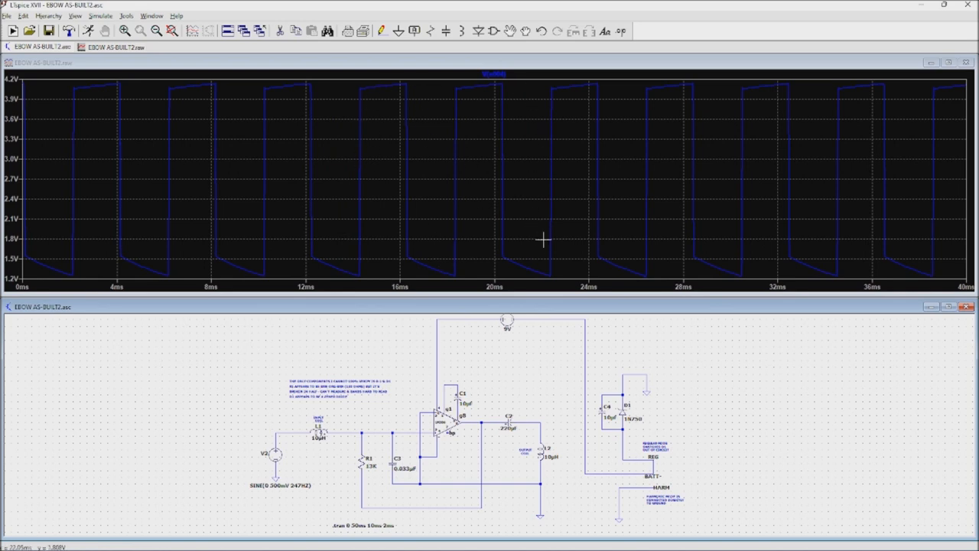
pyautogui.moveTo(543, 452)
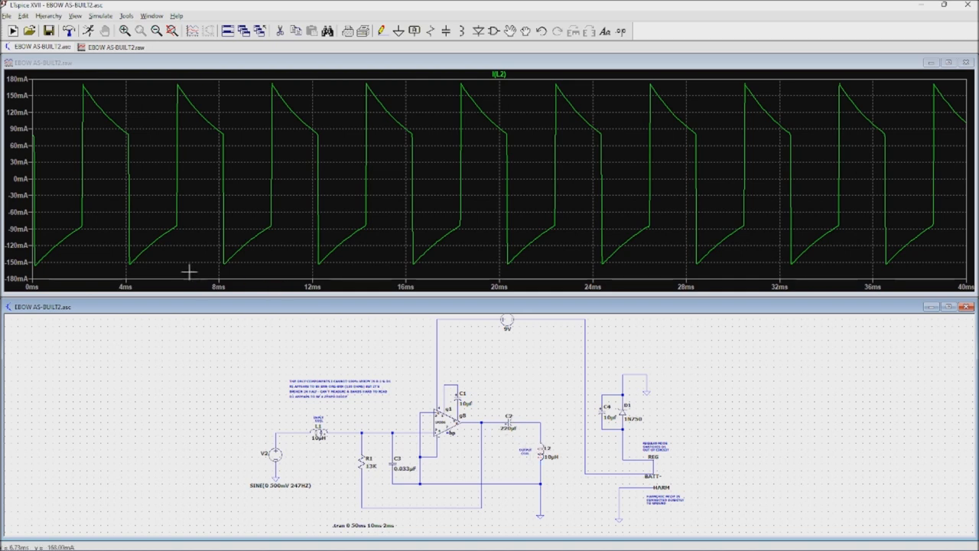
pyautogui.moveTo(94, 83)
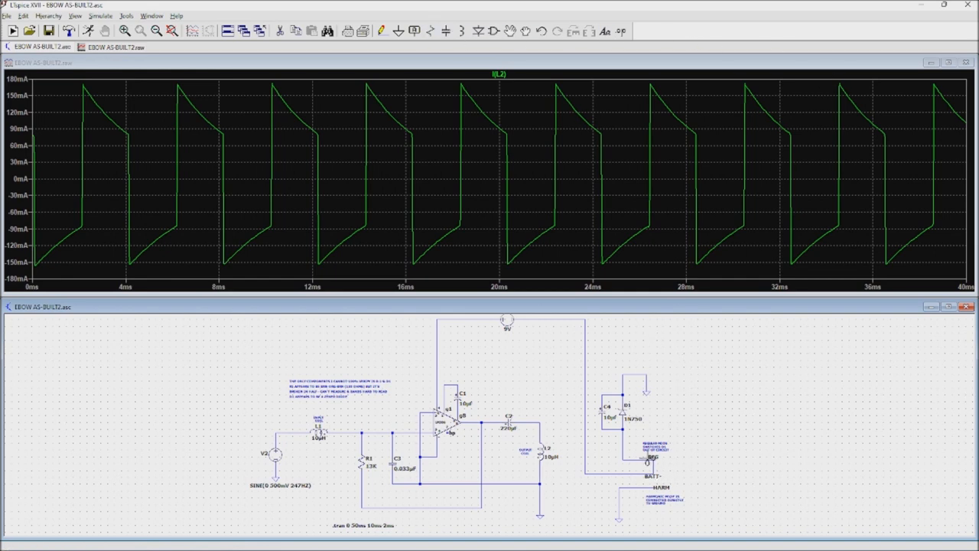
pyautogui.moveTo(652, 469)
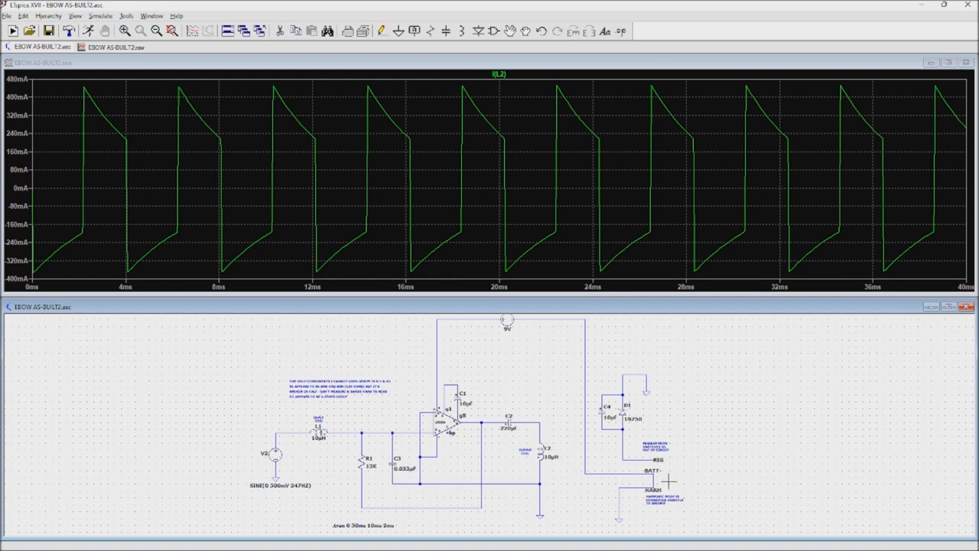
pyautogui.moveTo(448, 407)
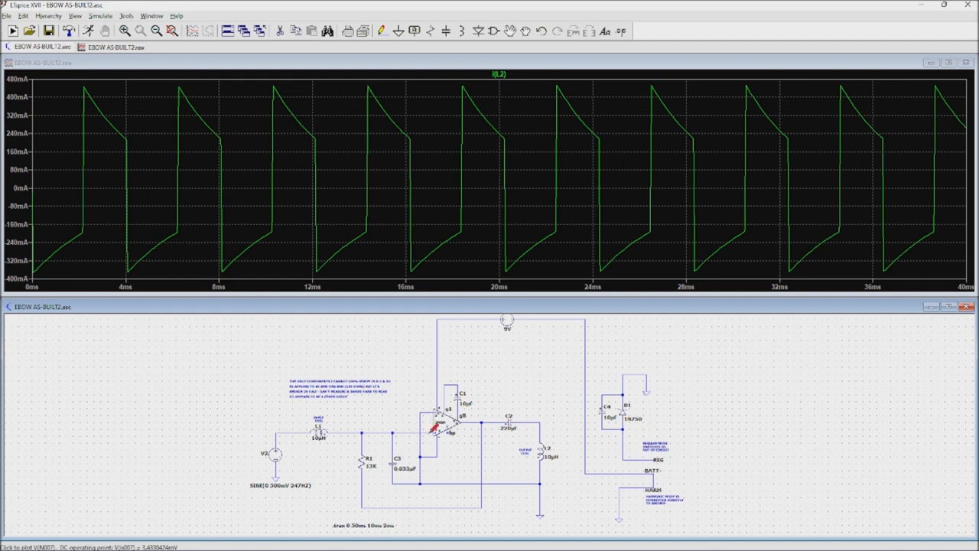
pyautogui.moveTo(546, 450)
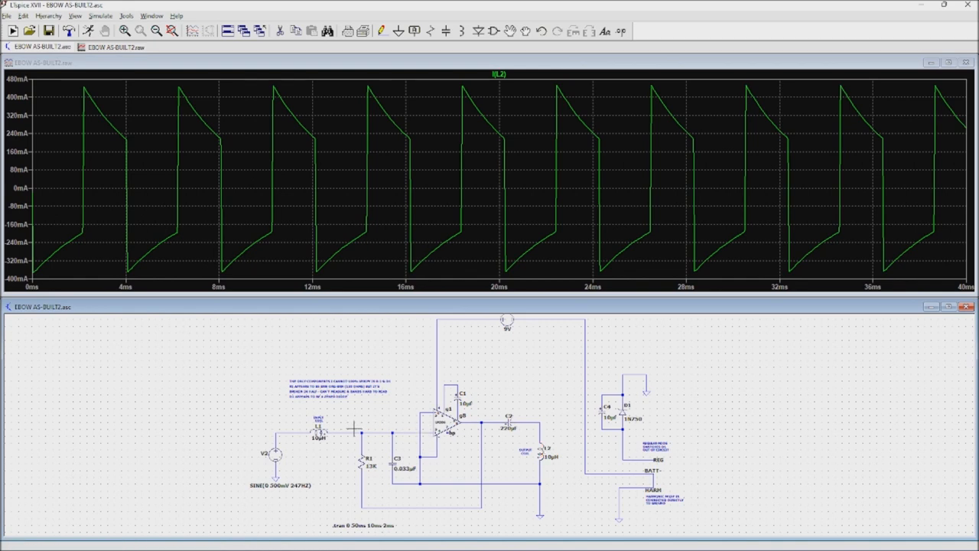
pyautogui.moveTo(355, 428)
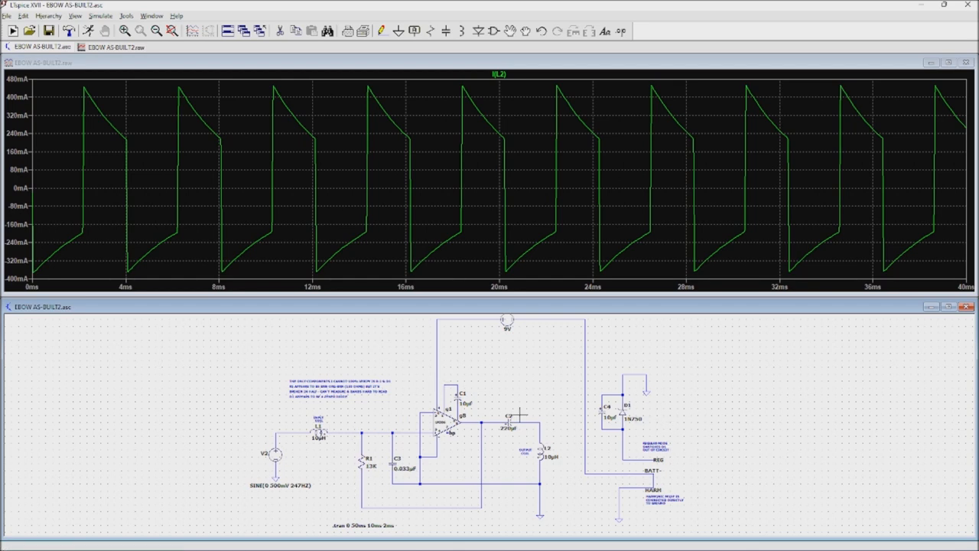
pyautogui.moveTo(511, 382)
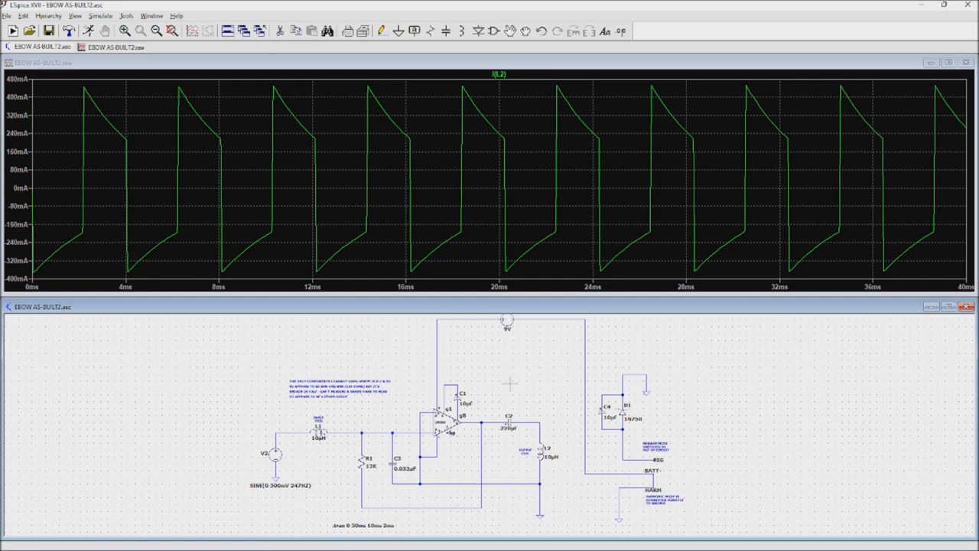
pyautogui.moveTo(472, 421)
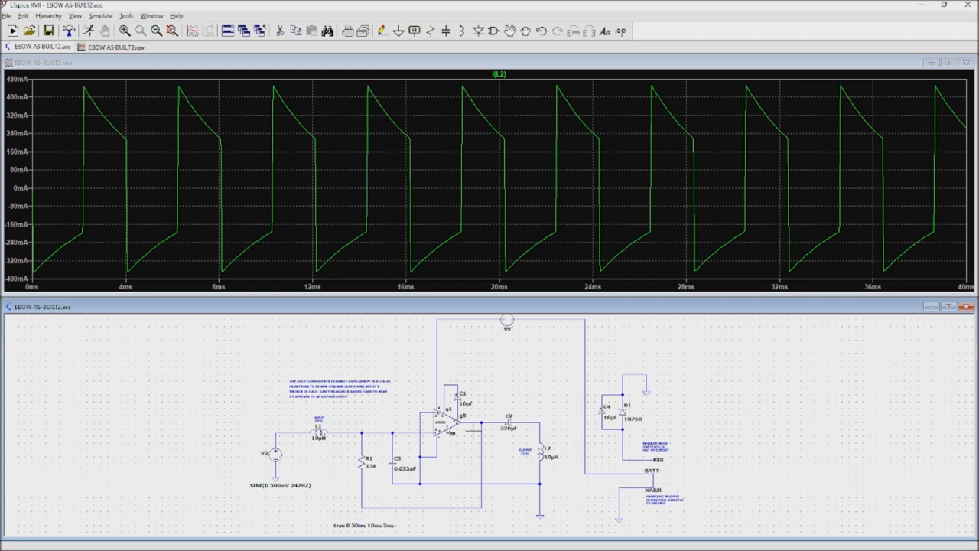
pyautogui.moveTo(473, 450)
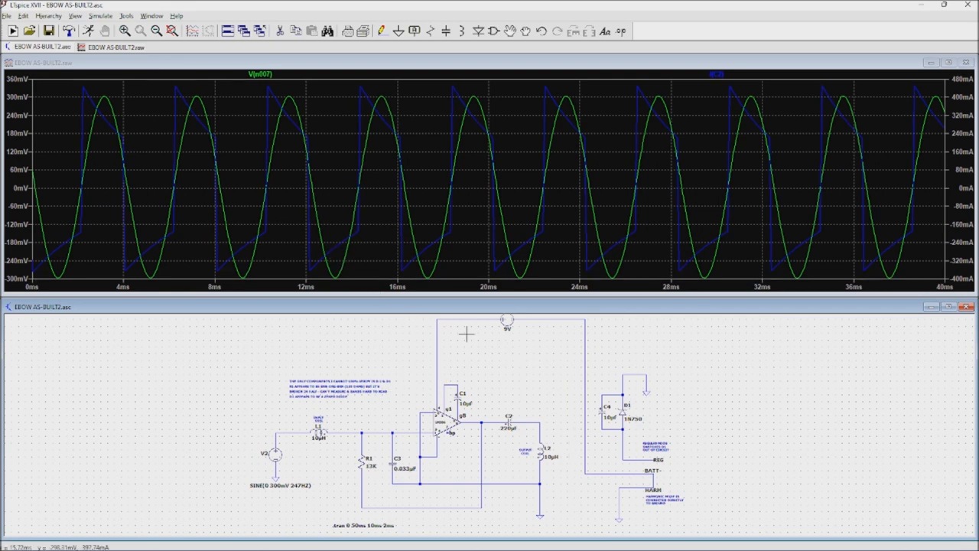
pyautogui.moveTo(230, 212)
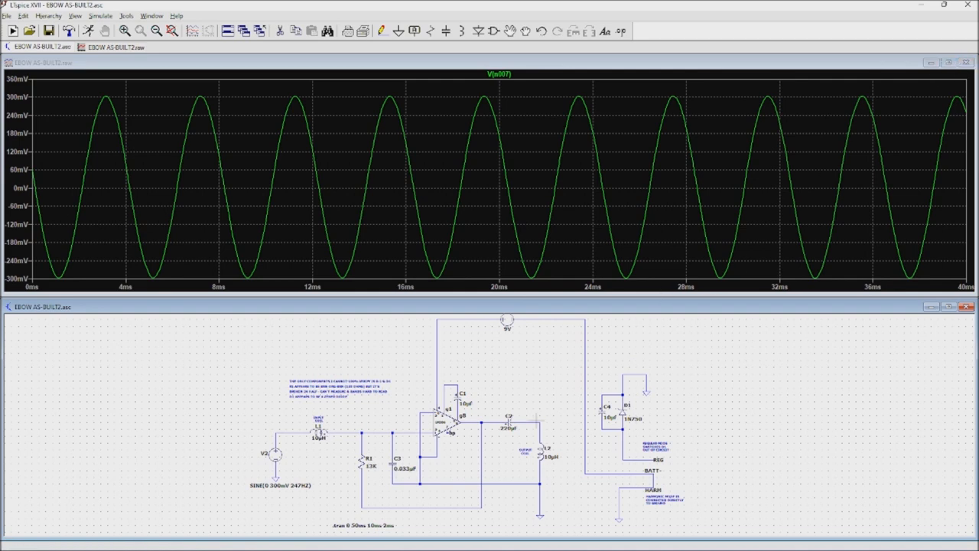
pyautogui.moveTo(536, 417)
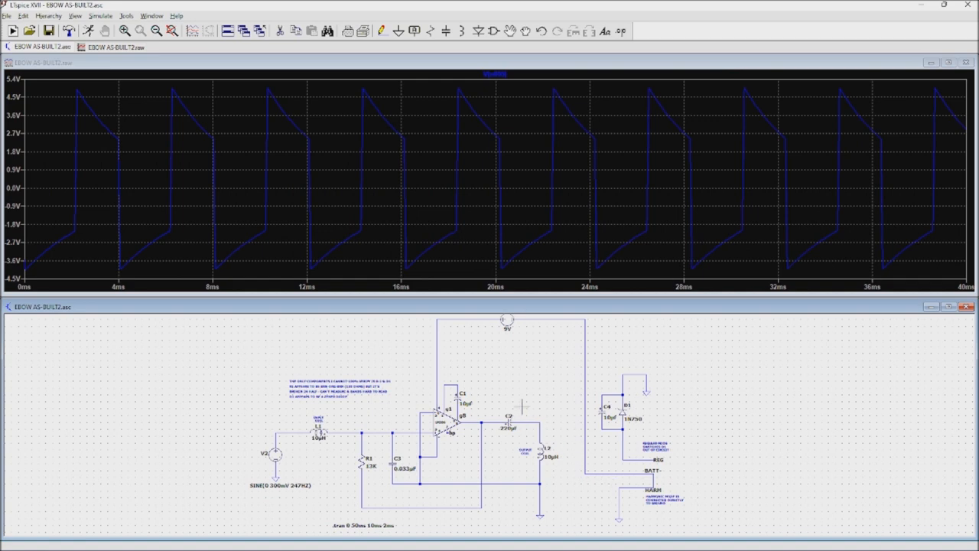
pyautogui.moveTo(511, 427)
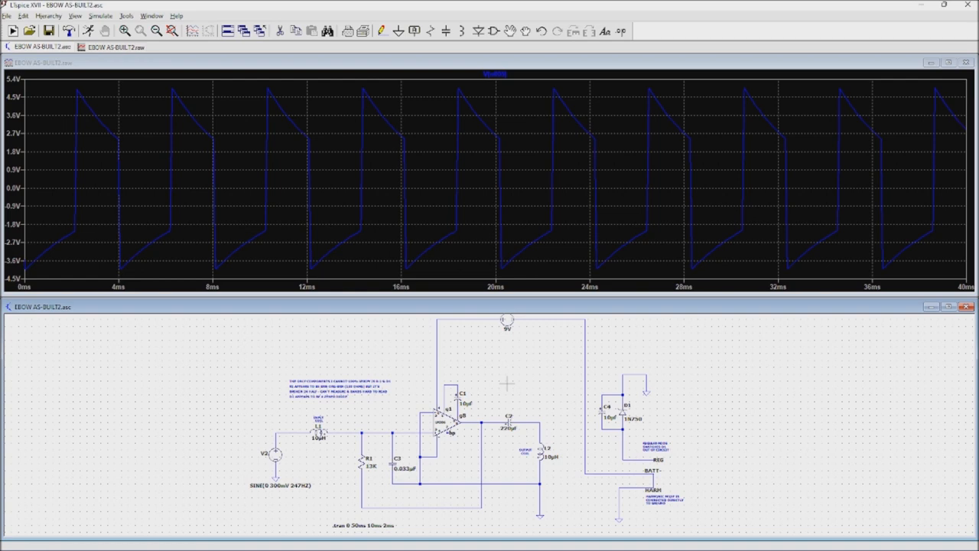
pyautogui.moveTo(502, 374)
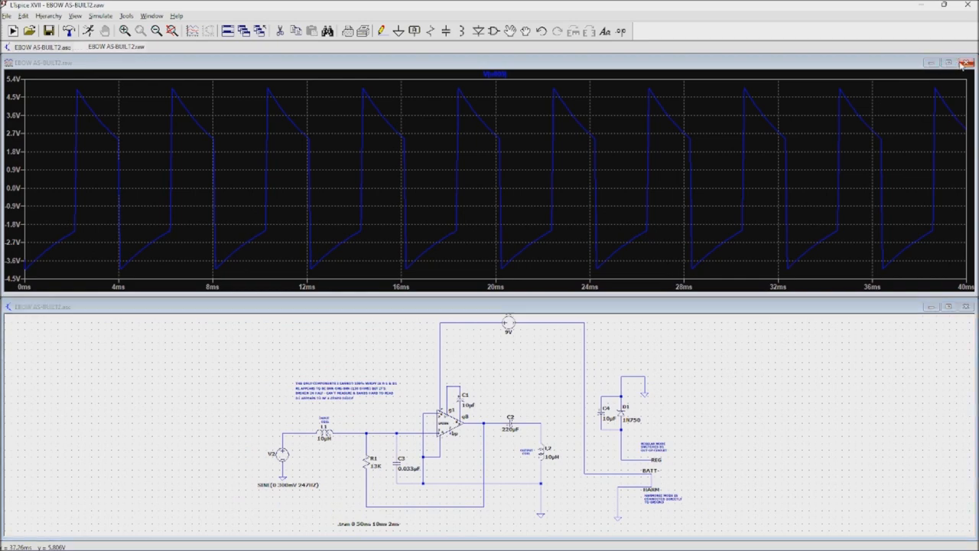
# - Close the waveform plot and zoom the PDF's enclosure sketch page to 150%
pyautogui.click(967, 63)
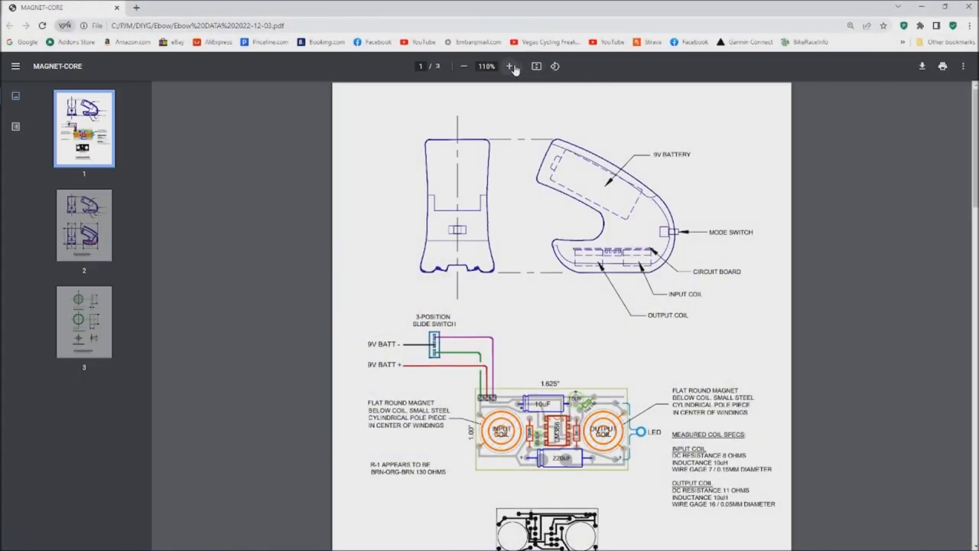
pyautogui.click(509, 66)
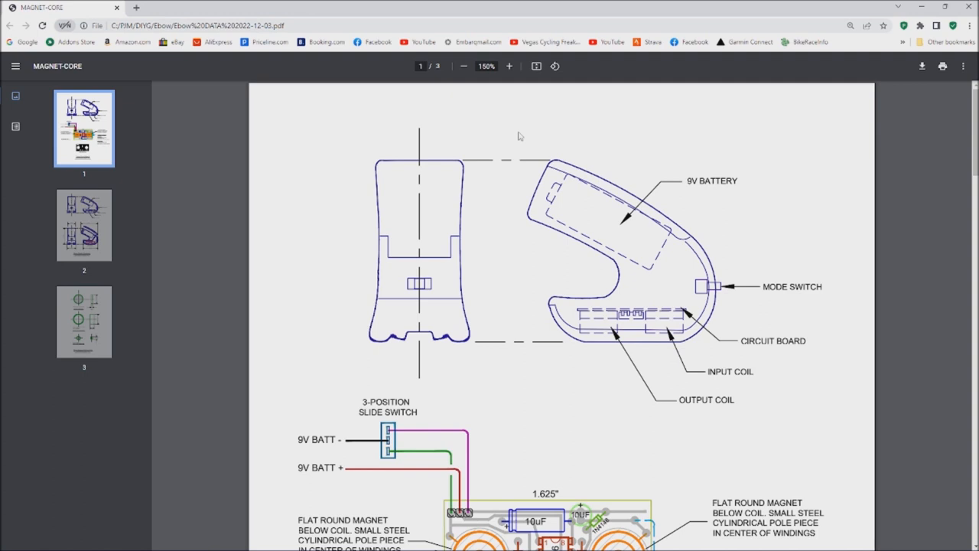
pyautogui.moveTo(526, 332)
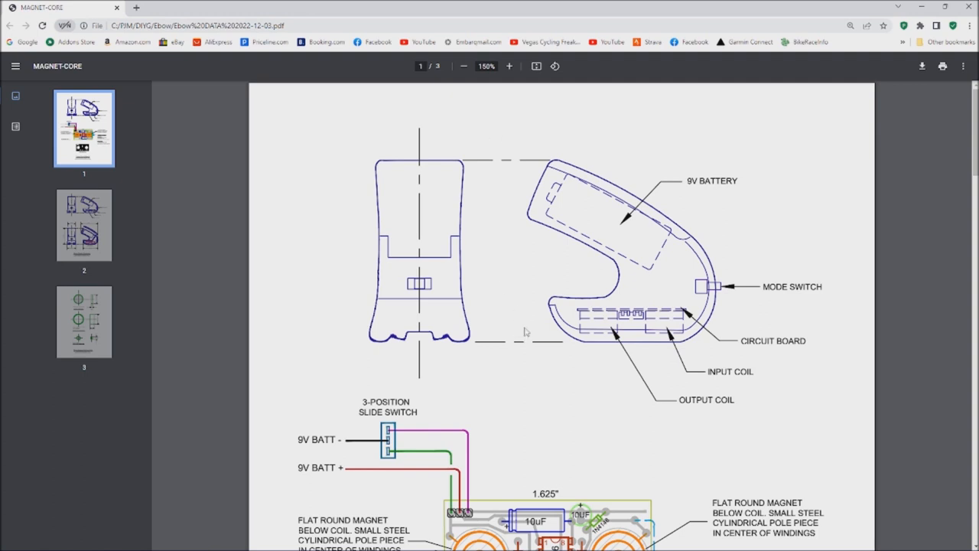
pyautogui.moveTo(521, 342)
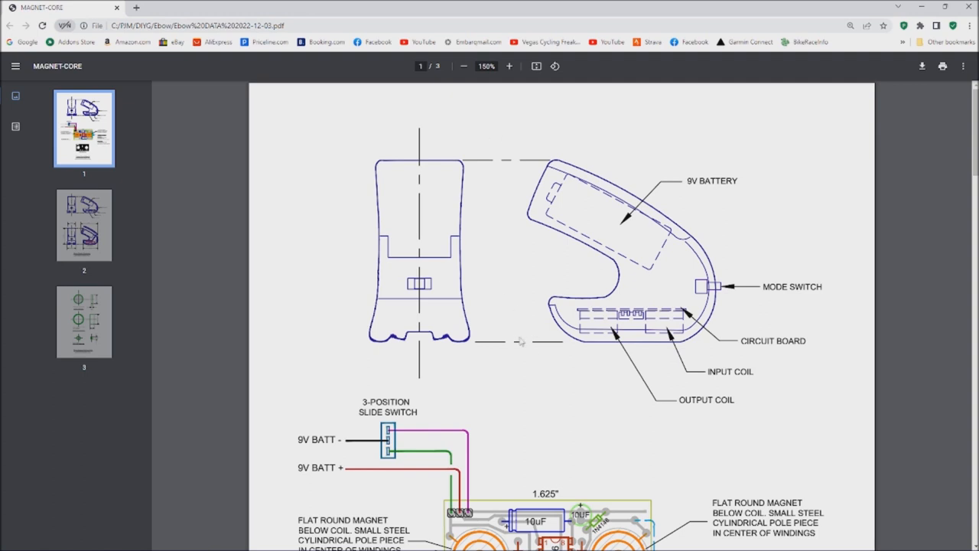
pyautogui.moveTo(590, 414)
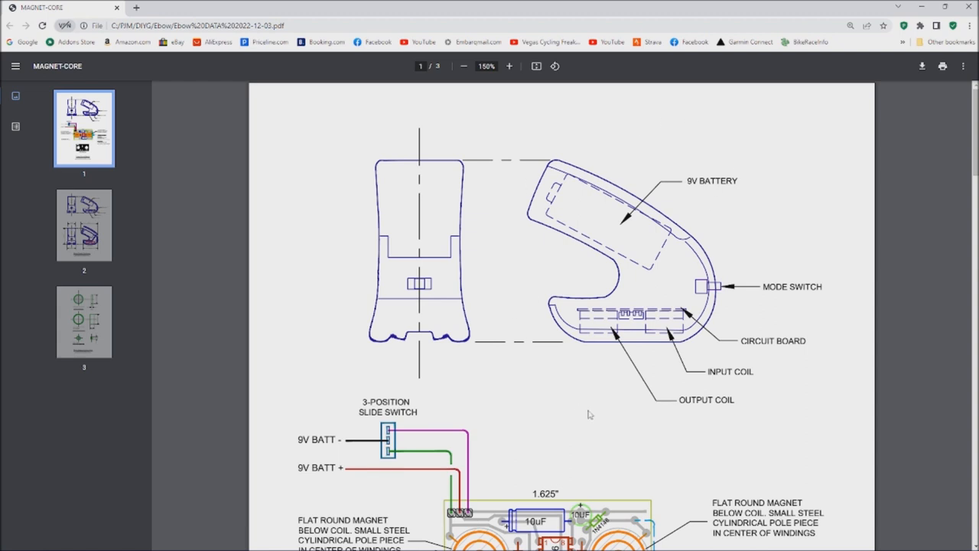
pyautogui.moveTo(582, 407)
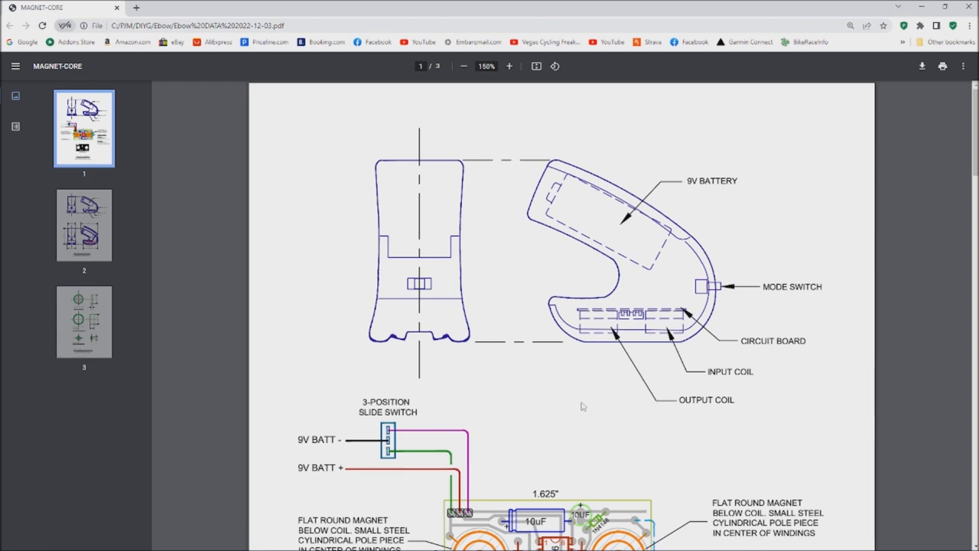
pyautogui.moveTo(570, 185)
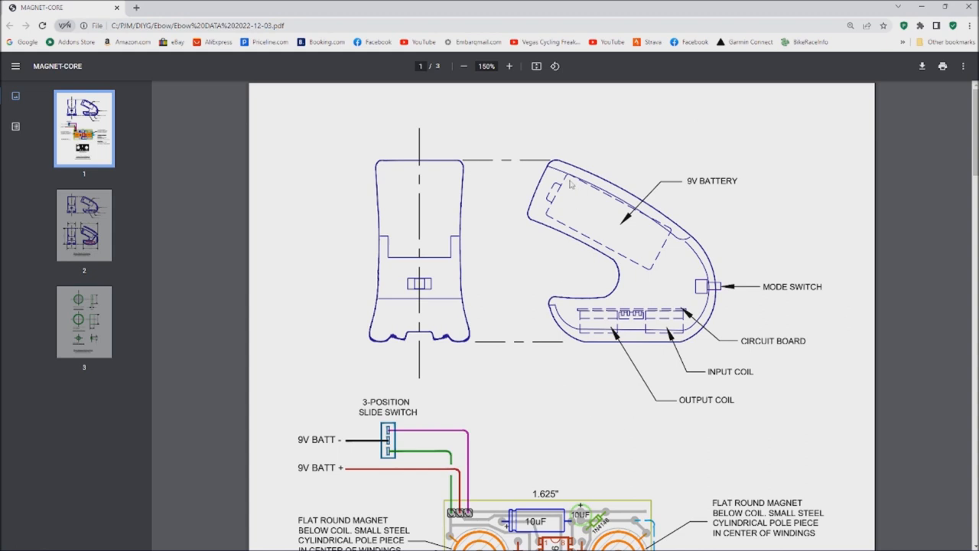
pyautogui.moveTo(581, 290)
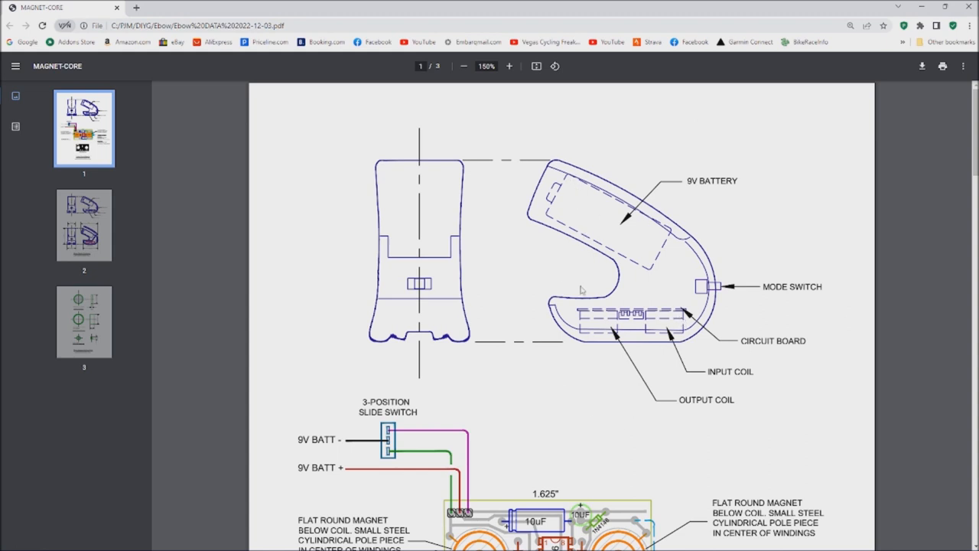
pyautogui.moveTo(568, 260)
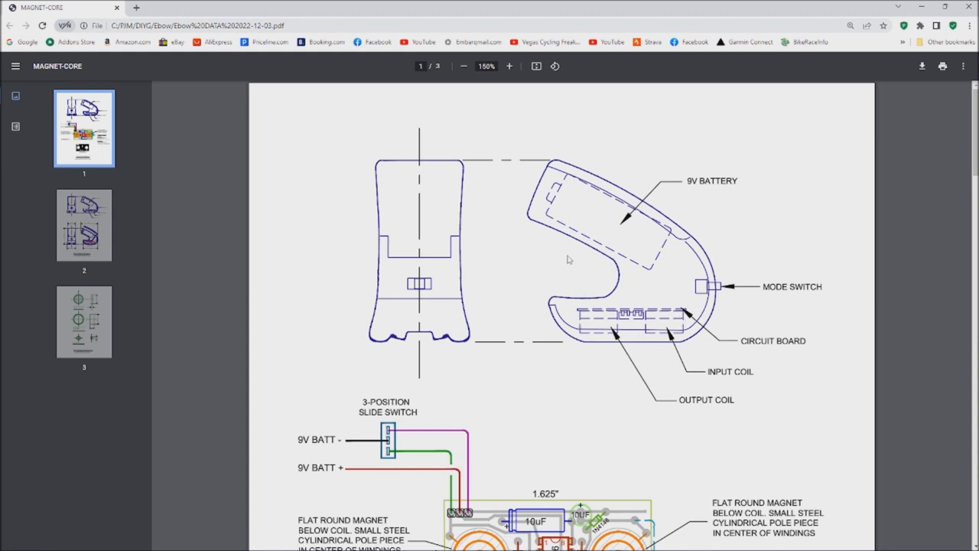
# - Scroll page 1 down to the LM386 PCB layout and coil specs
pyautogui.scroll(-3)
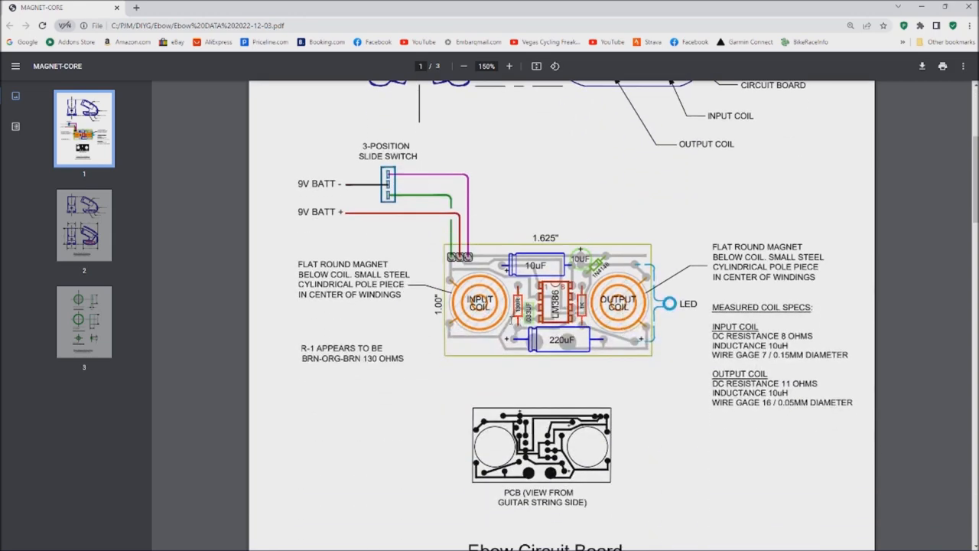
pyautogui.moveTo(511, 375)
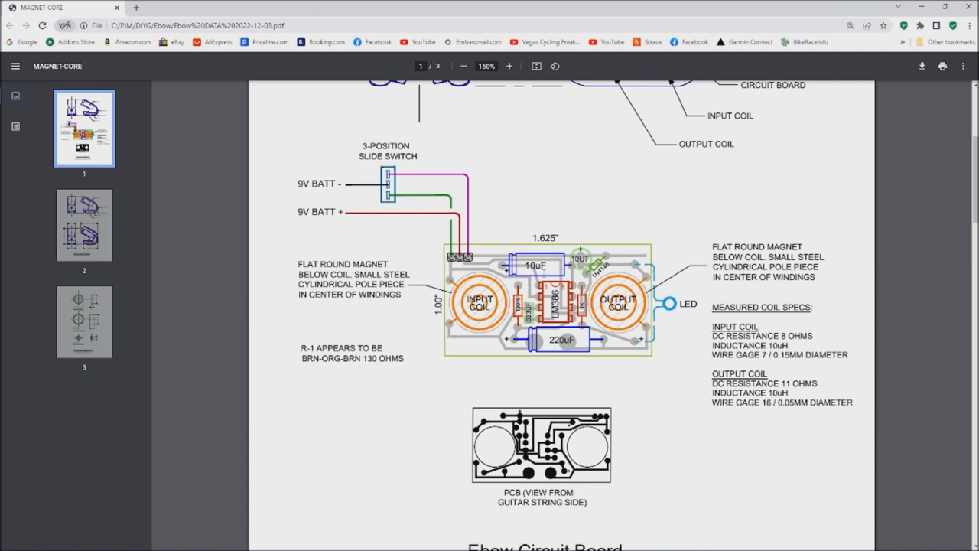
pyautogui.moveTo(720, 85)
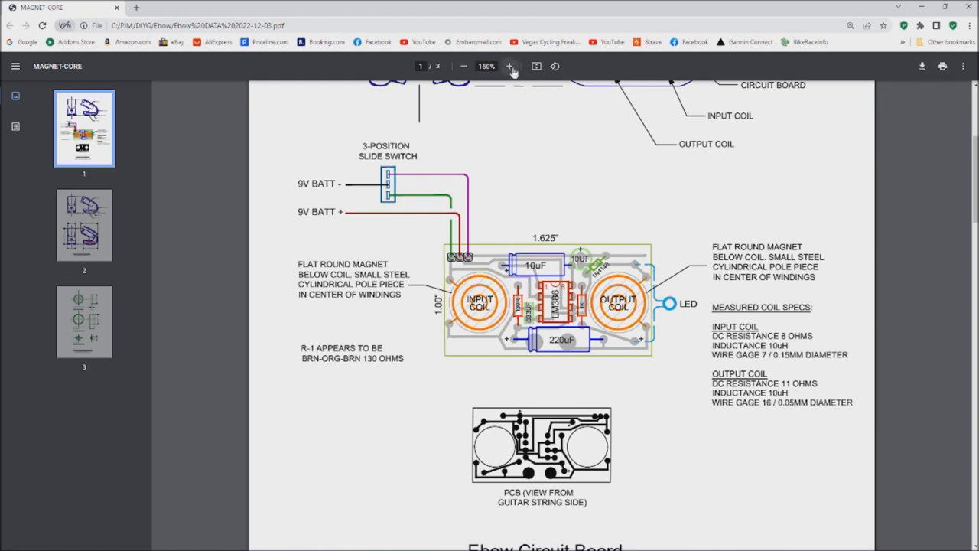
# - Zoom the PDF to 200% and scroll through the PCB layout details
pyautogui.click(509, 66)
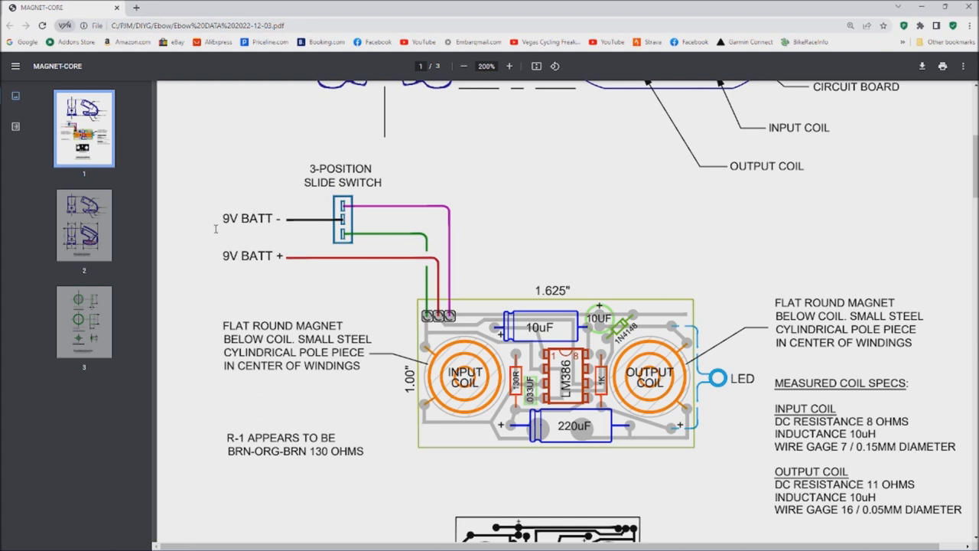
pyautogui.moveTo(315, 283)
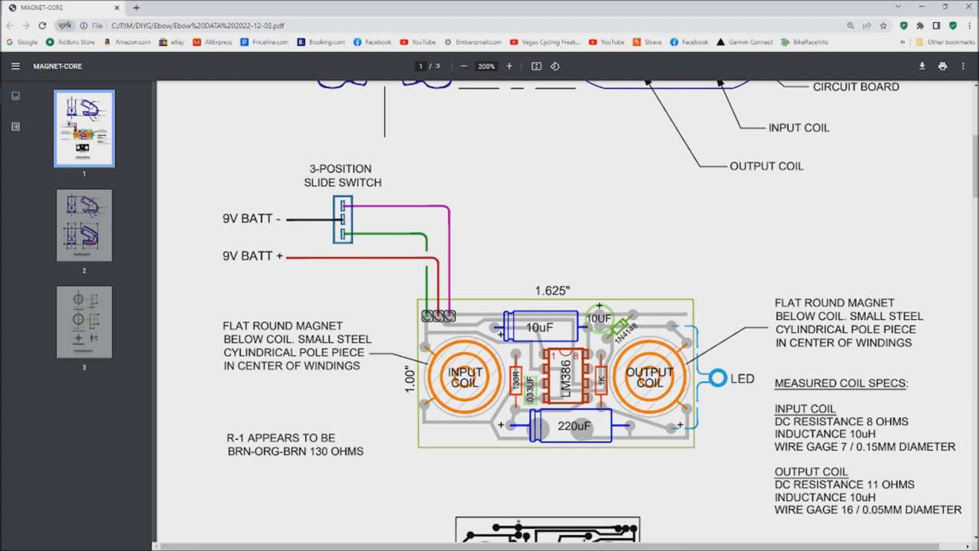
pyautogui.moveTo(444, 294)
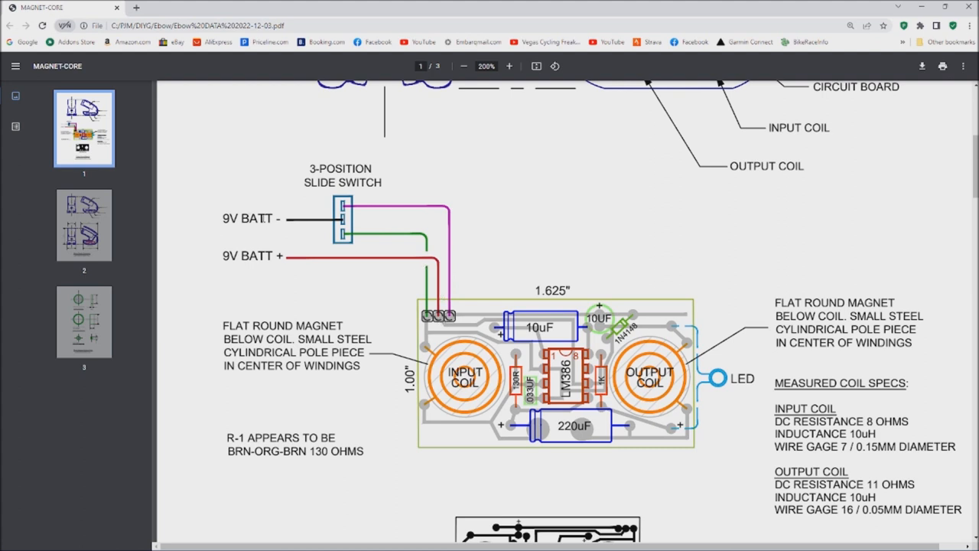
pyautogui.moveTo(216, 219)
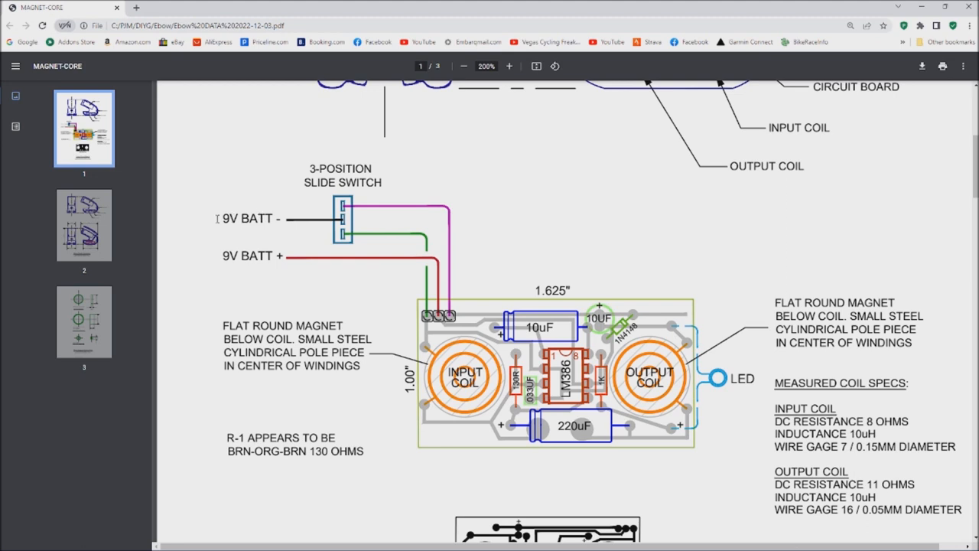
pyautogui.moveTo(372, 231)
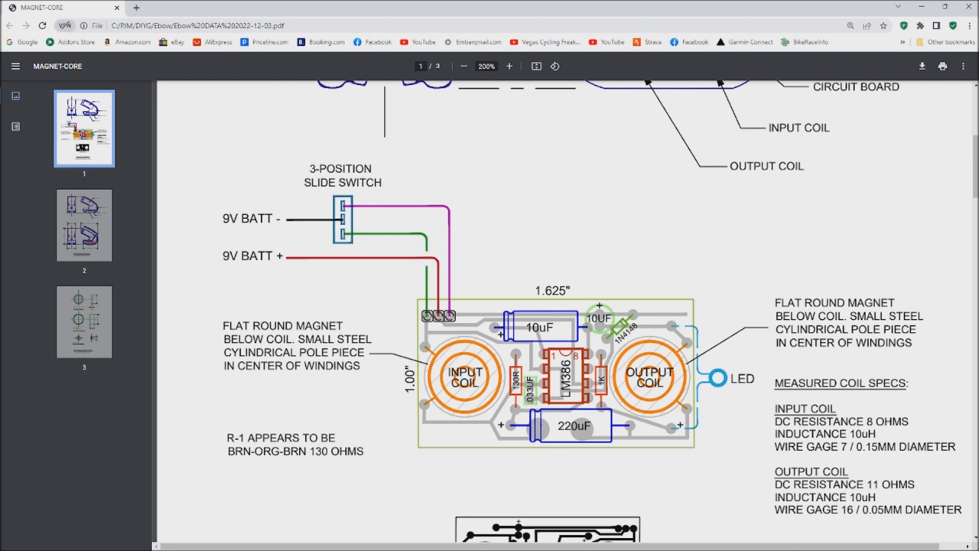
pyautogui.moveTo(519, 291)
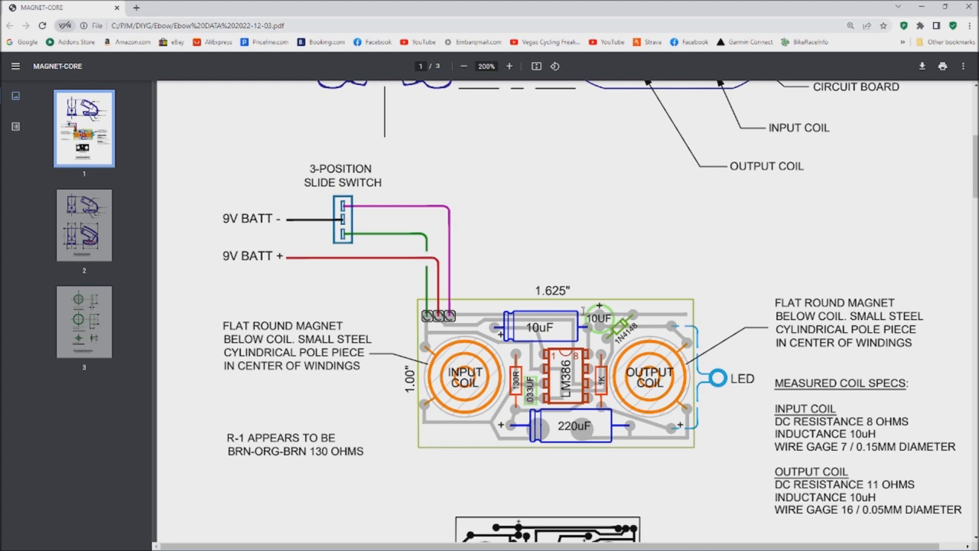
pyautogui.moveTo(246, 239)
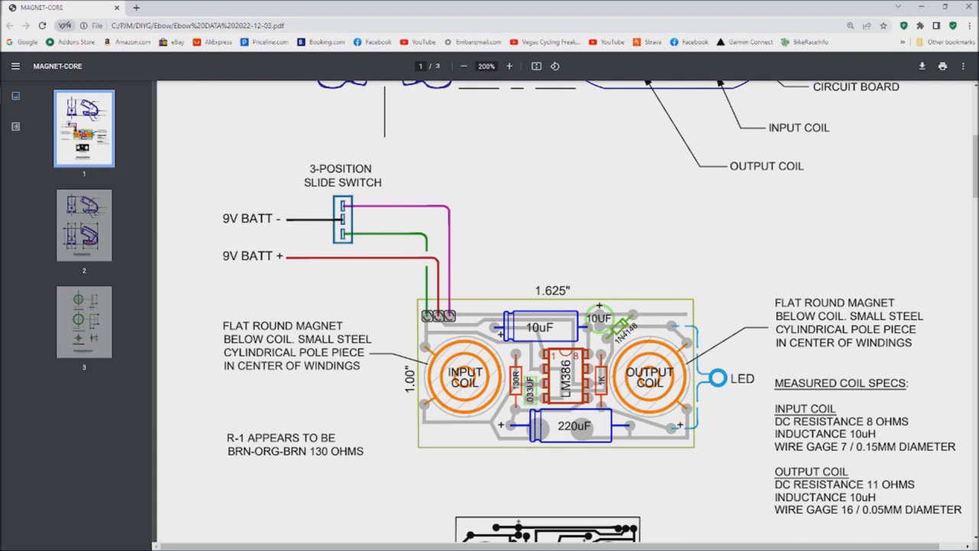
pyautogui.scroll(-3)
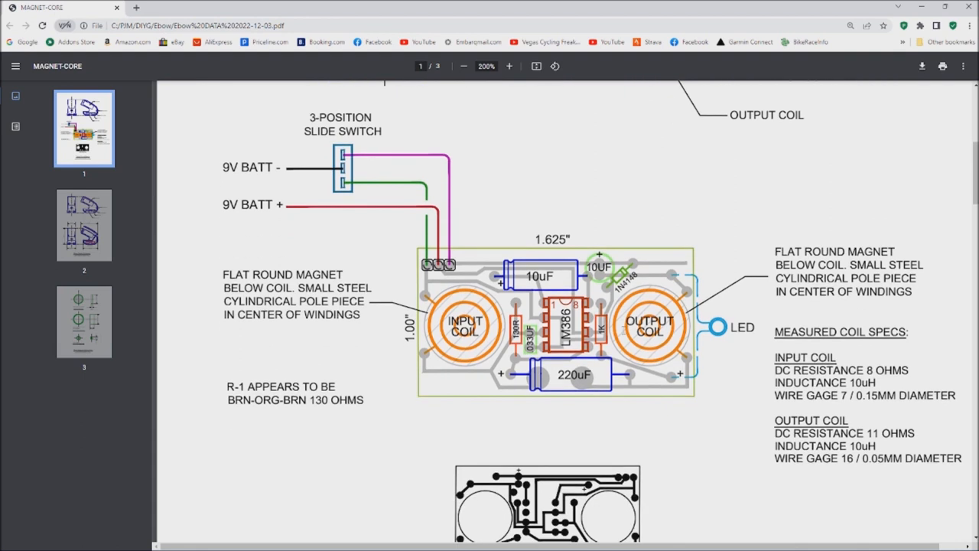
pyautogui.scroll(-3)
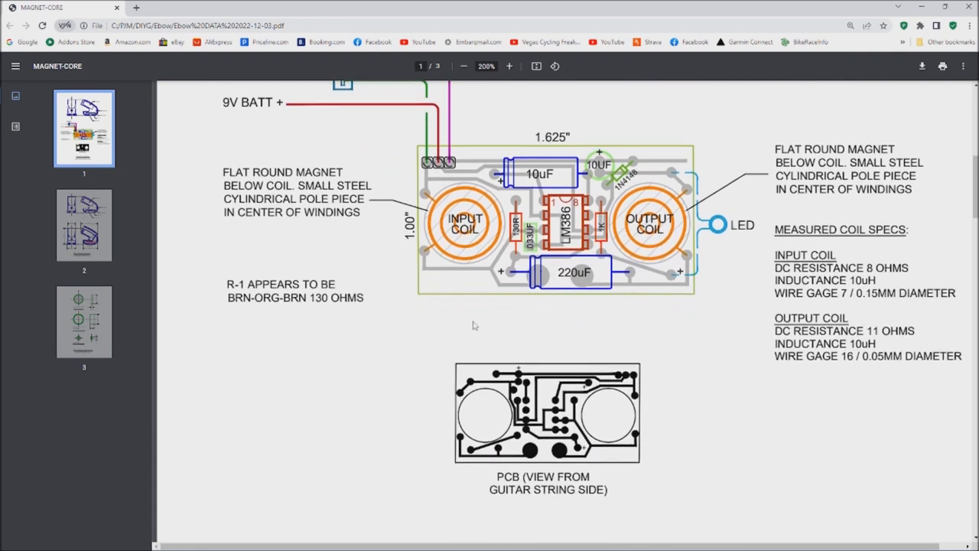
pyautogui.moveTo(698, 339)
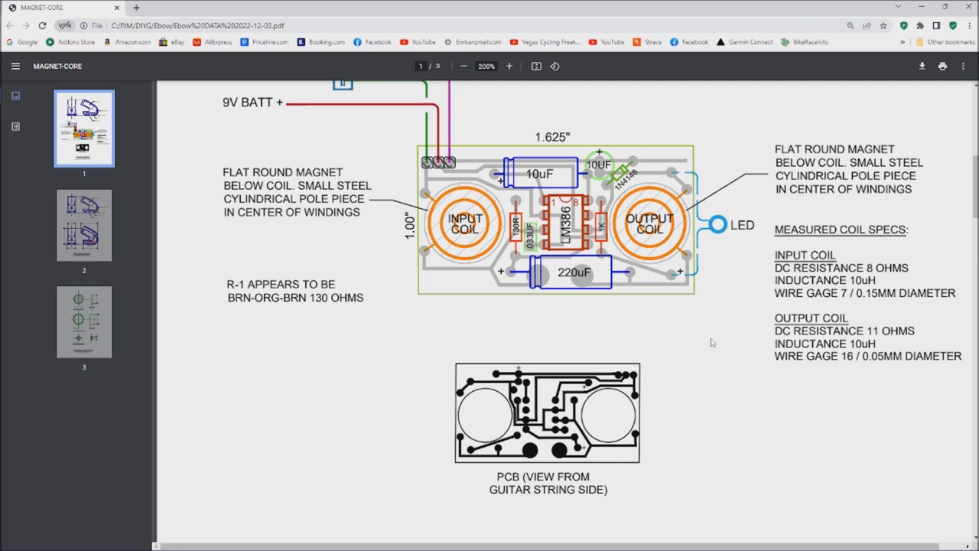
pyautogui.moveTo(682, 362)
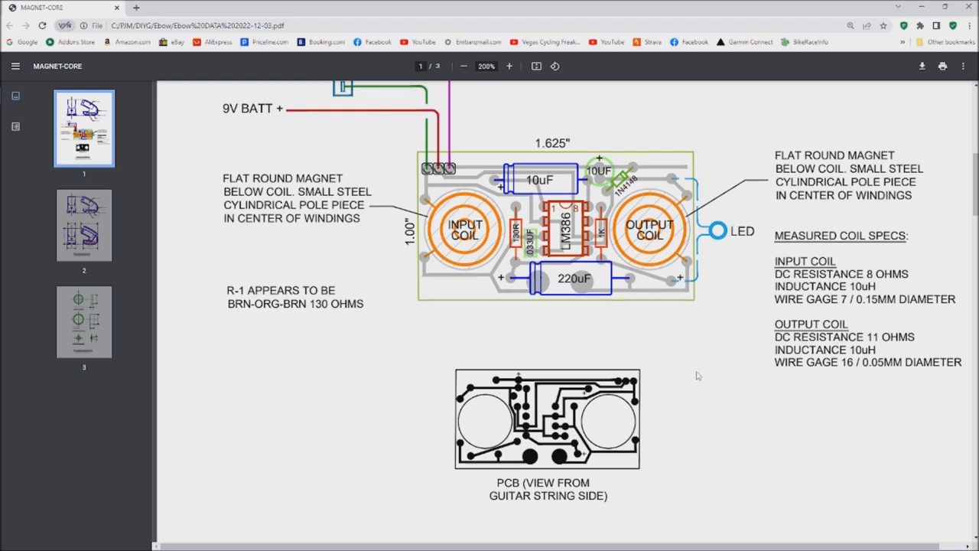
pyautogui.scroll(3)
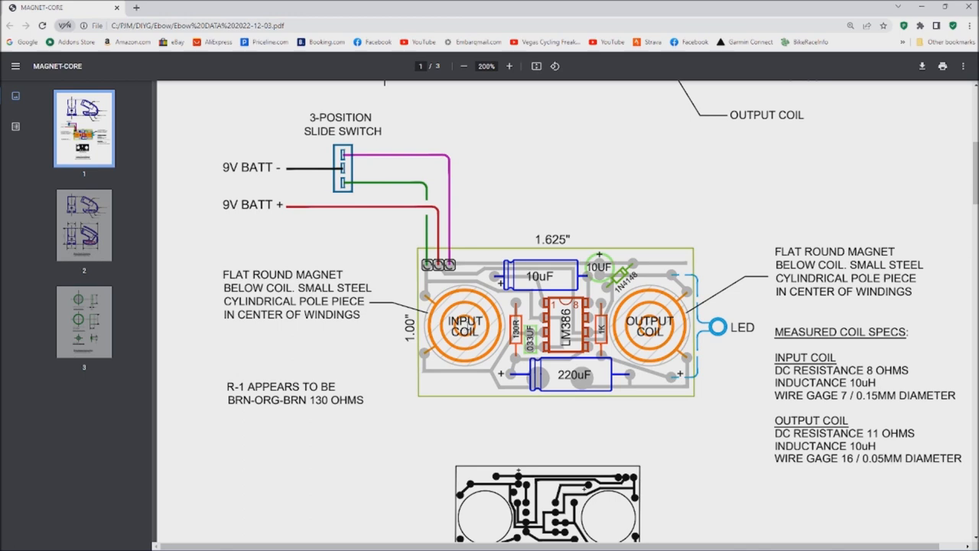
# - Move down into page 2's enclosure drawing with dimensions and component labels
pyautogui.scroll(-3)
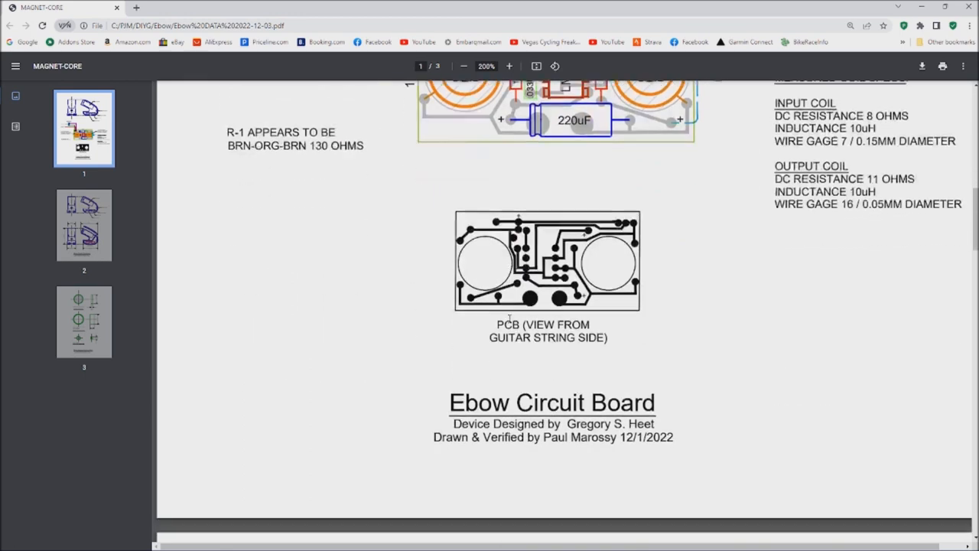
pyautogui.click(83, 224)
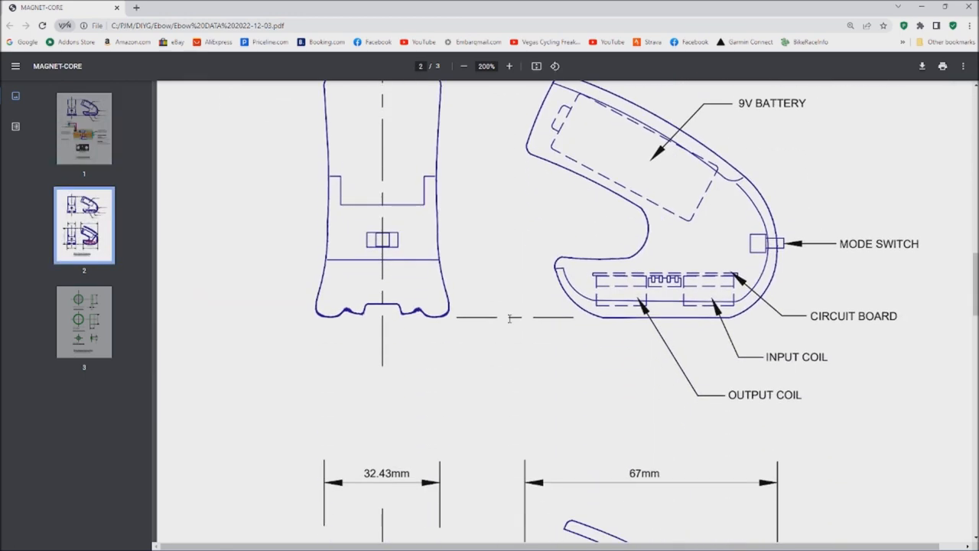
pyautogui.scroll(-3)
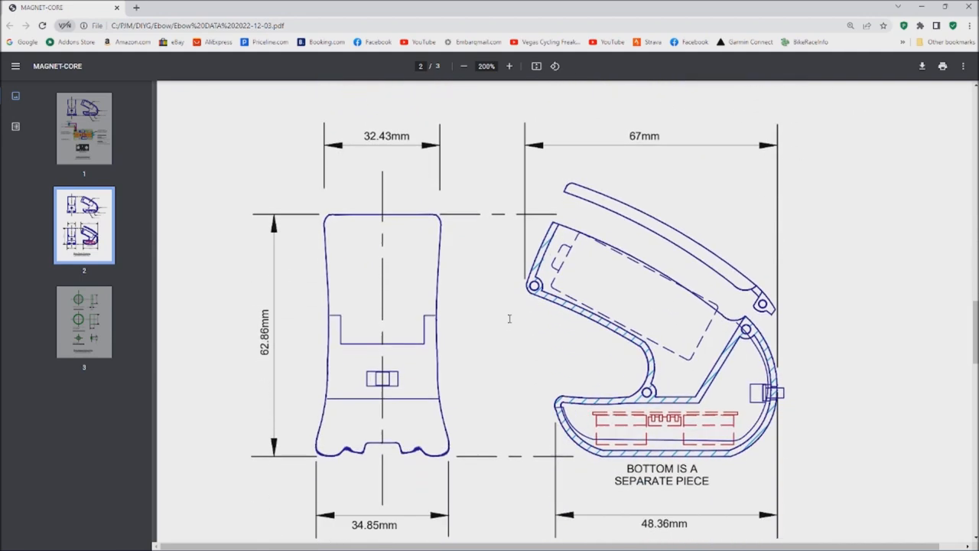
pyautogui.scroll(-3)
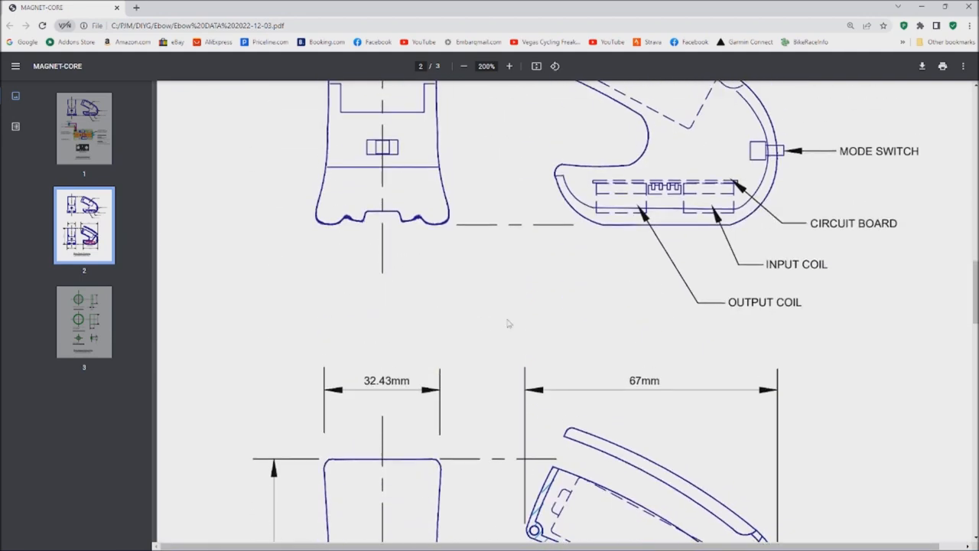
# - Scroll to page 3's magnet drawing: 12.72 mm diameter, 2.68 mm thick
pyautogui.scroll(-3)
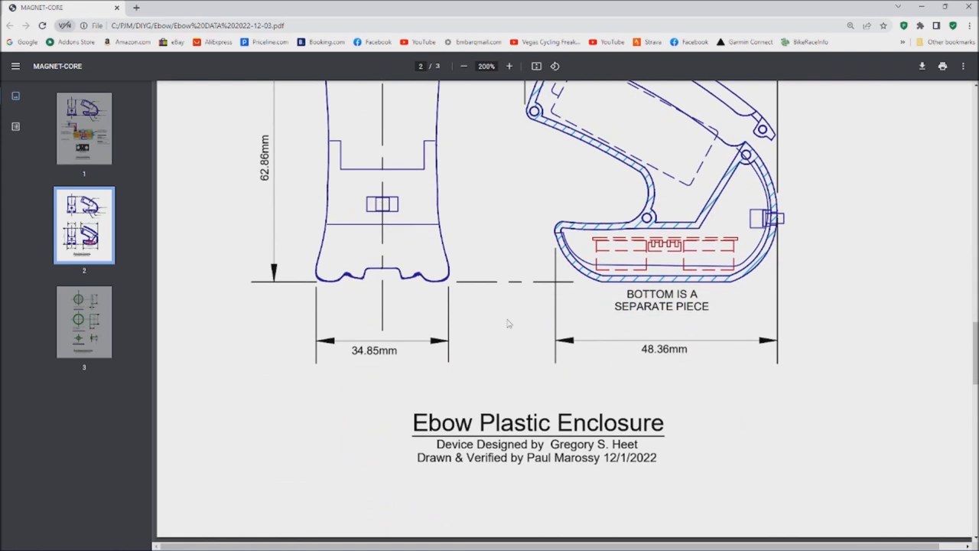
pyautogui.scroll(-3)
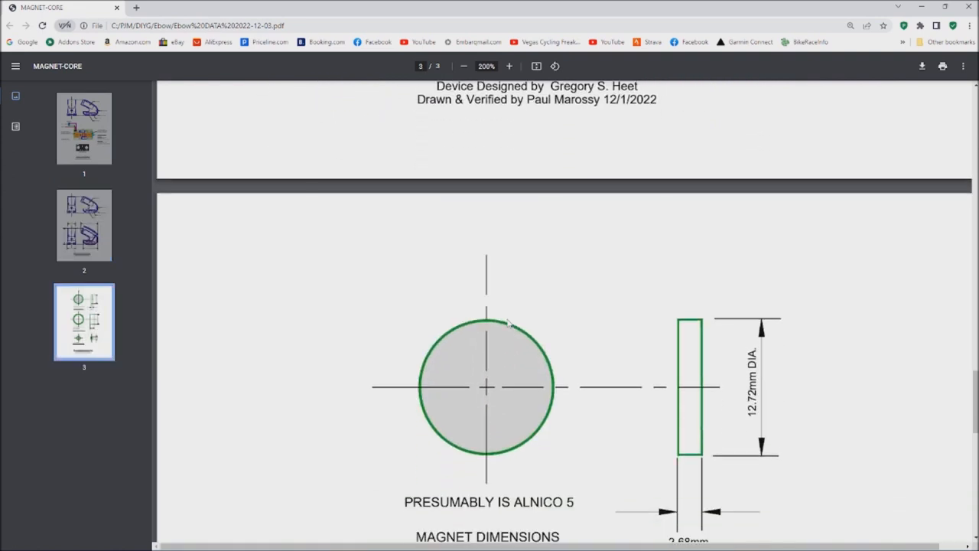
pyautogui.scroll(-3)
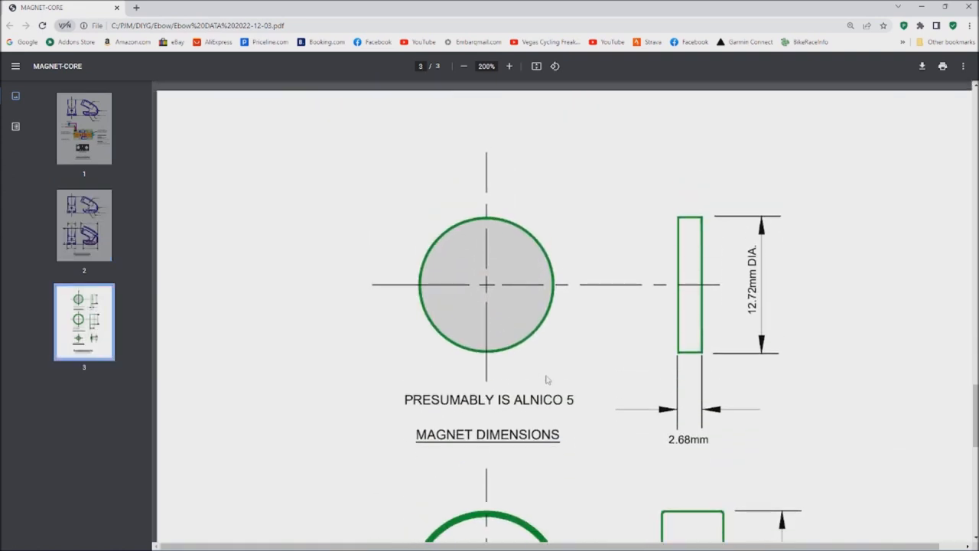
pyautogui.moveTo(570, 371)
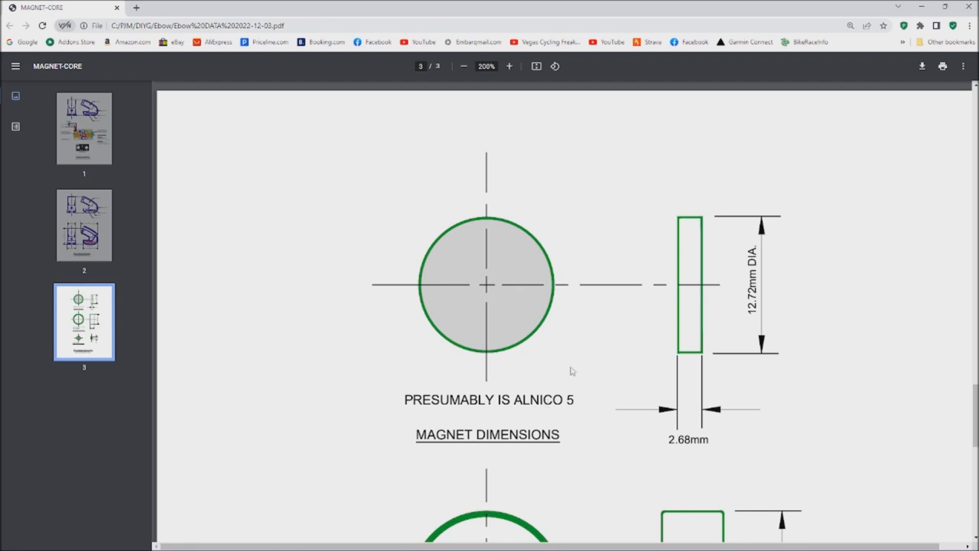
pyautogui.moveTo(455, 310)
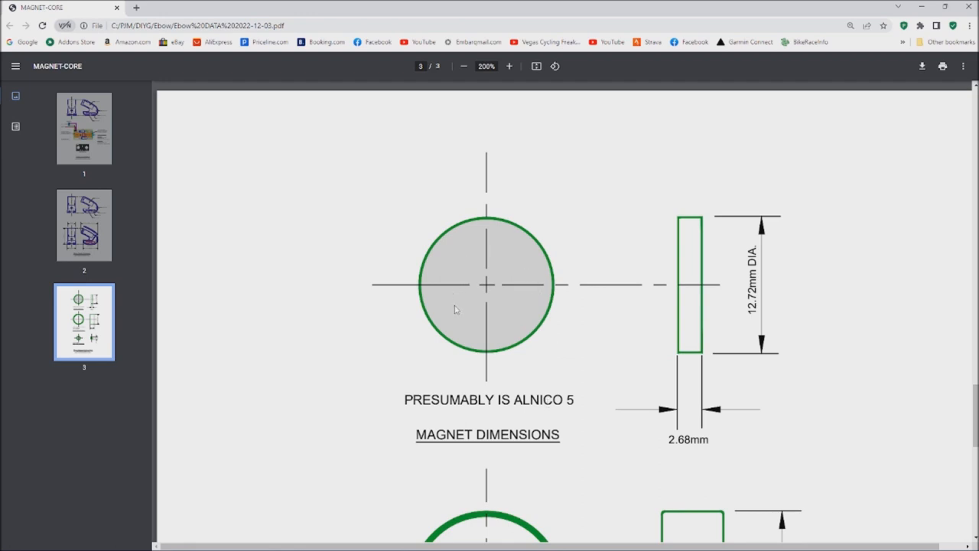
pyautogui.moveTo(457, 322)
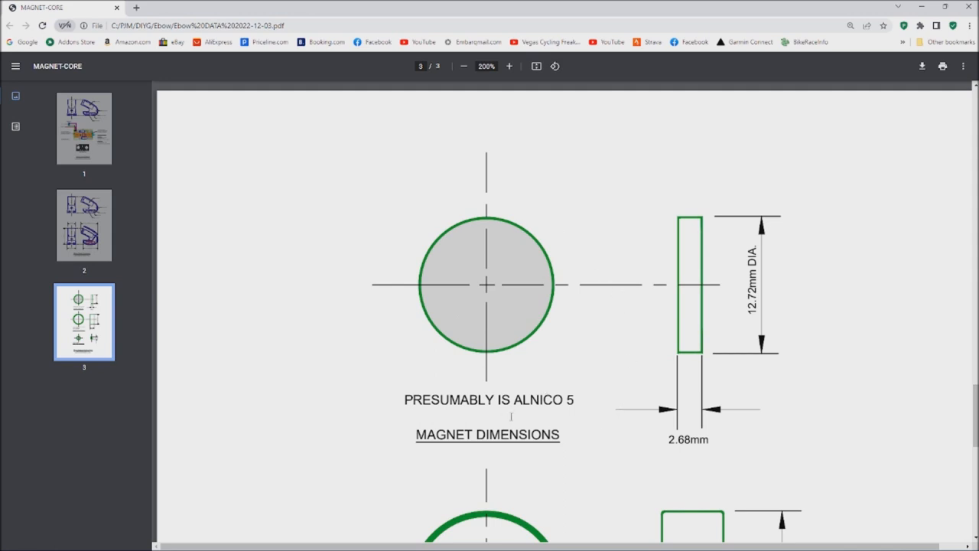
pyautogui.moveTo(771, 314)
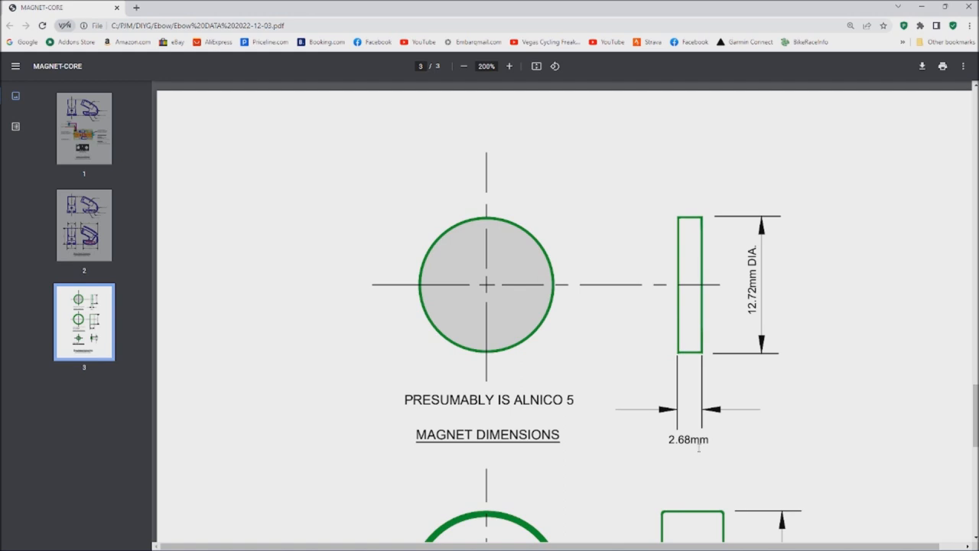
pyautogui.scroll(-3)
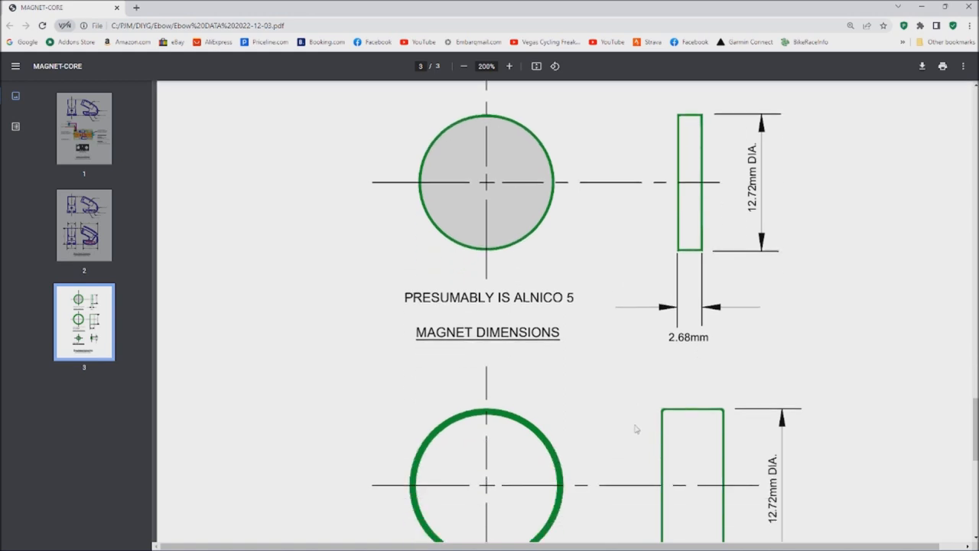
pyautogui.moveTo(574, 384)
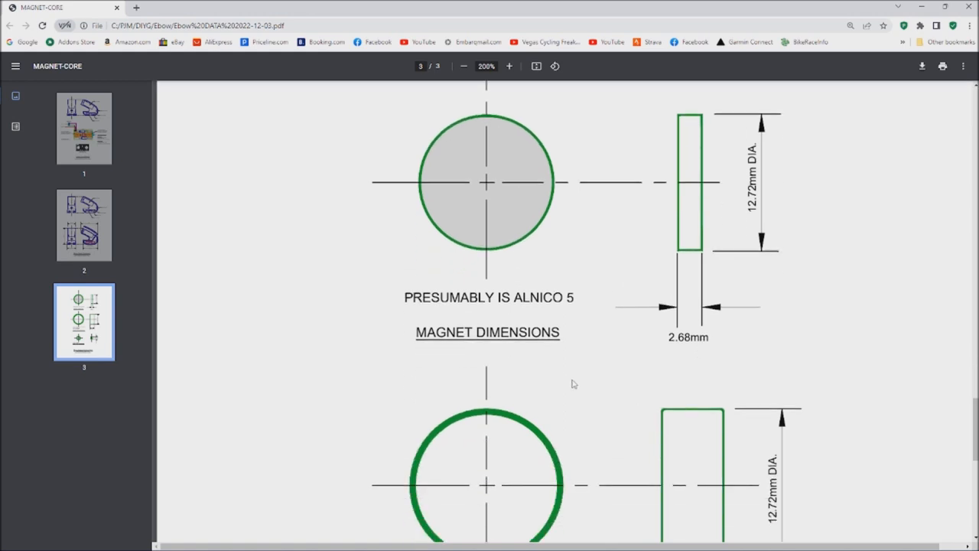
# - Scroll to the ferrite ring drawing: 0.96 mm thick, 12.72 mm O.D., 10.75 mm I.D
pyautogui.scroll(-3)
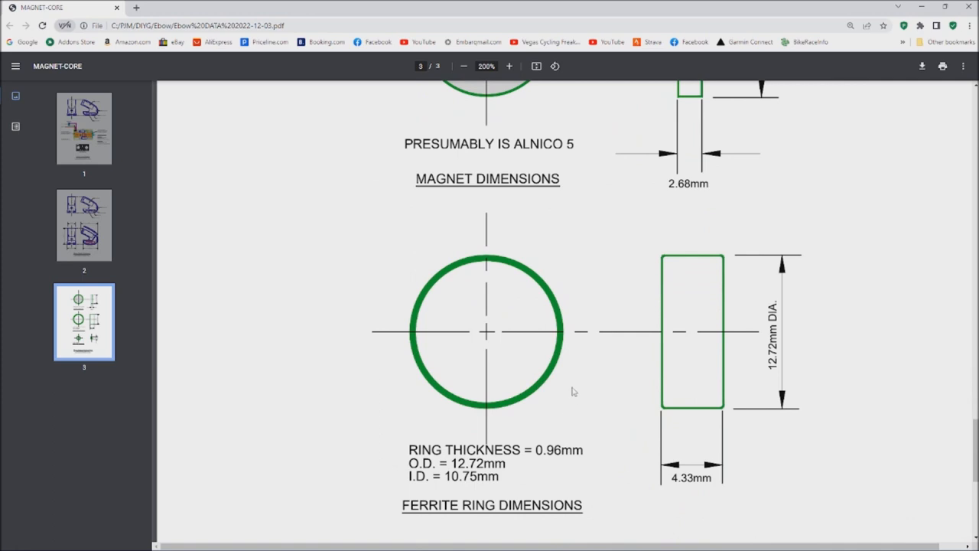
pyautogui.scroll(3)
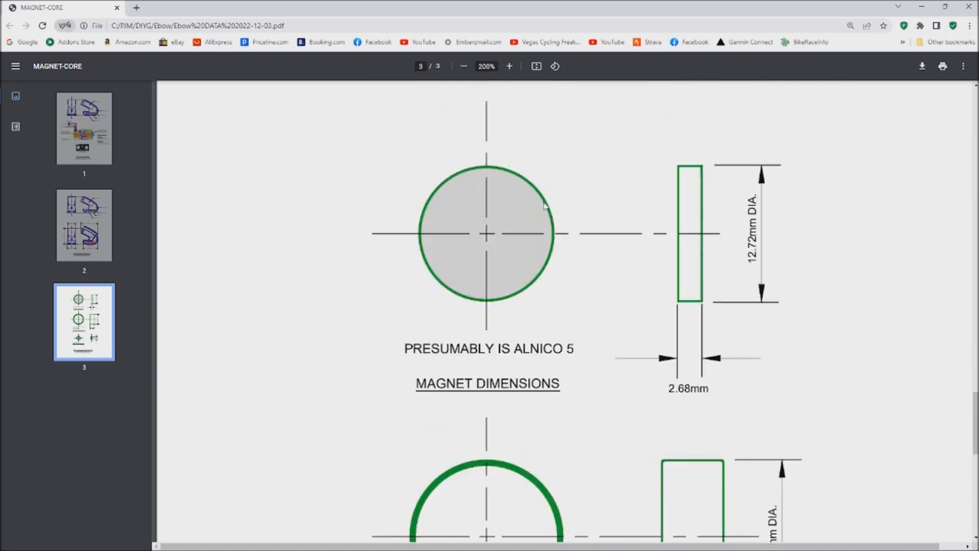
pyautogui.scroll(-3)
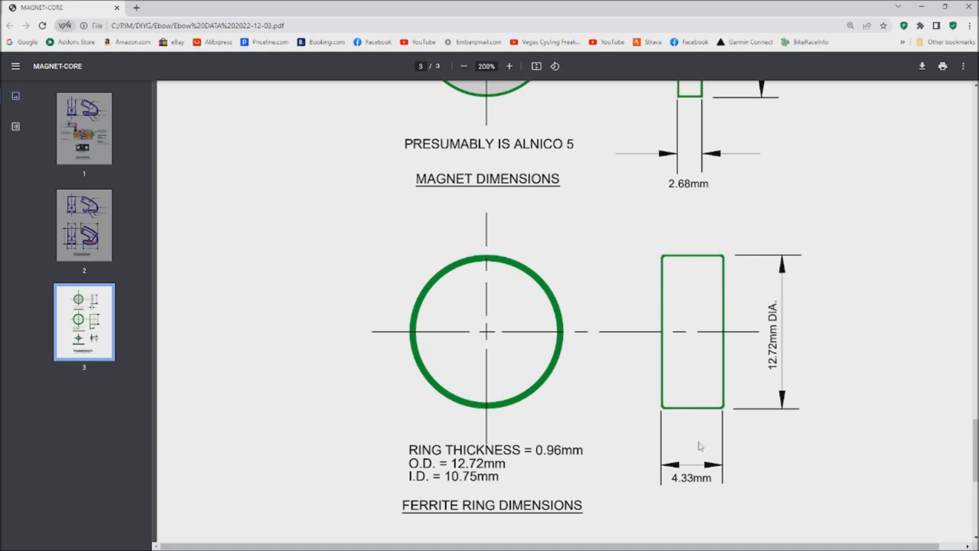
pyautogui.scroll(-3)
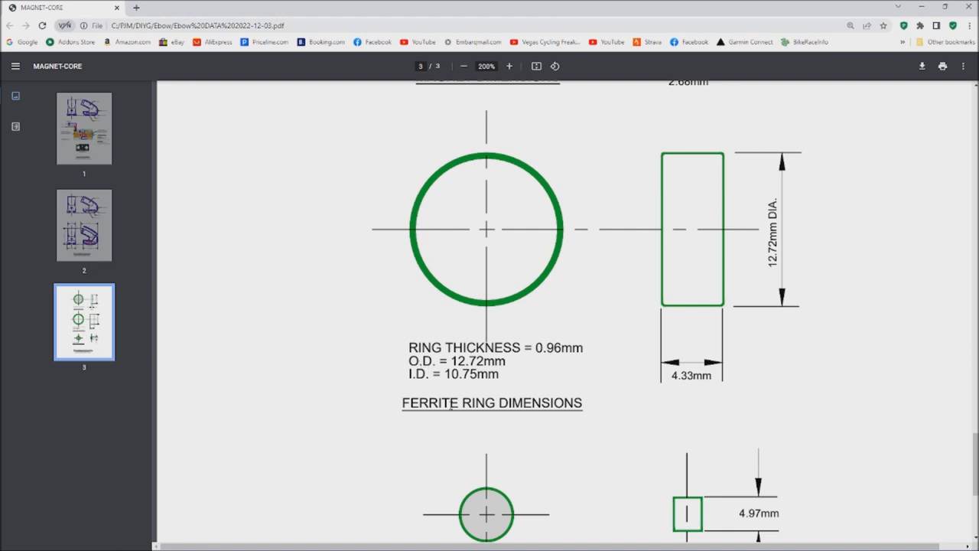
# - Scroll to the steel core drawing (3.97 mm O.D., 4.97 mm long) and the title block
pyautogui.scroll(-3)
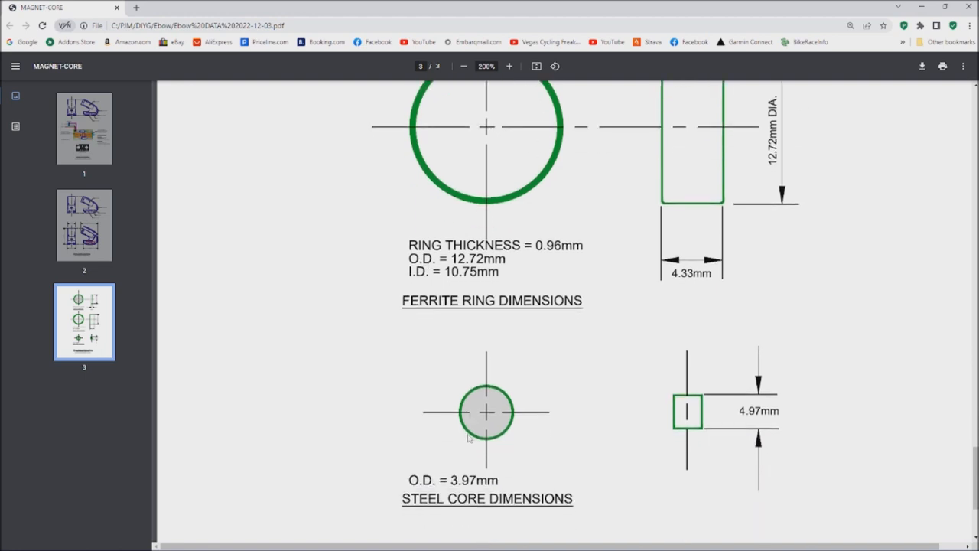
pyautogui.scroll(-3)
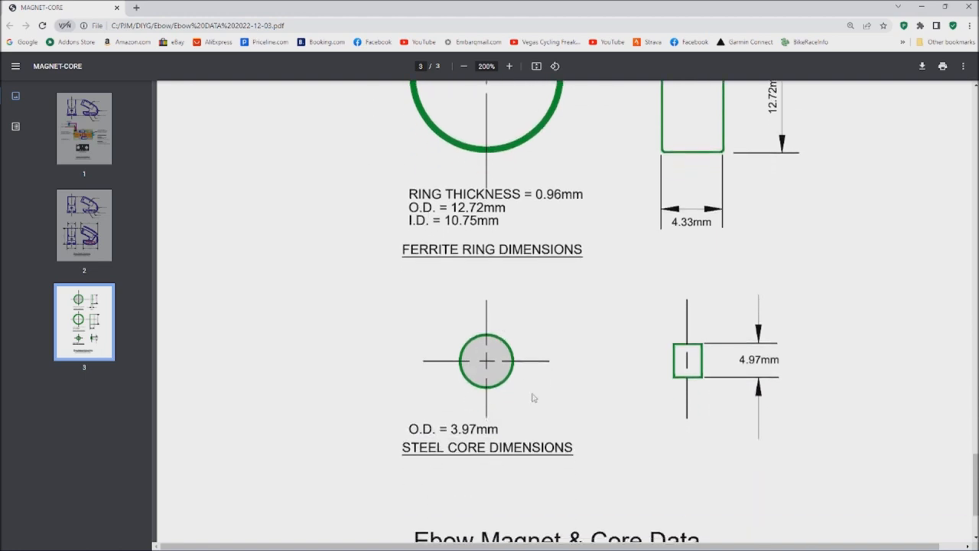
pyautogui.moveTo(520, 406)
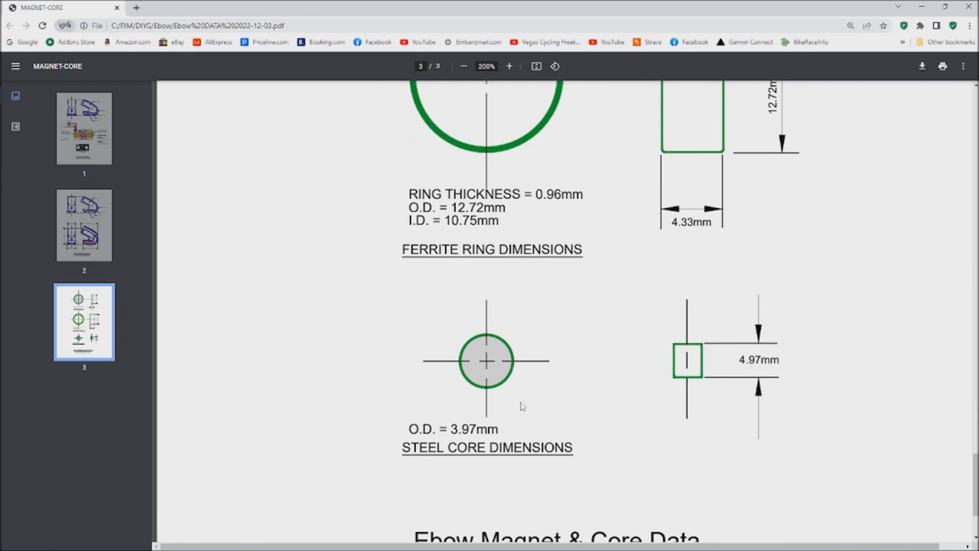
pyautogui.moveTo(711, 367)
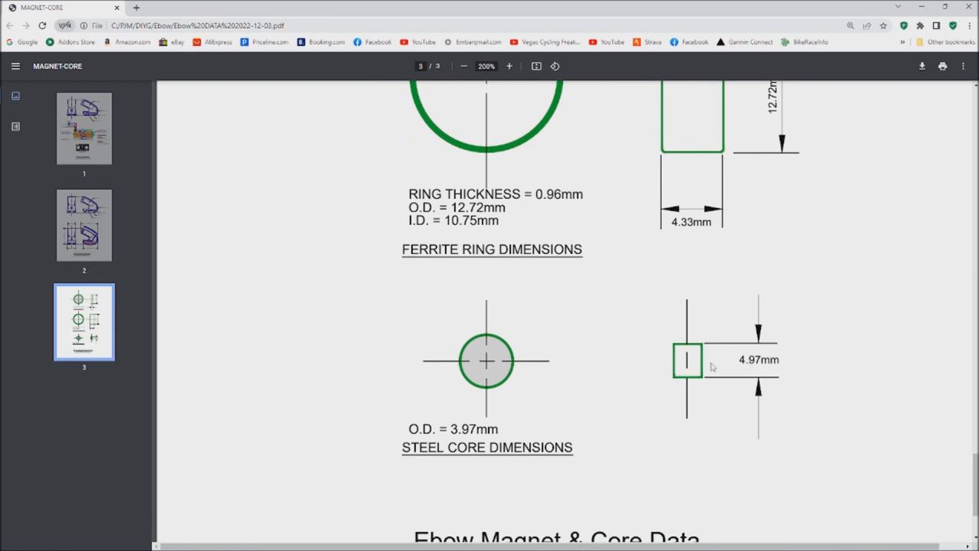
pyautogui.moveTo(653, 373)
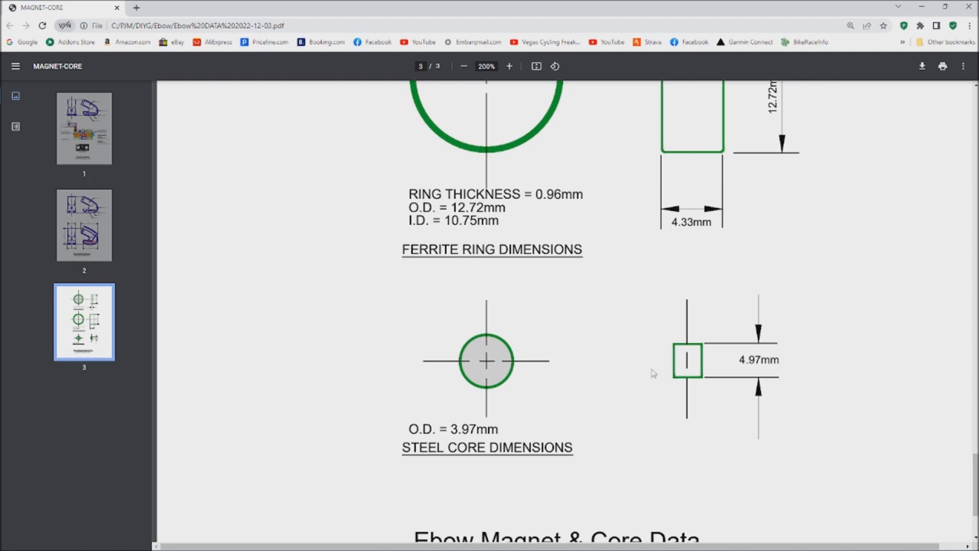
pyautogui.scroll(3)
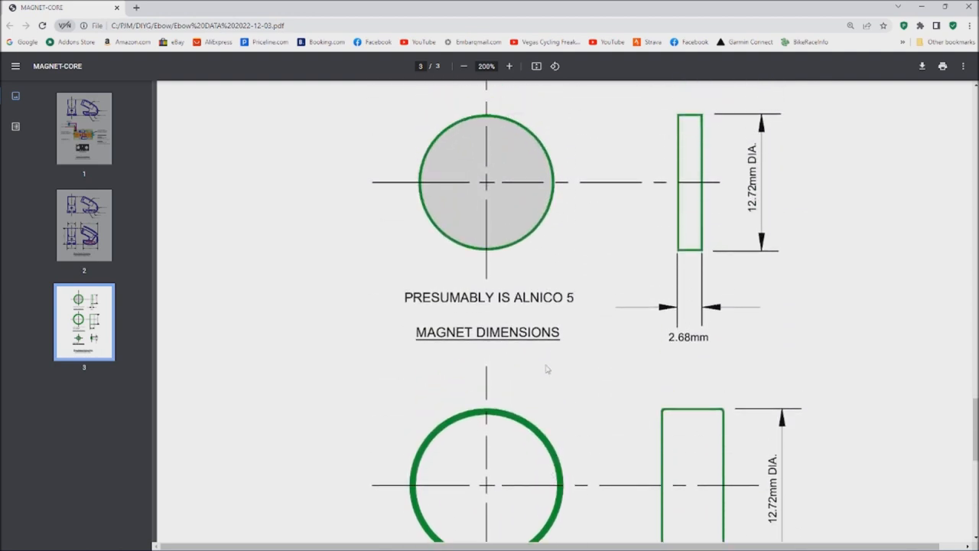
pyautogui.moveTo(553, 392)
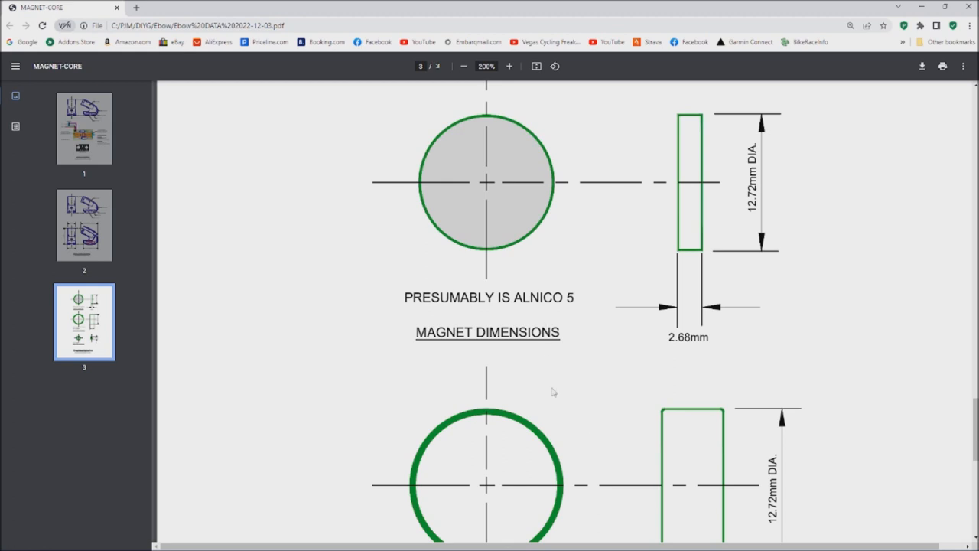
pyautogui.scroll(-3)
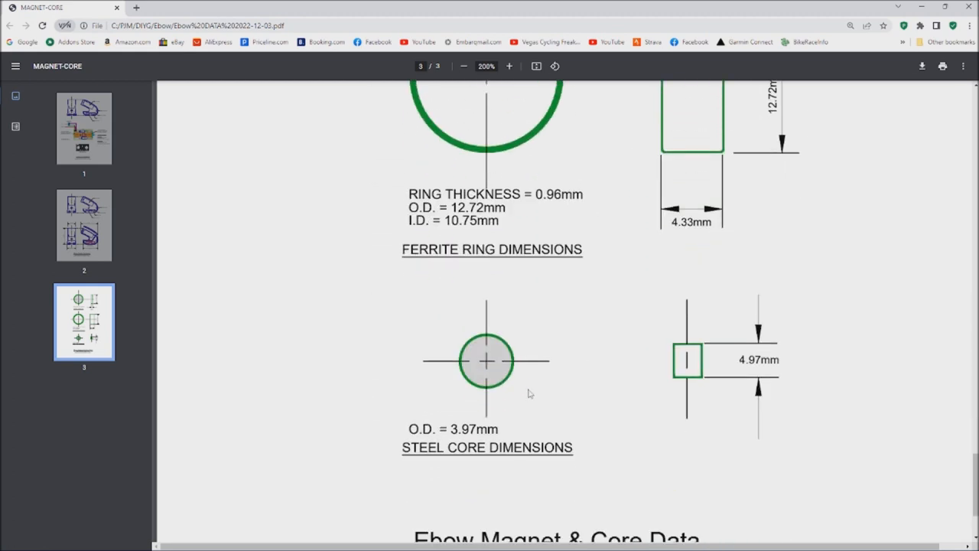
pyautogui.scroll(3)
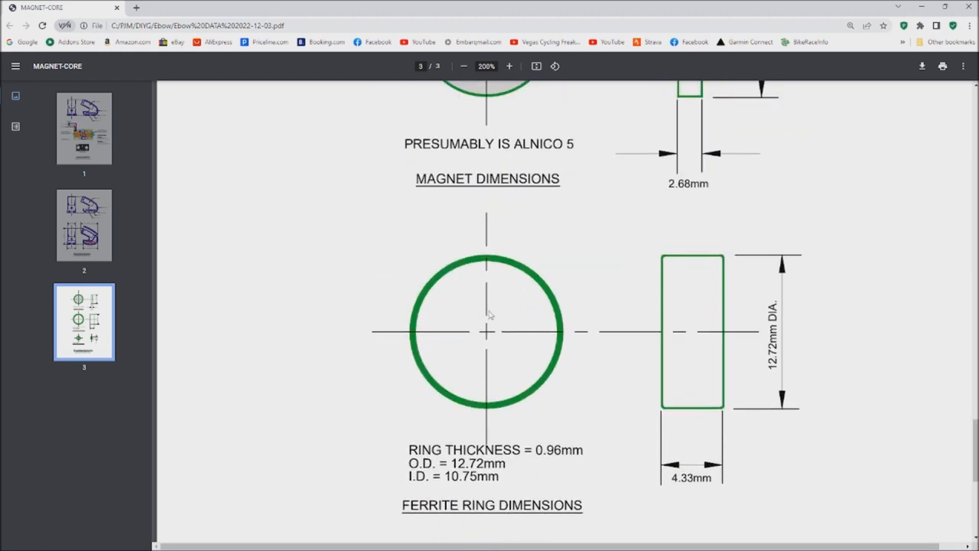
pyautogui.scroll(-3)
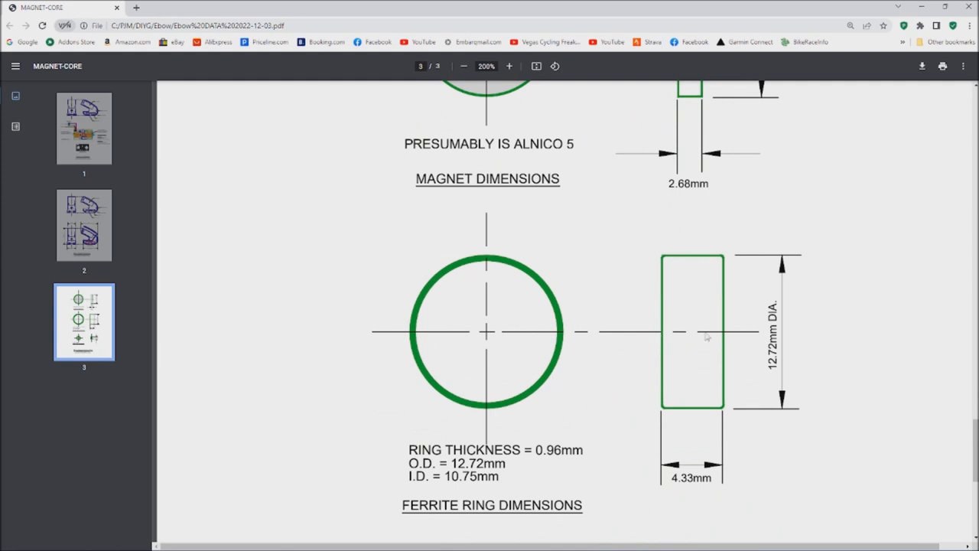
pyautogui.moveTo(436, 321)
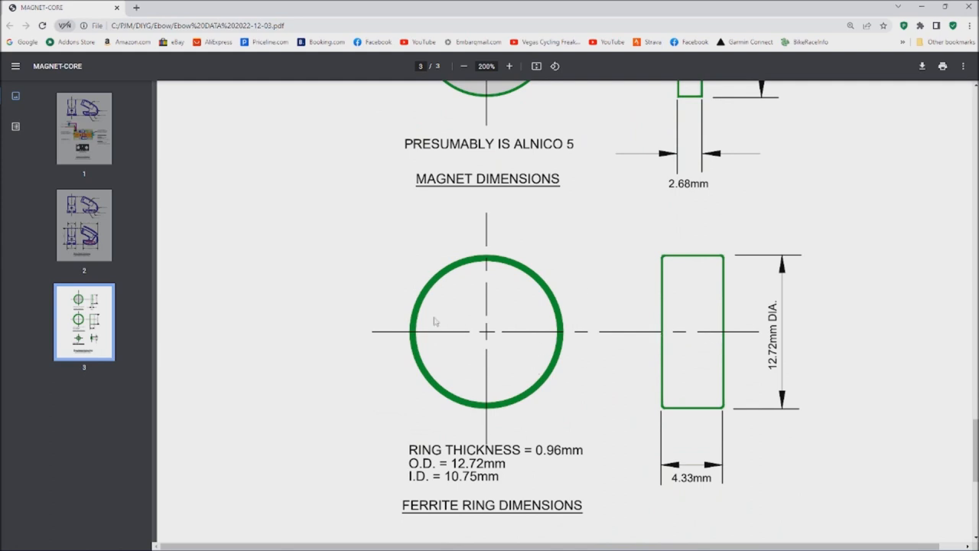
pyautogui.moveTo(409, 396)
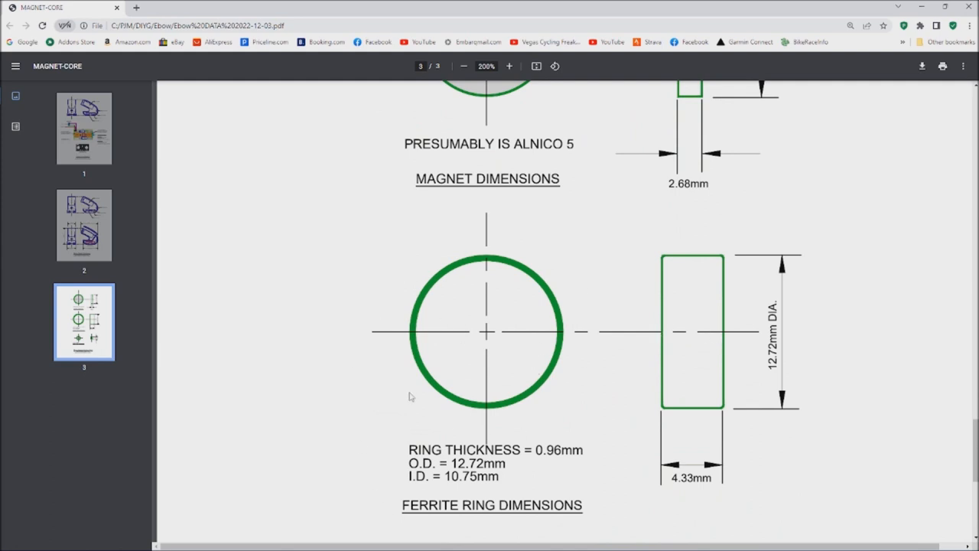
pyautogui.scroll(-3)
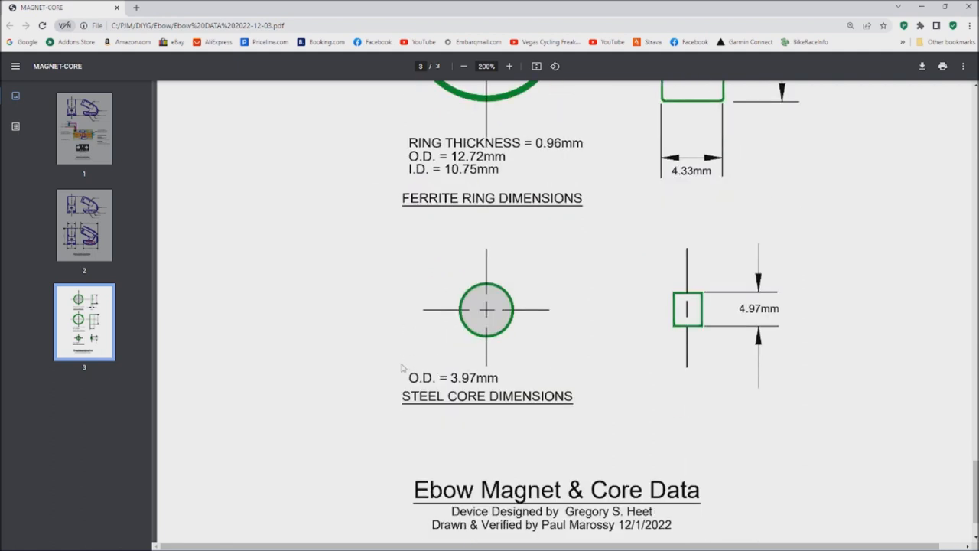
pyautogui.scroll(3)
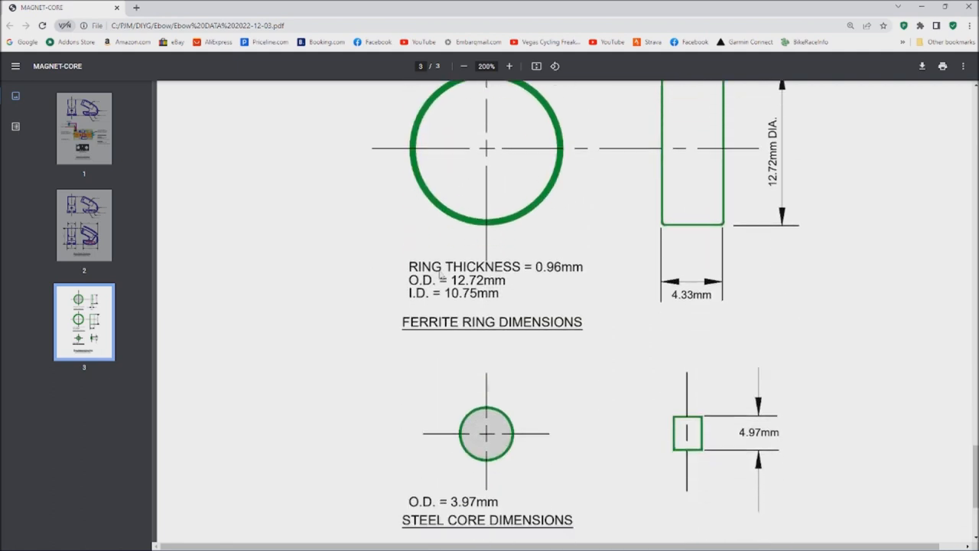
pyautogui.scroll(3)
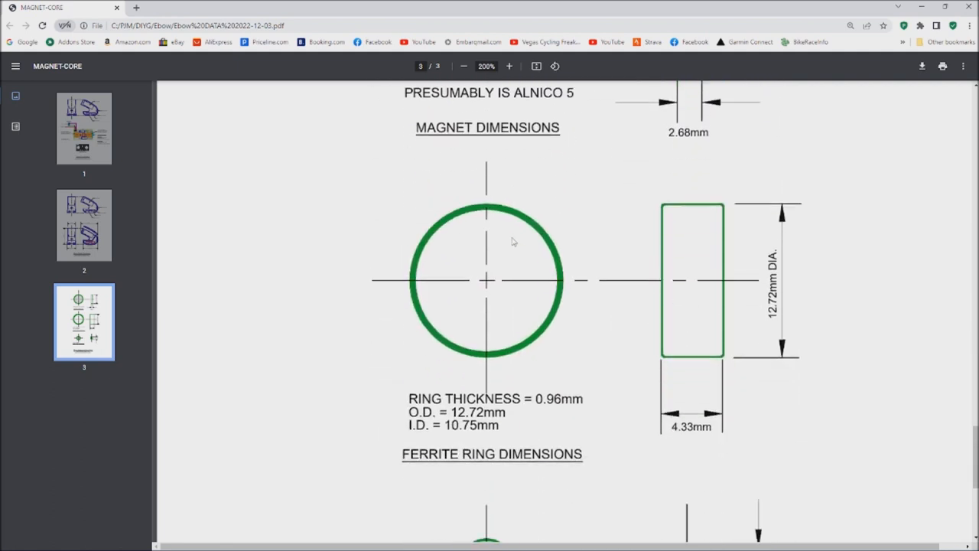
pyautogui.scroll(-3)
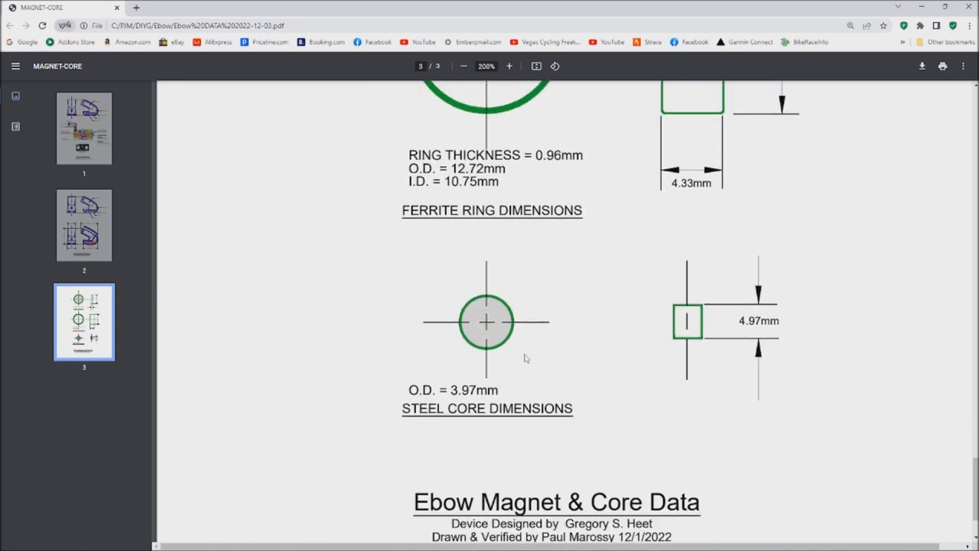
# - Jump via the sidebar thumbnail back to page 1's PCB layout and coil specs
pyautogui.click(83, 224)
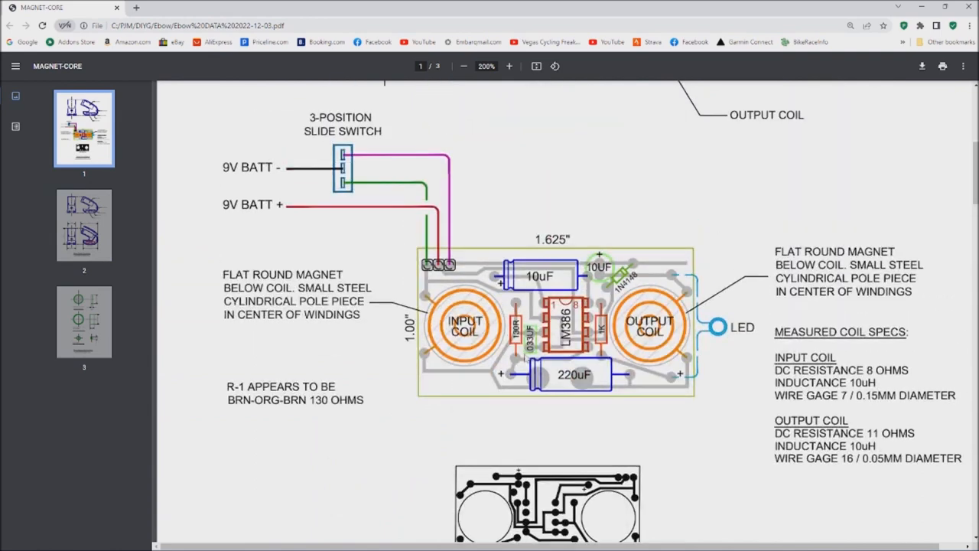
pyautogui.scroll(3)
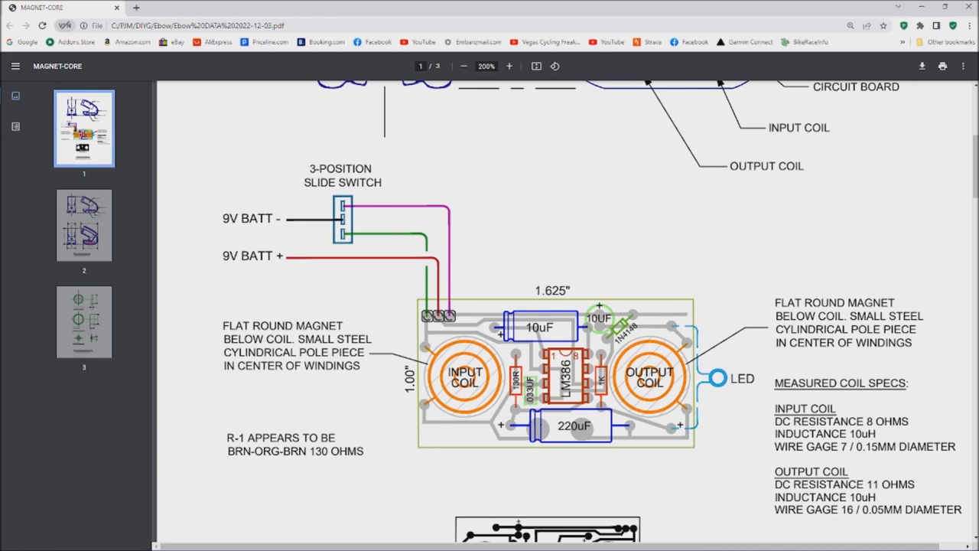
pyautogui.moveTo(551, 238)
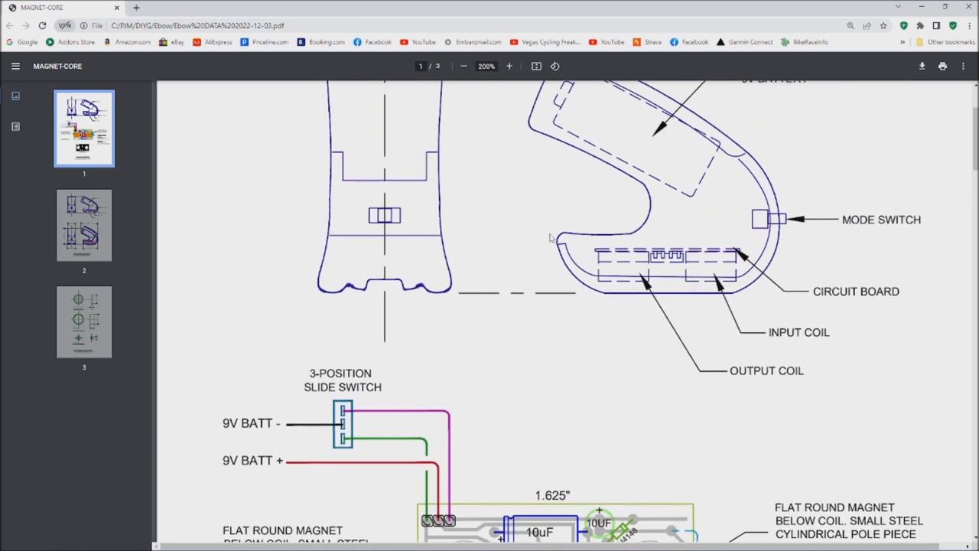
pyautogui.scroll(-3)
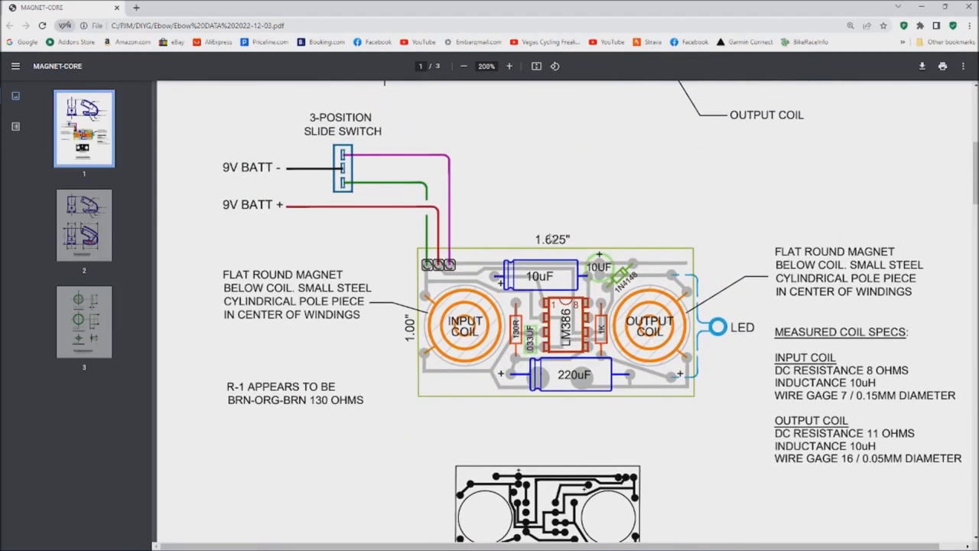
pyautogui.moveTo(490, 539)
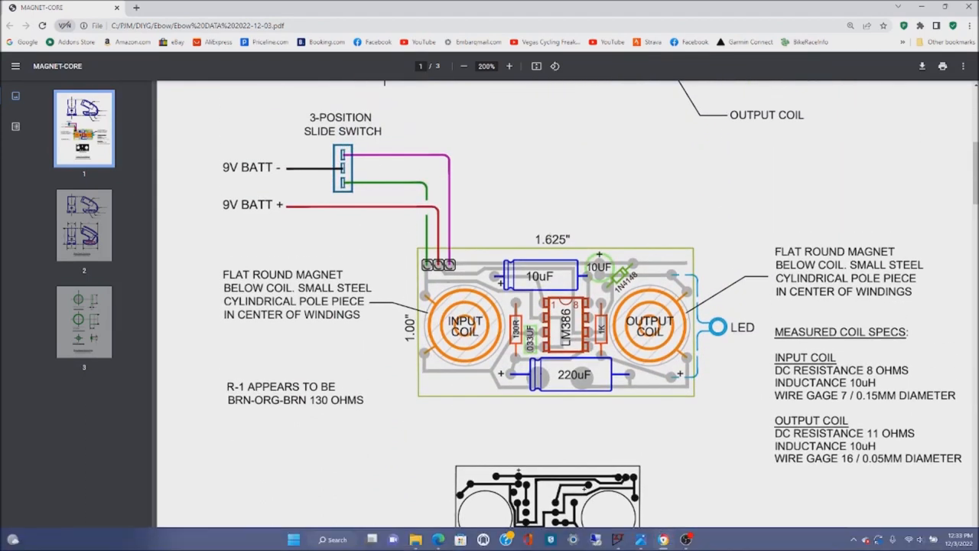